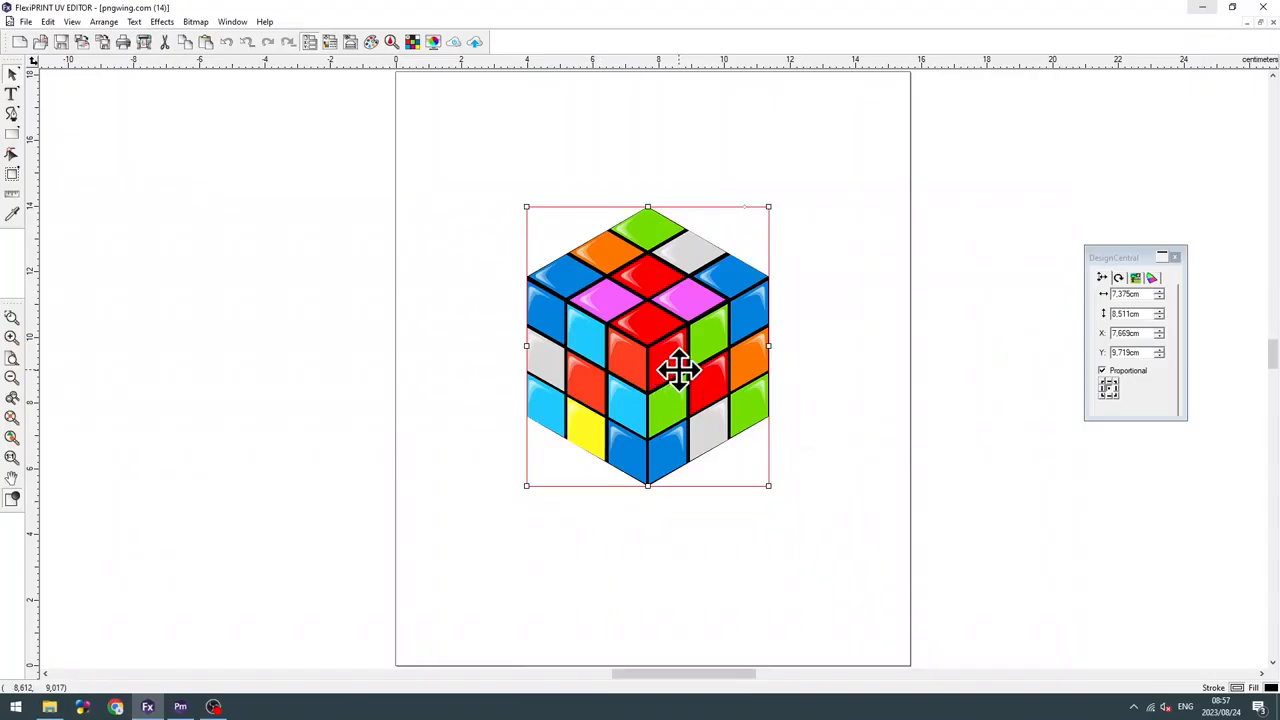
mouse_move(704, 444)
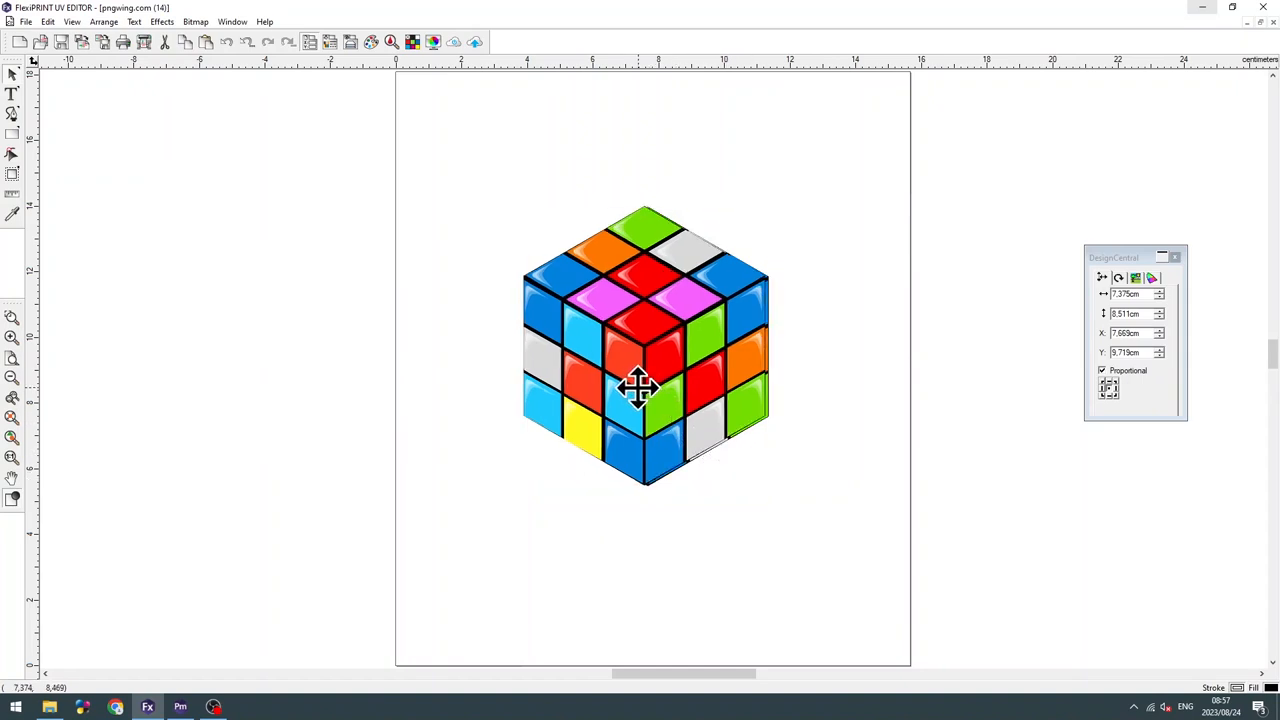
Nudge the Rubik's cube image slightly left and up on the page.
drag(640, 390, 630, 344)
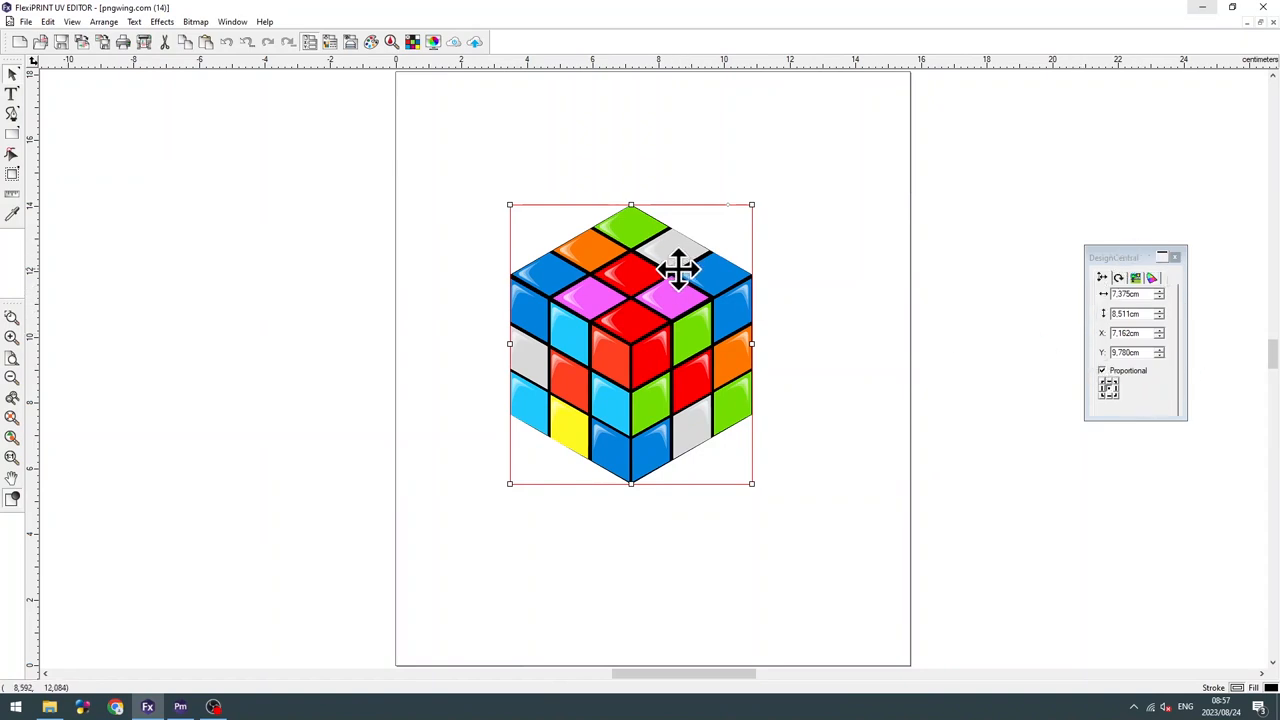
mouse_move(544, 390)
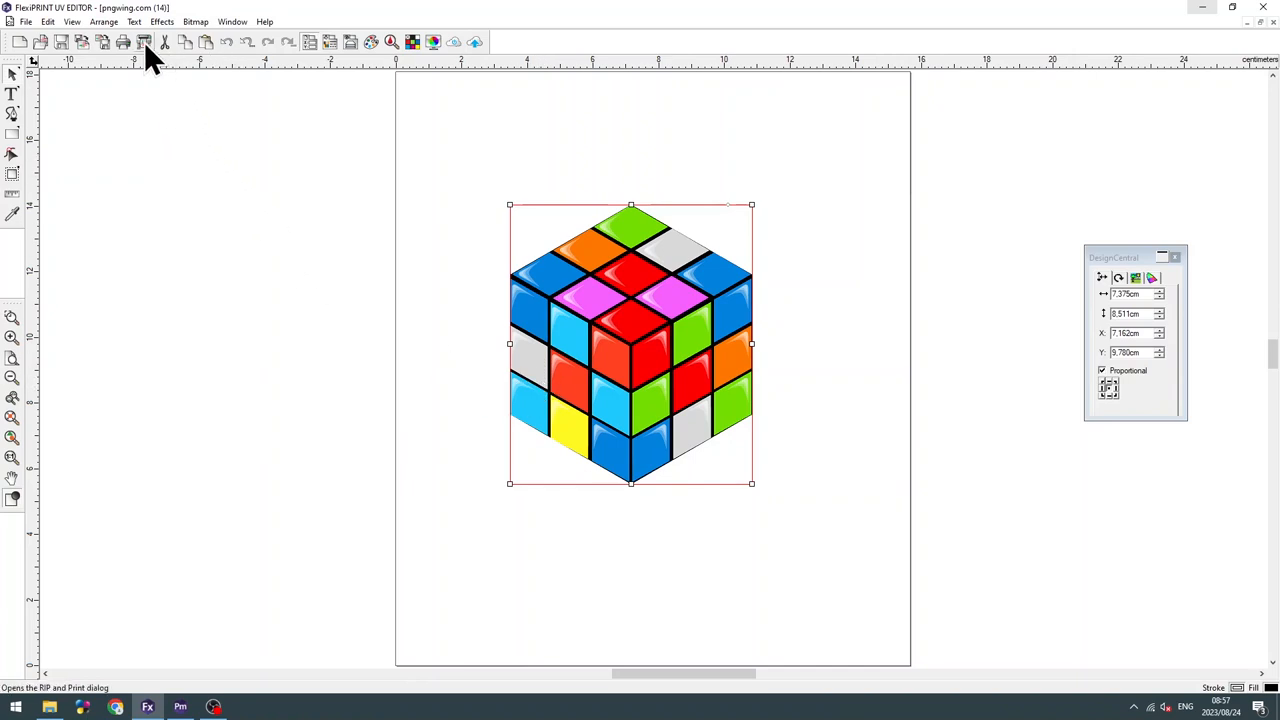
Reach the printer Driver Options from RIP and Print's Output settings.
click(144, 40)
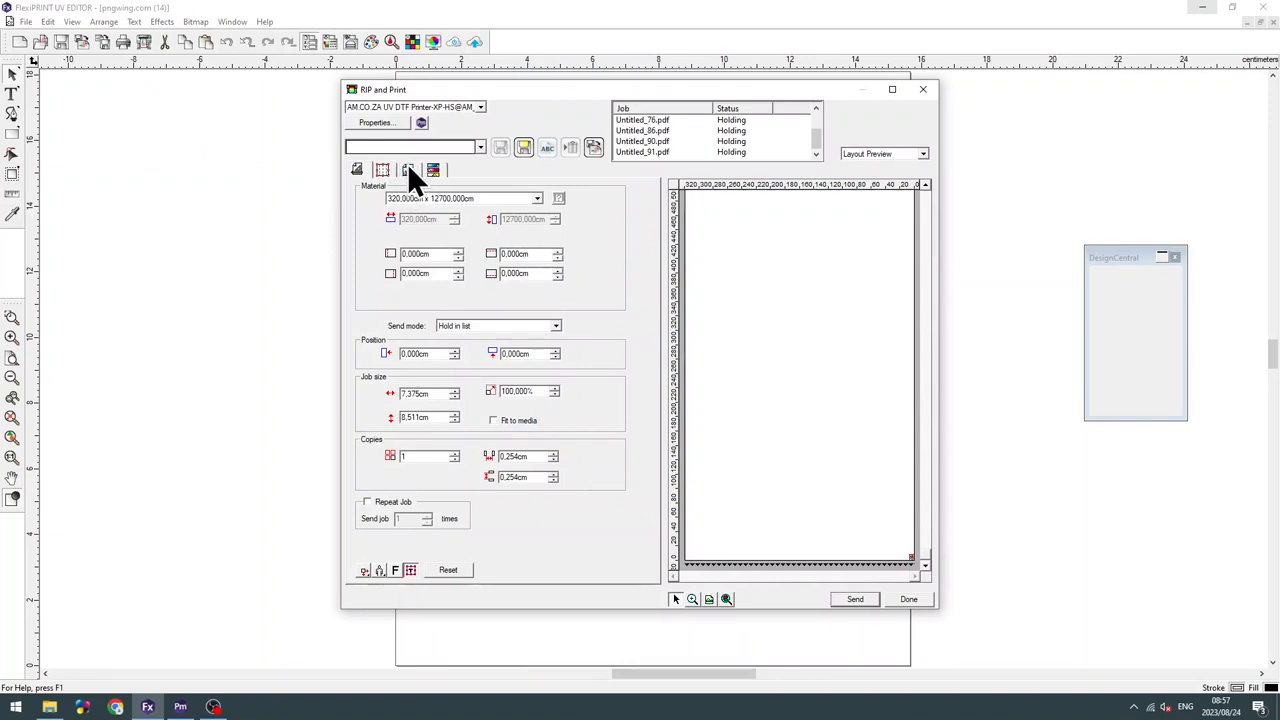
click(408, 168)
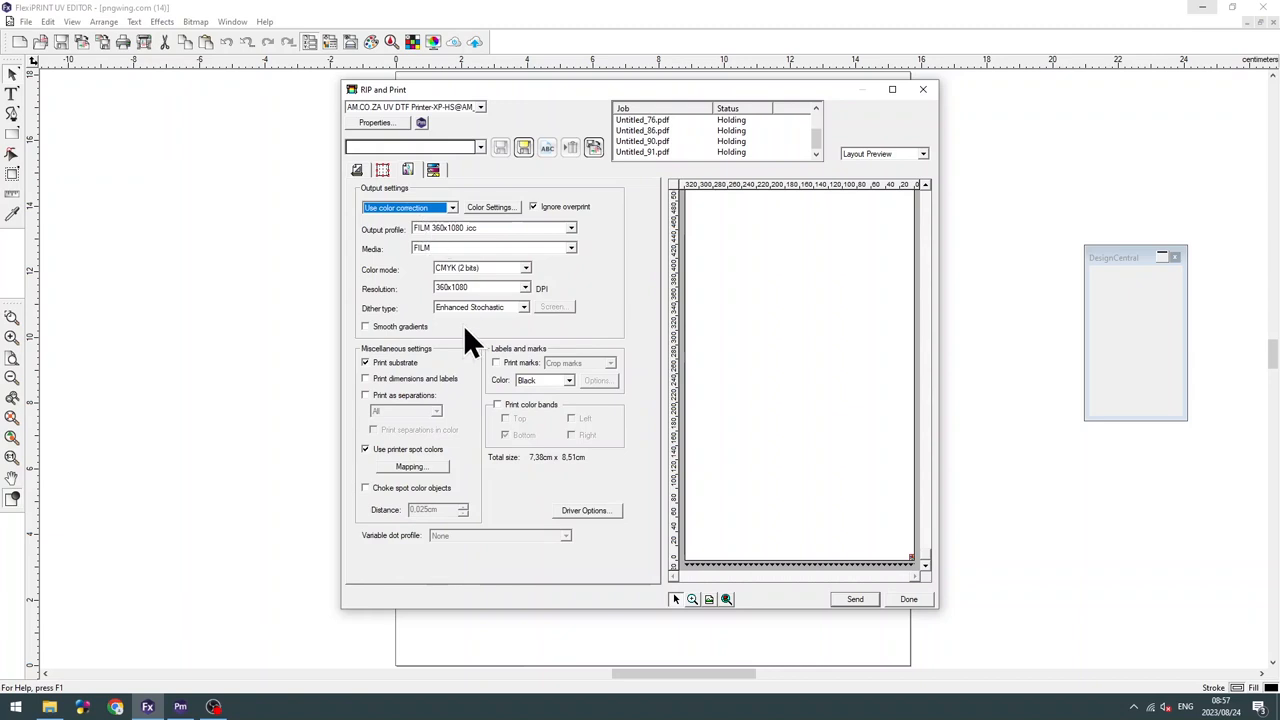
mouse_move(590, 520)
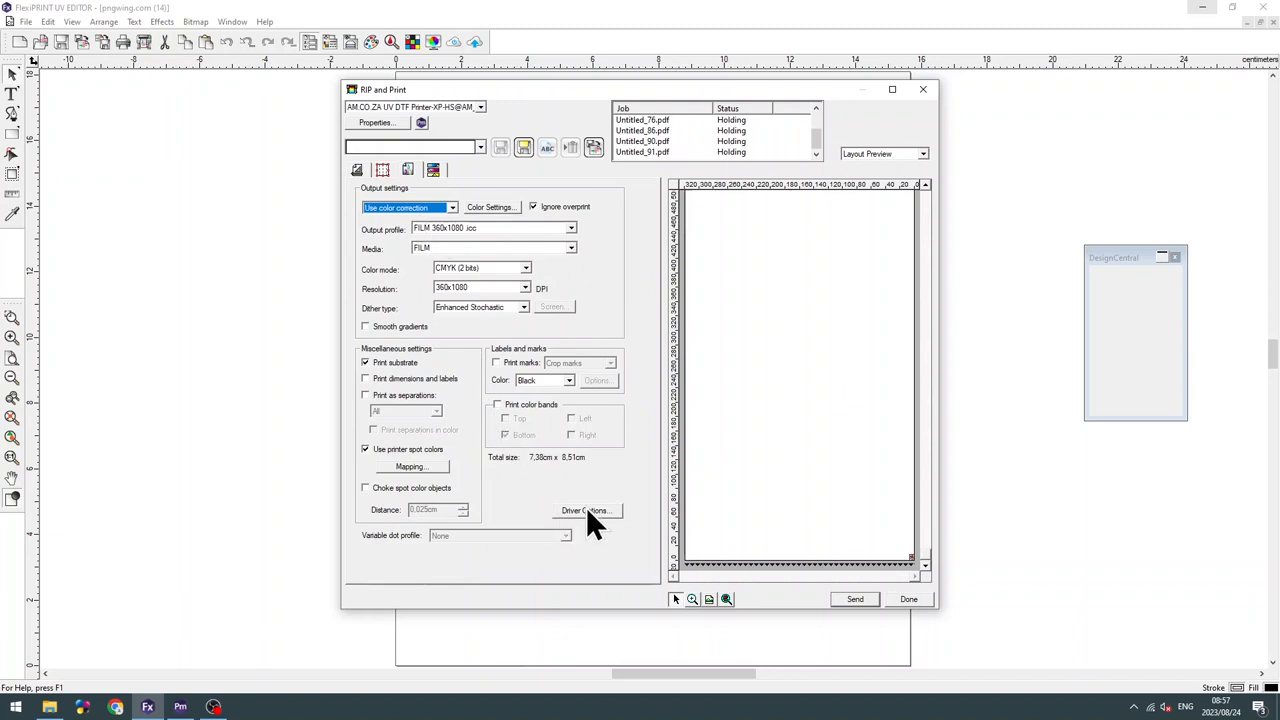
click(584, 512)
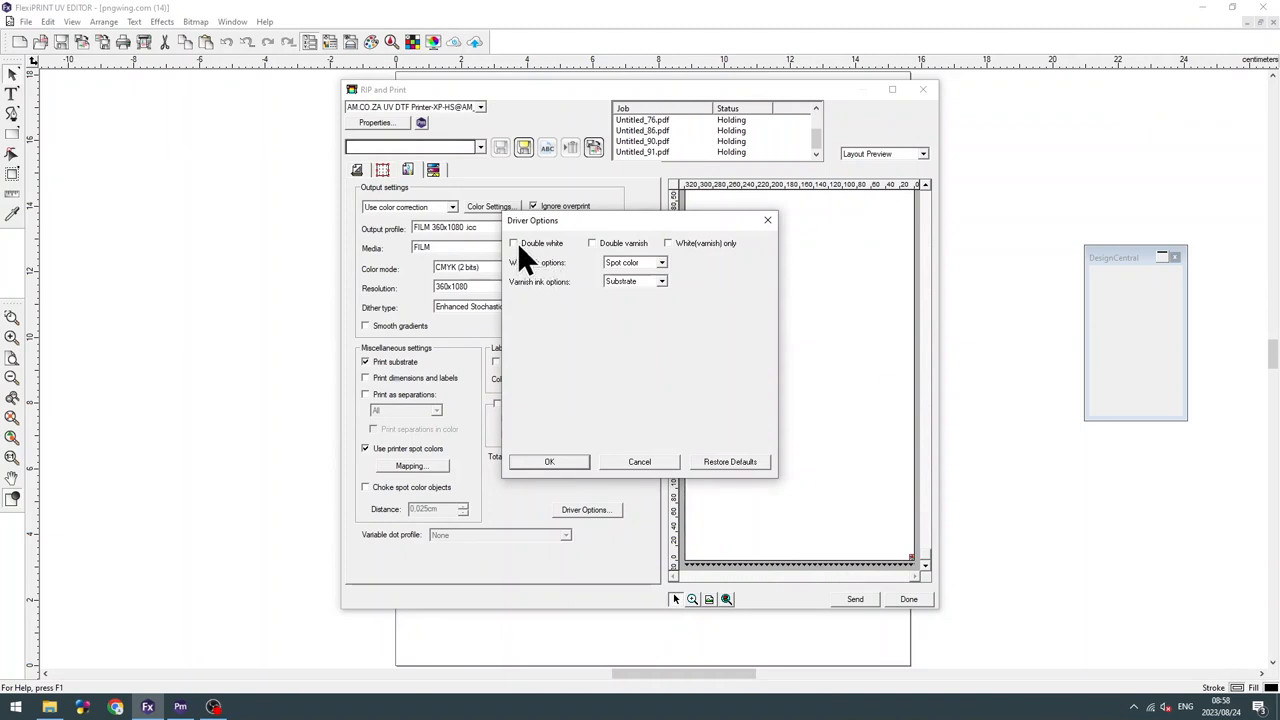
Enable Double white and Double varnish, set white ink to Under solid and choose a varnish ink option.
click(512, 244)
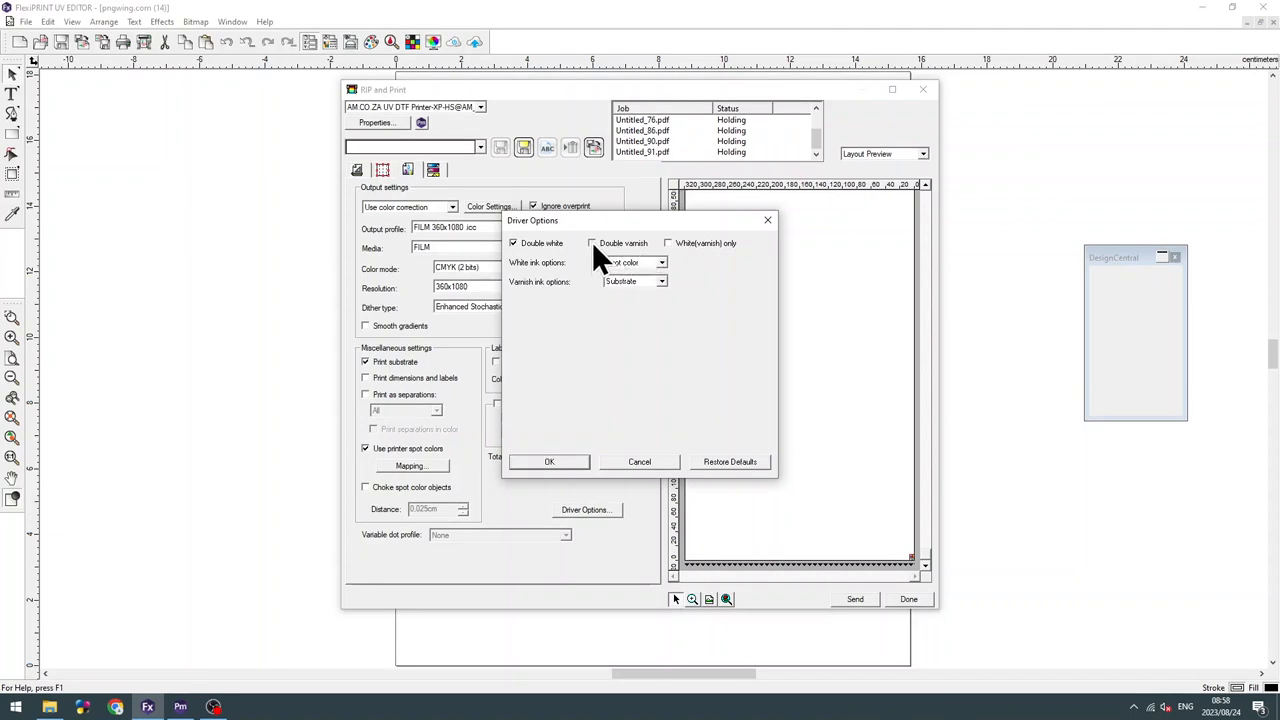
click(592, 244)
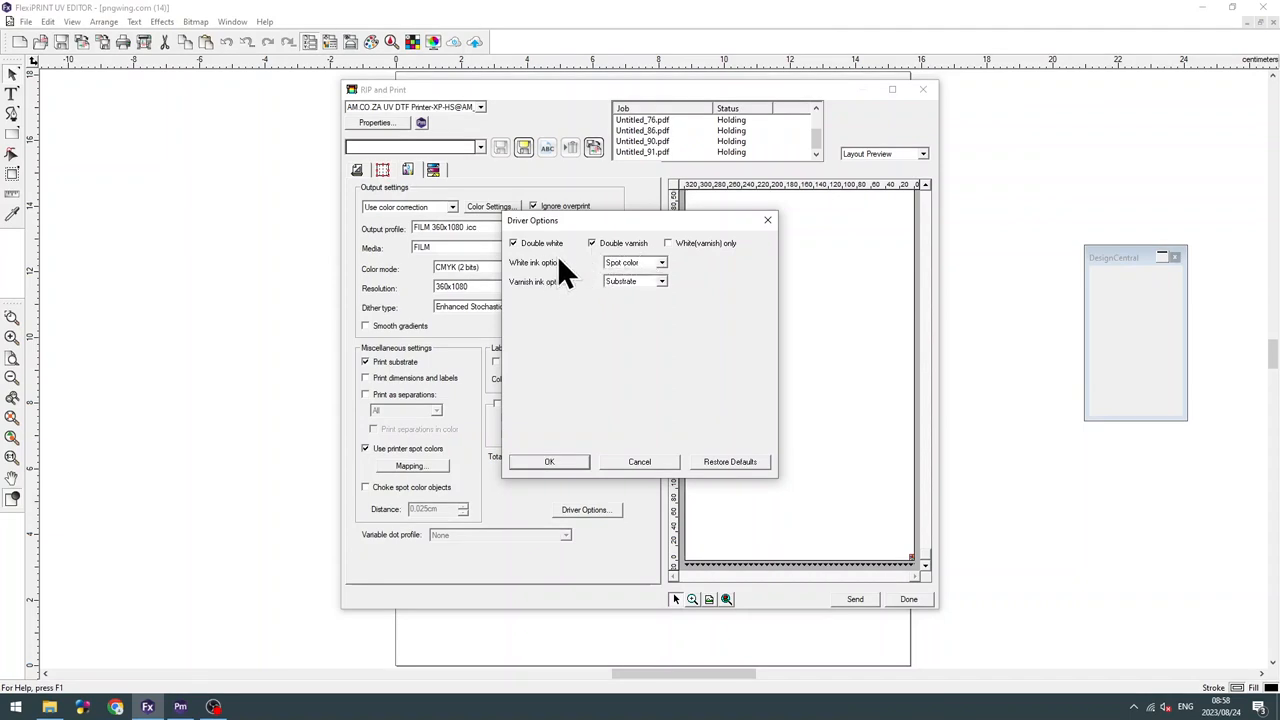
mouse_move(556, 280)
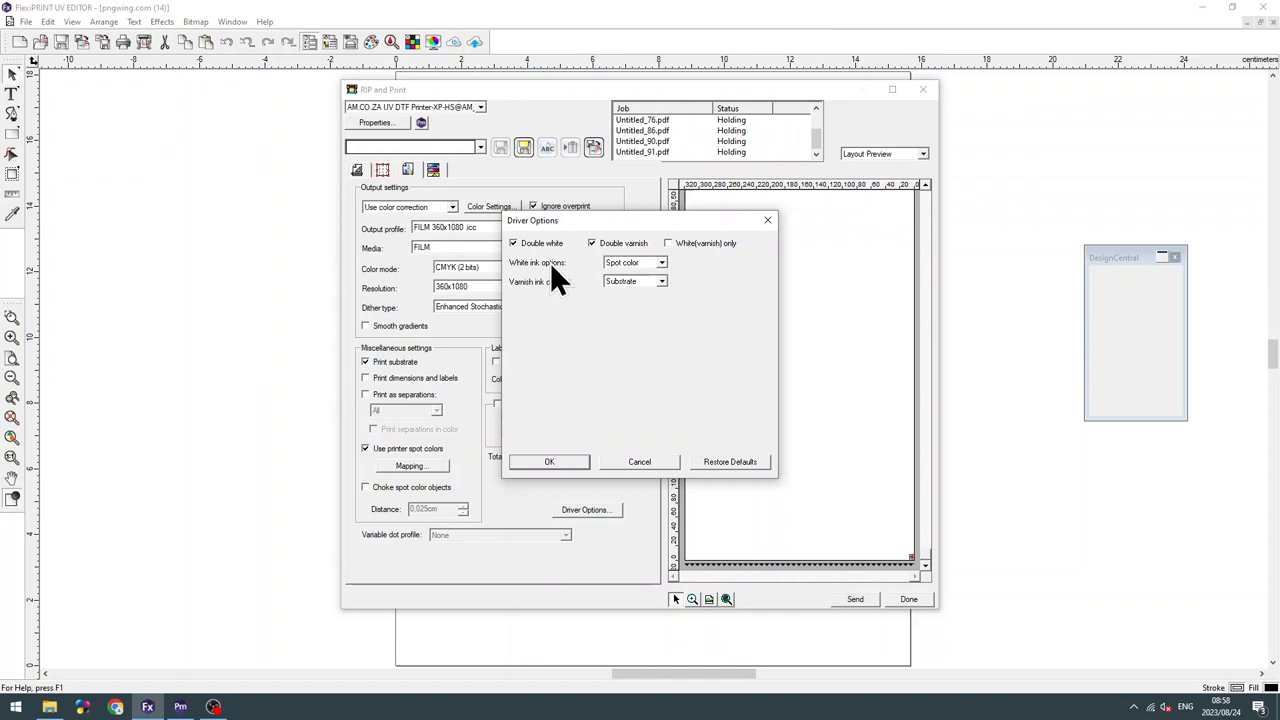
click(660, 262)
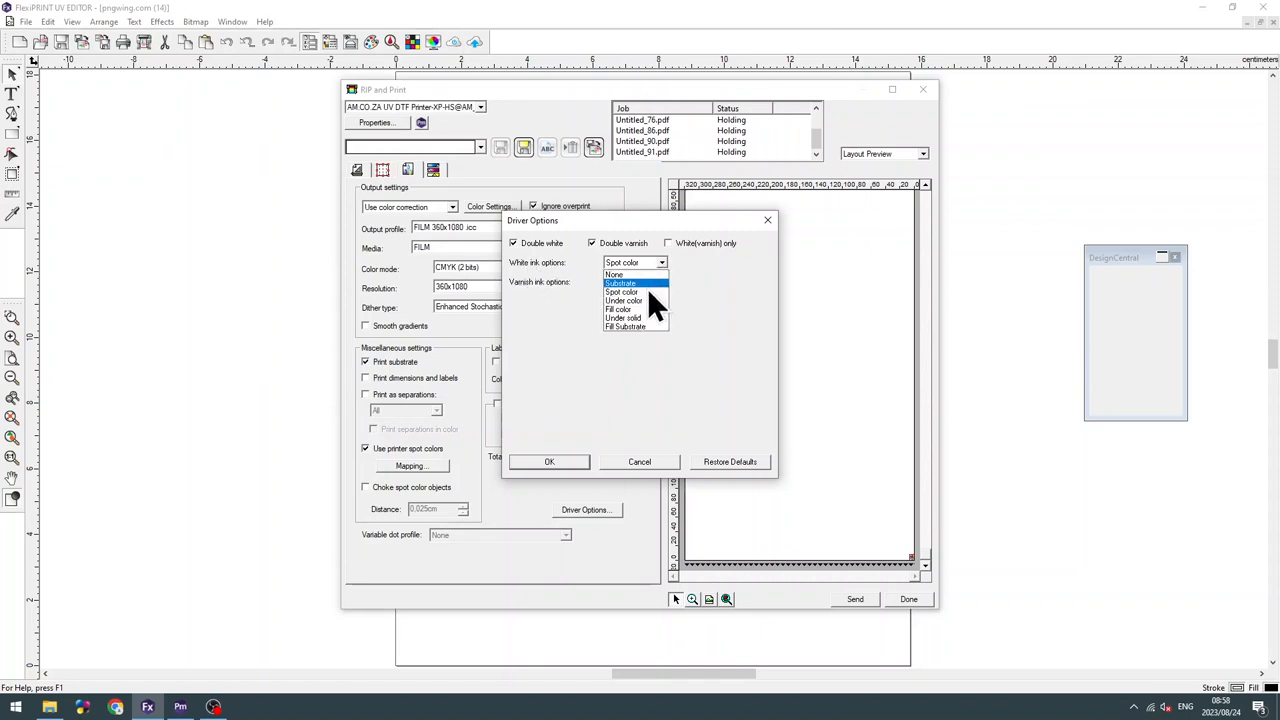
mouse_move(640, 318)
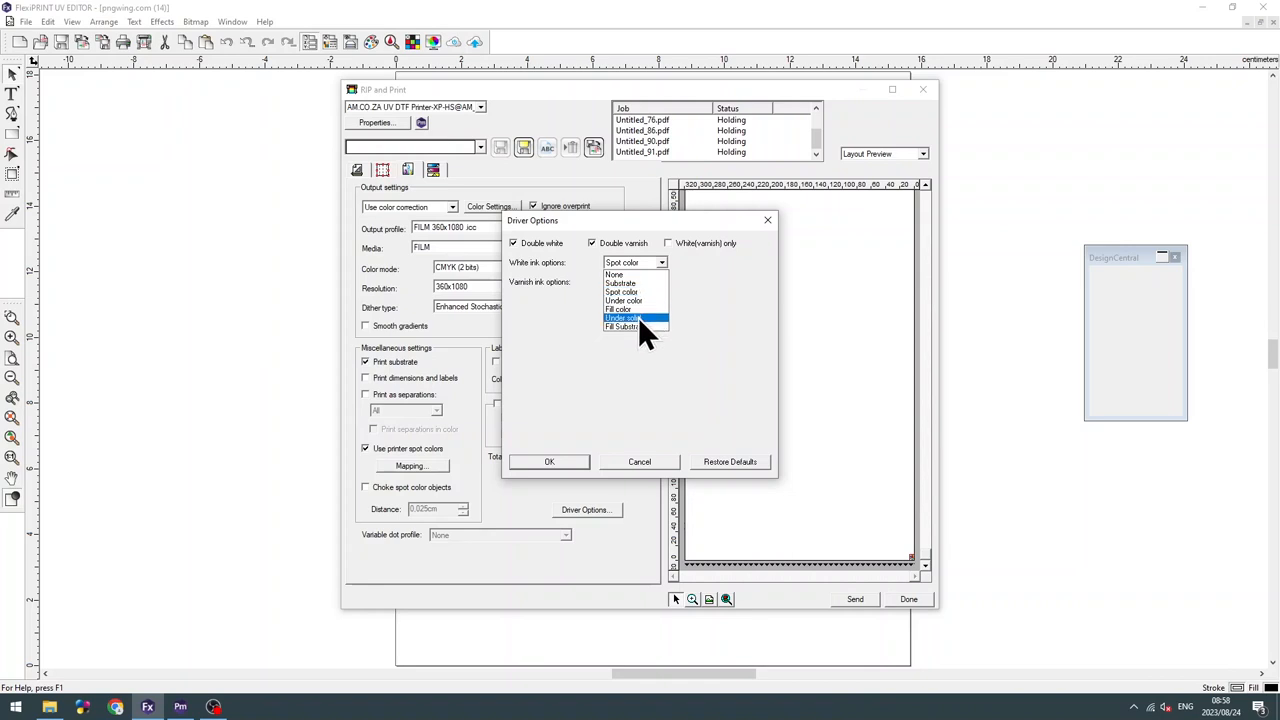
click(624, 318)
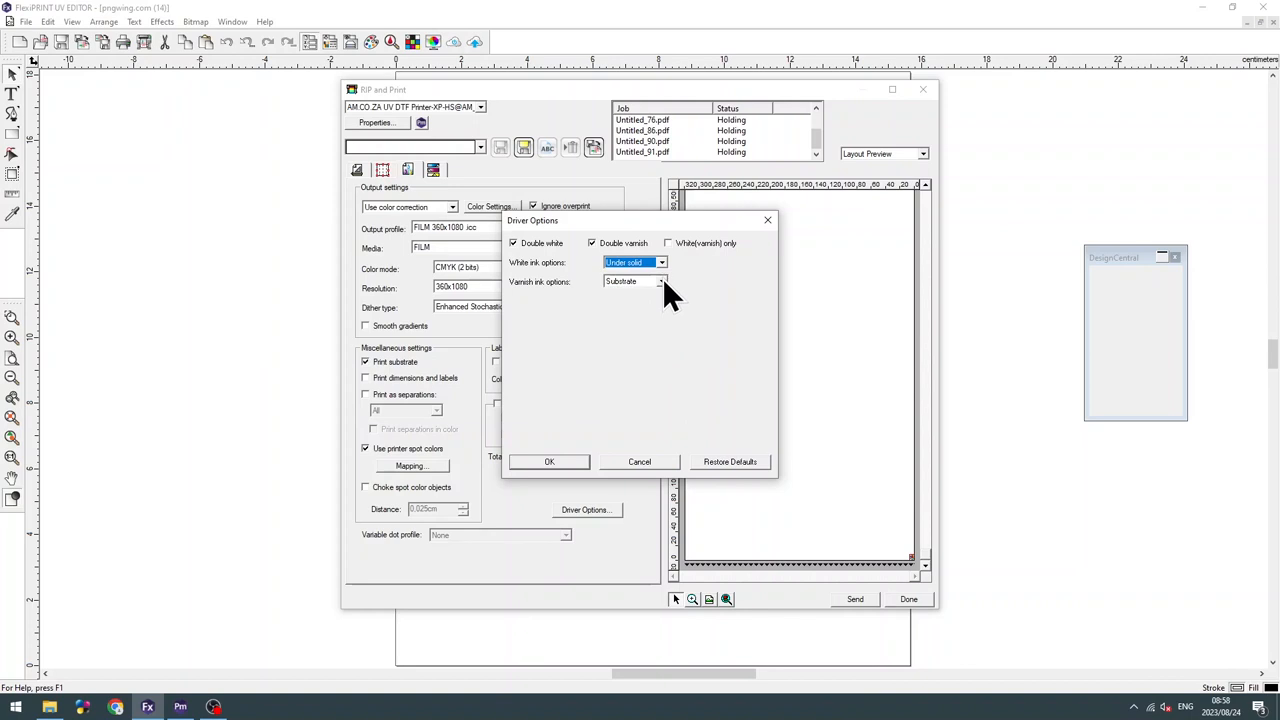
click(660, 280)
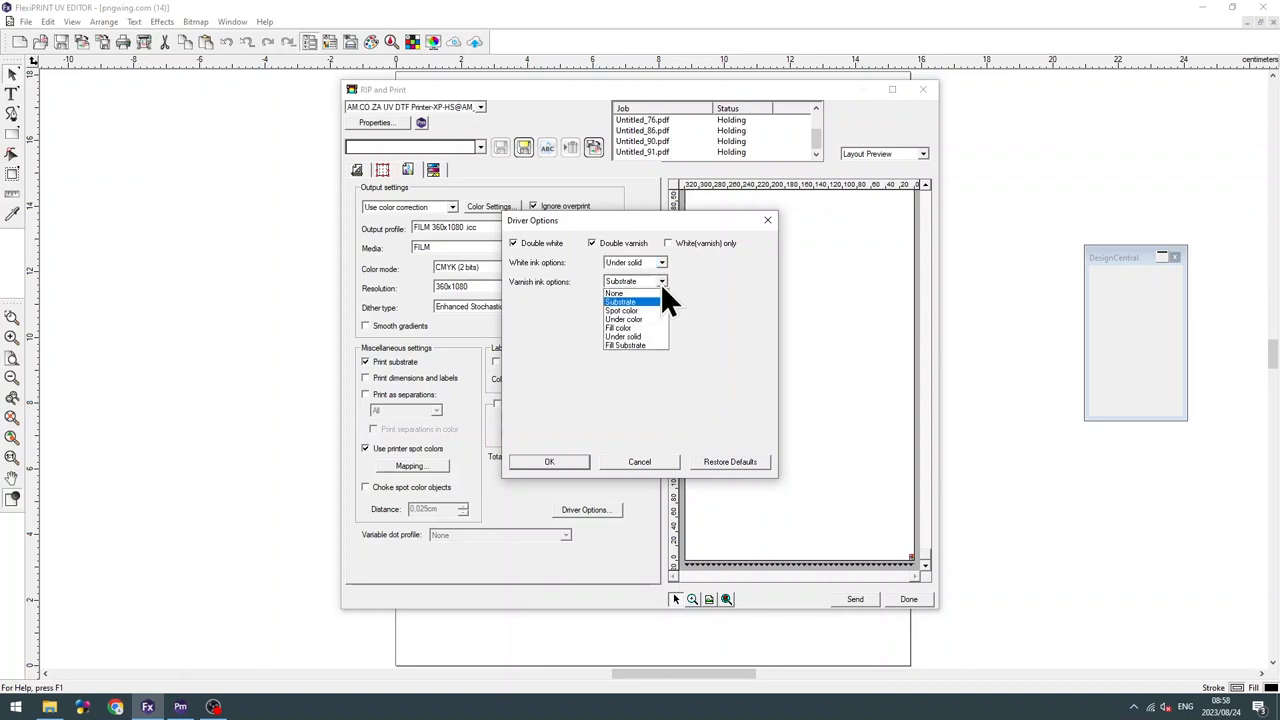
mouse_move(624, 336)
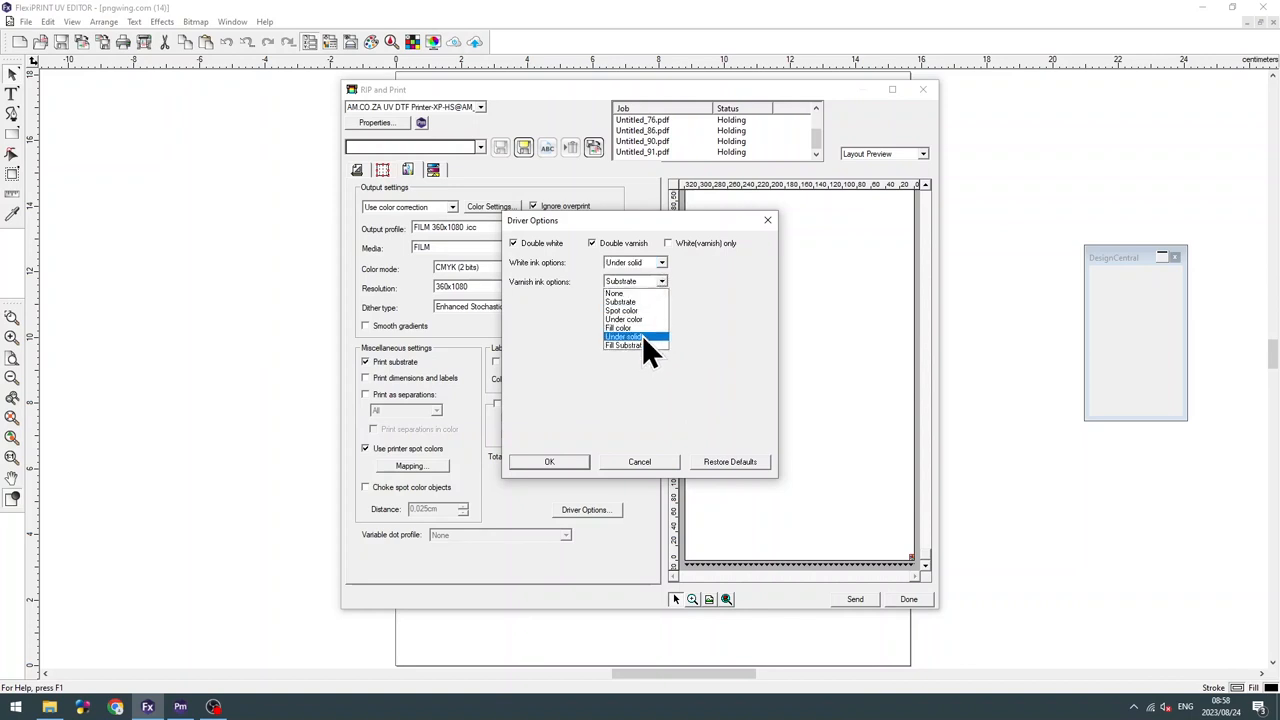
click(624, 336)
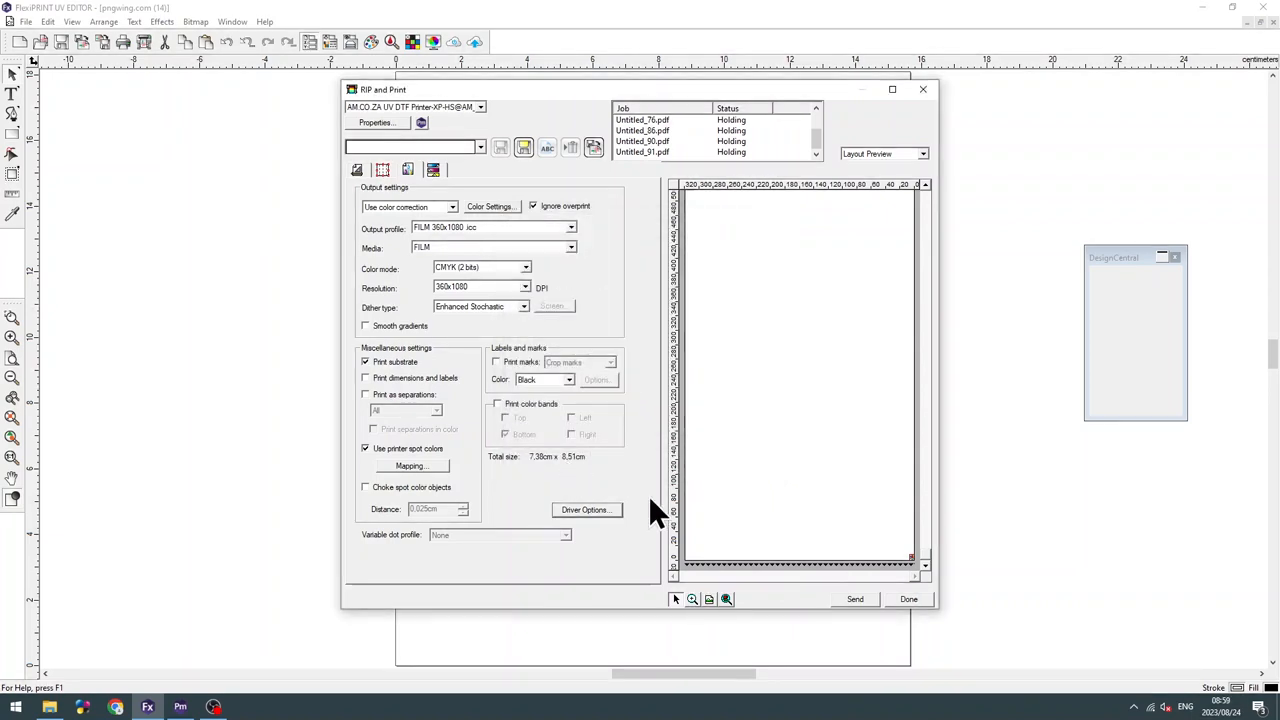
mouse_move(844, 604)
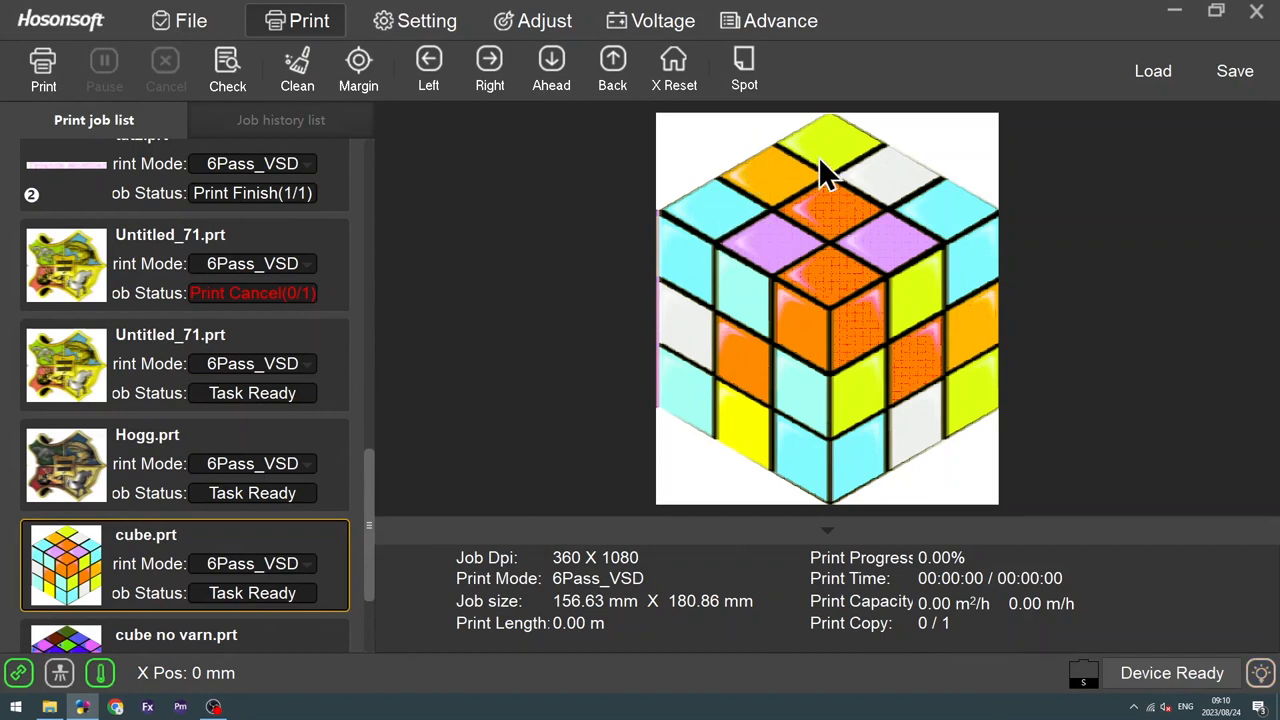
mouse_move(580, 350)
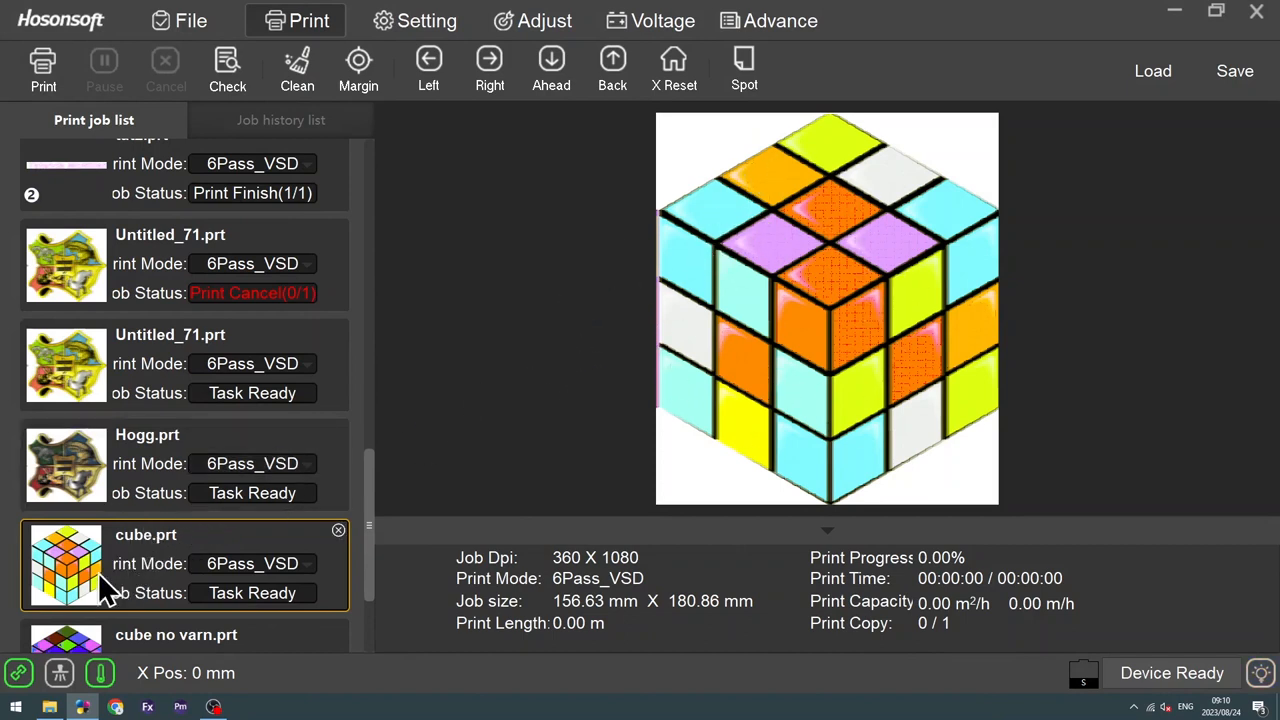
In cube.prt's Task Setting, set the Gloss1 polyploidy ink amount to 2.
right_click(68, 564)
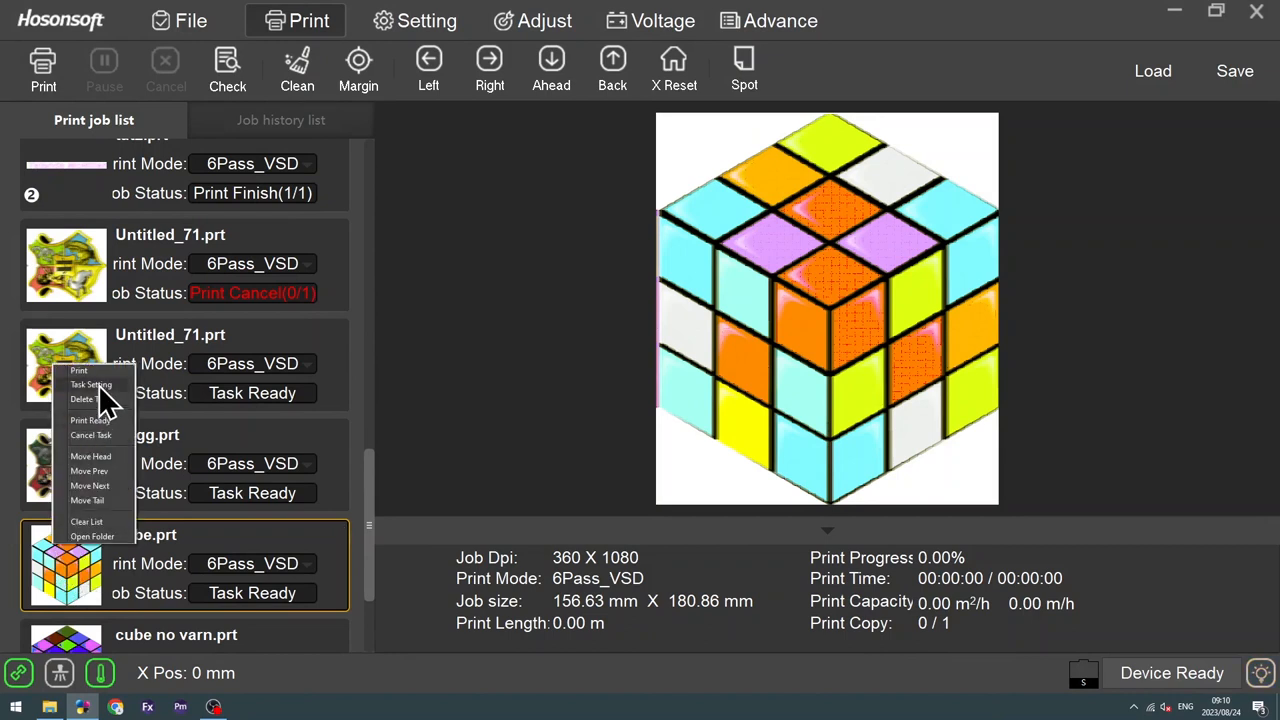
click(92, 384)
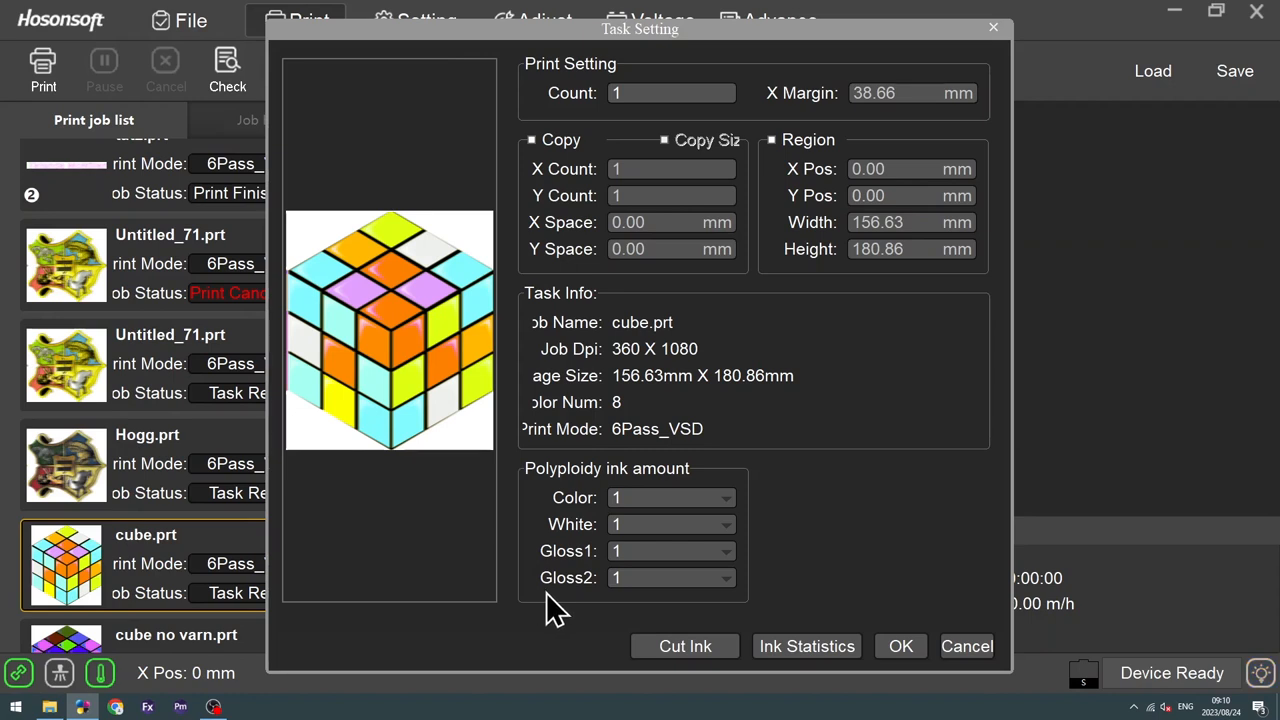
mouse_move(708, 530)
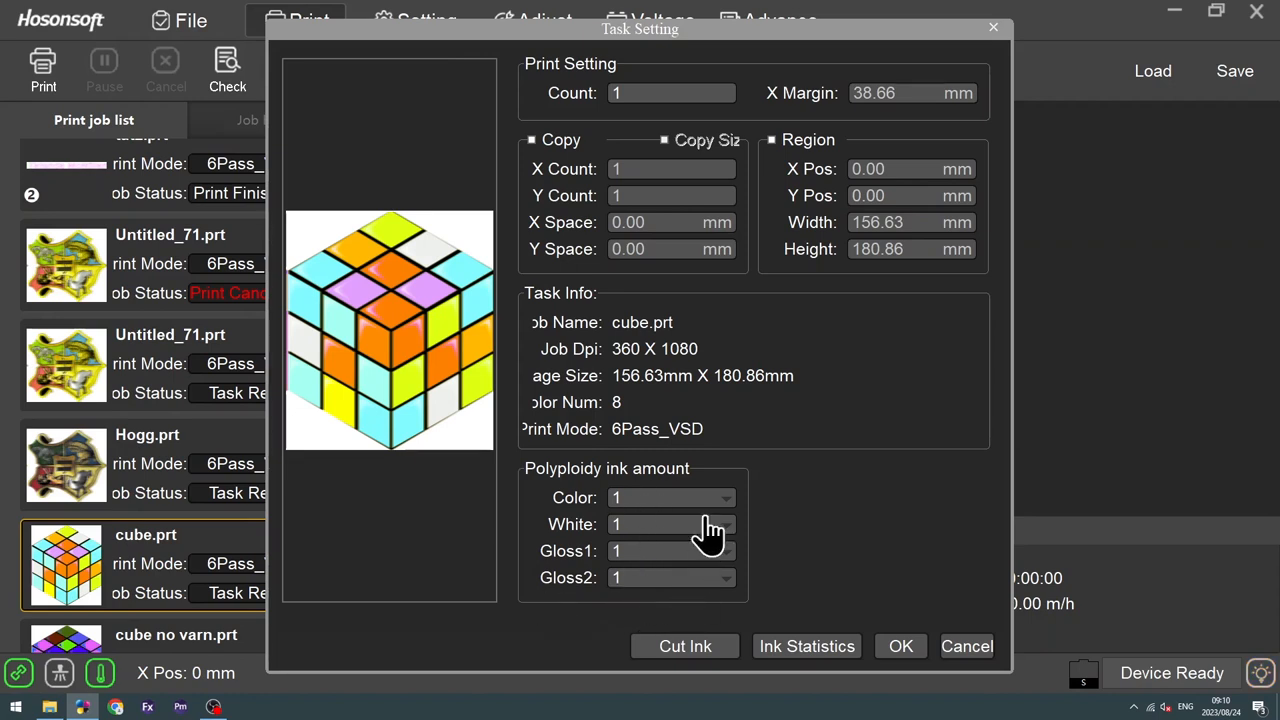
mouse_move(712, 512)
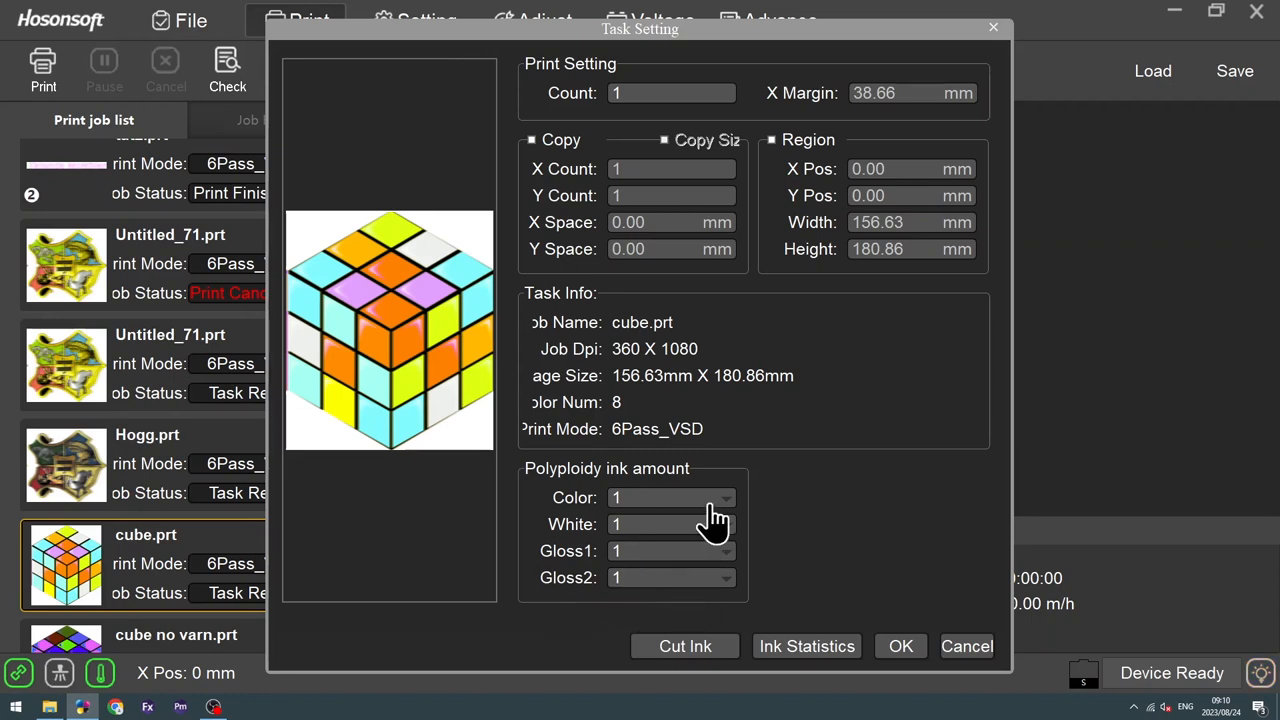
mouse_move(716, 516)
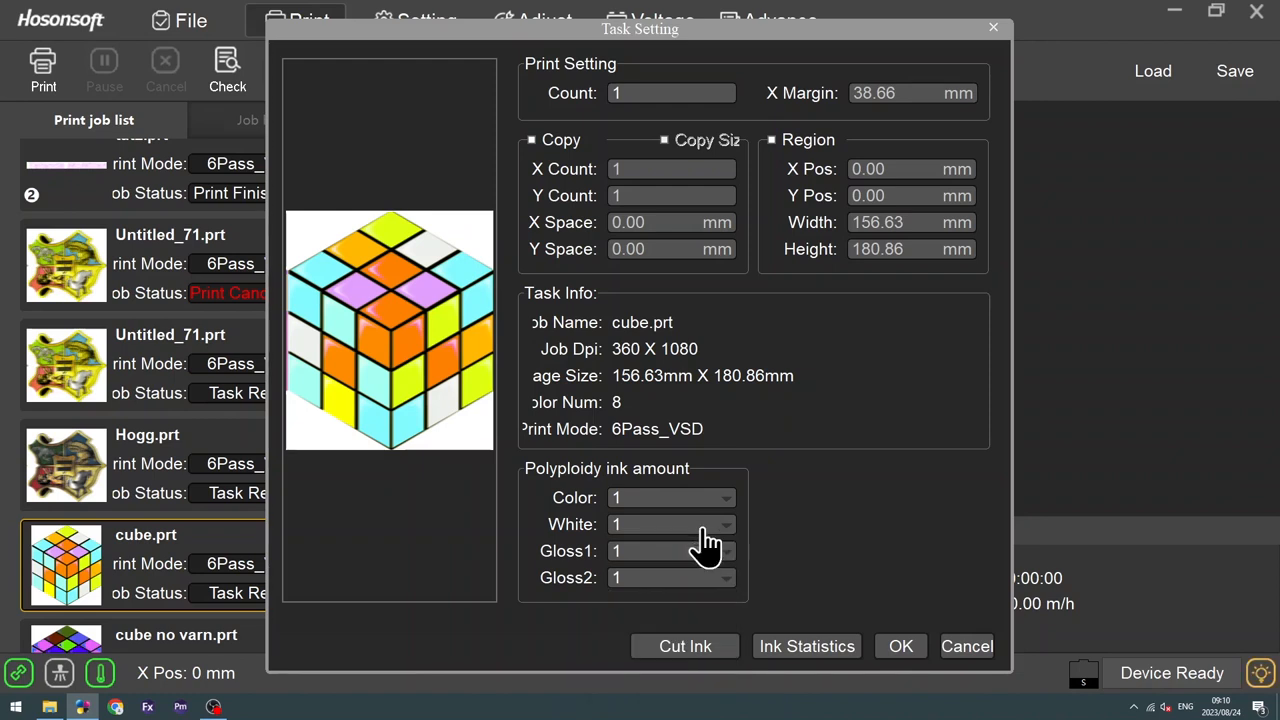
mouse_move(712, 568)
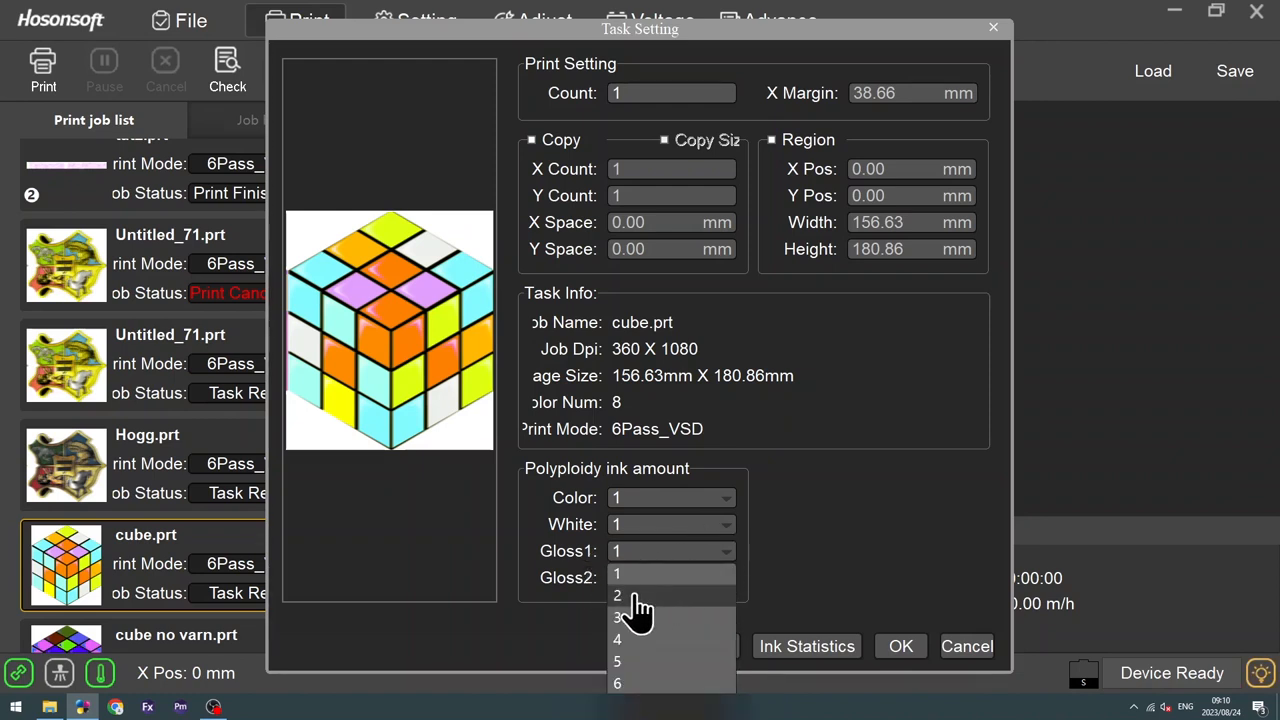
click(616, 596)
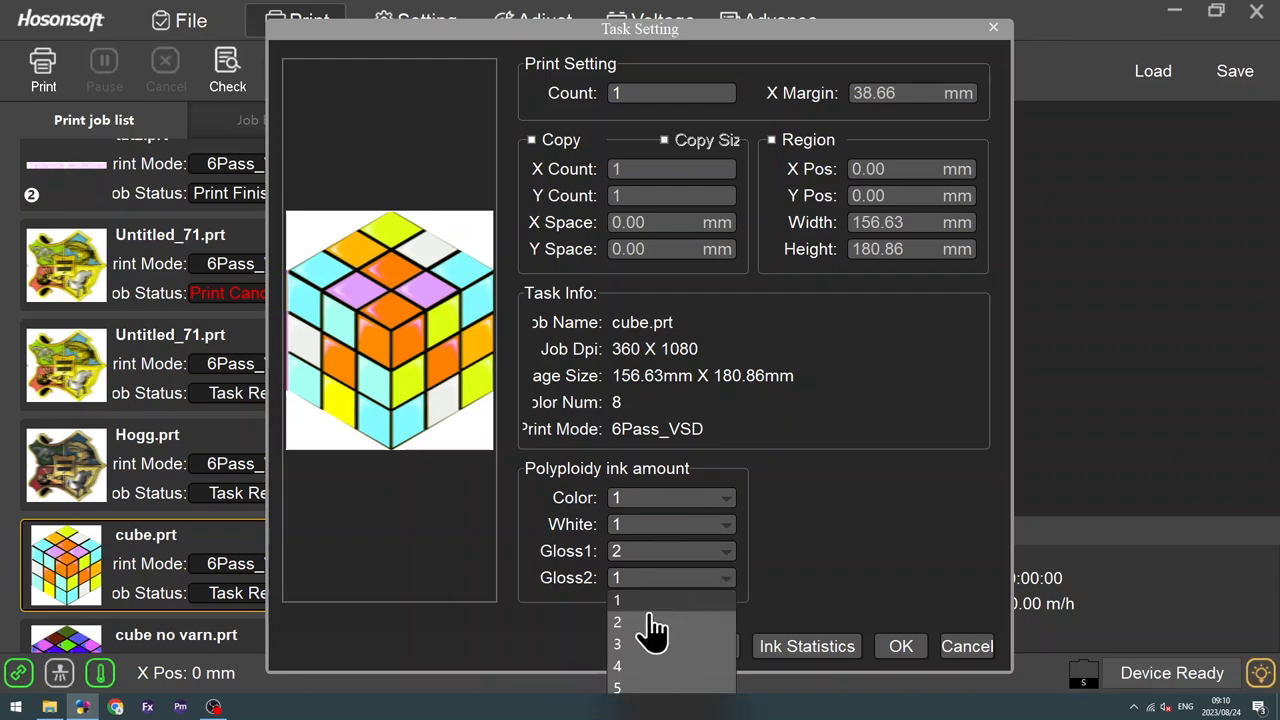
click(616, 620)
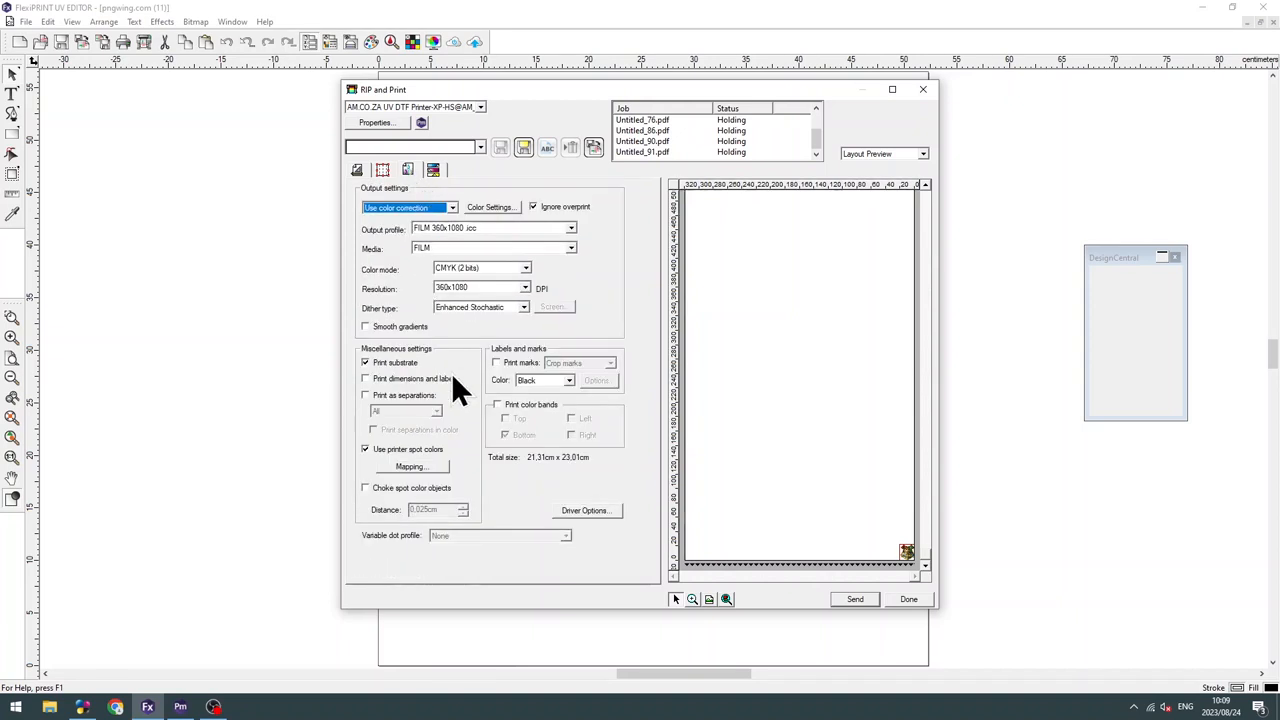
In Driver Options, set varnish ink to Spot color, keep white Under solid, and confirm.
click(586, 512)
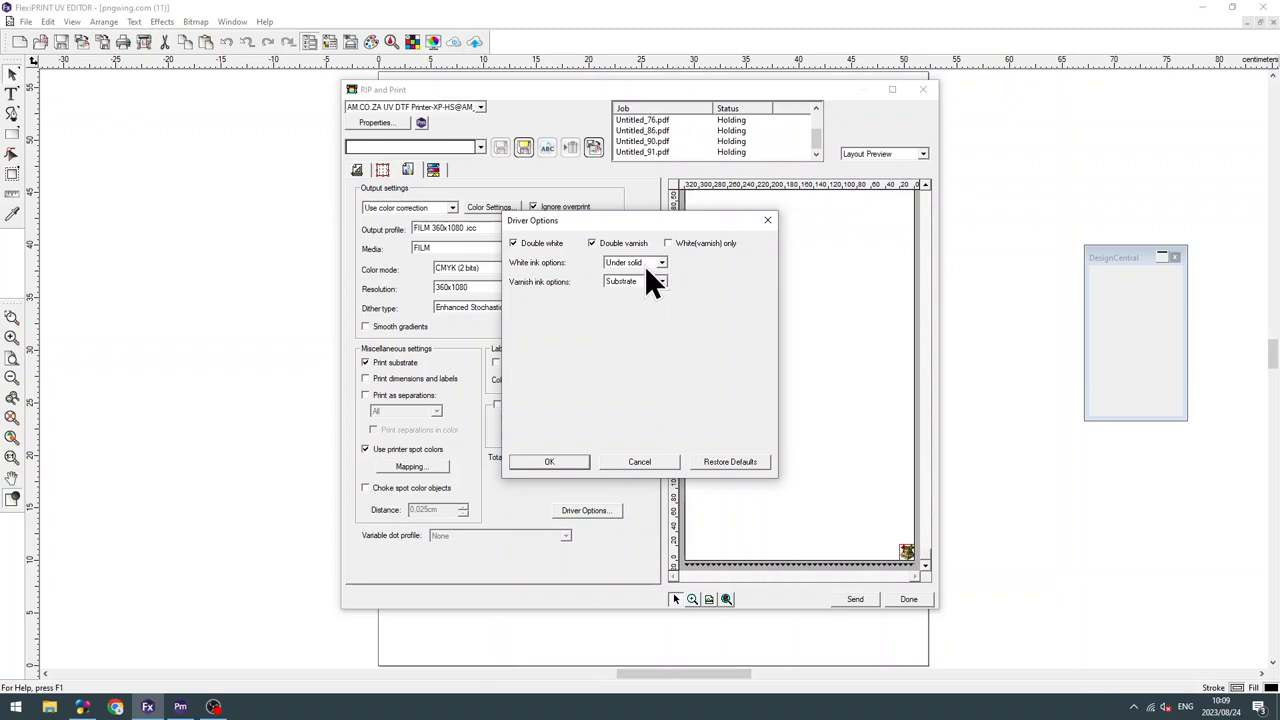
mouse_move(658, 296)
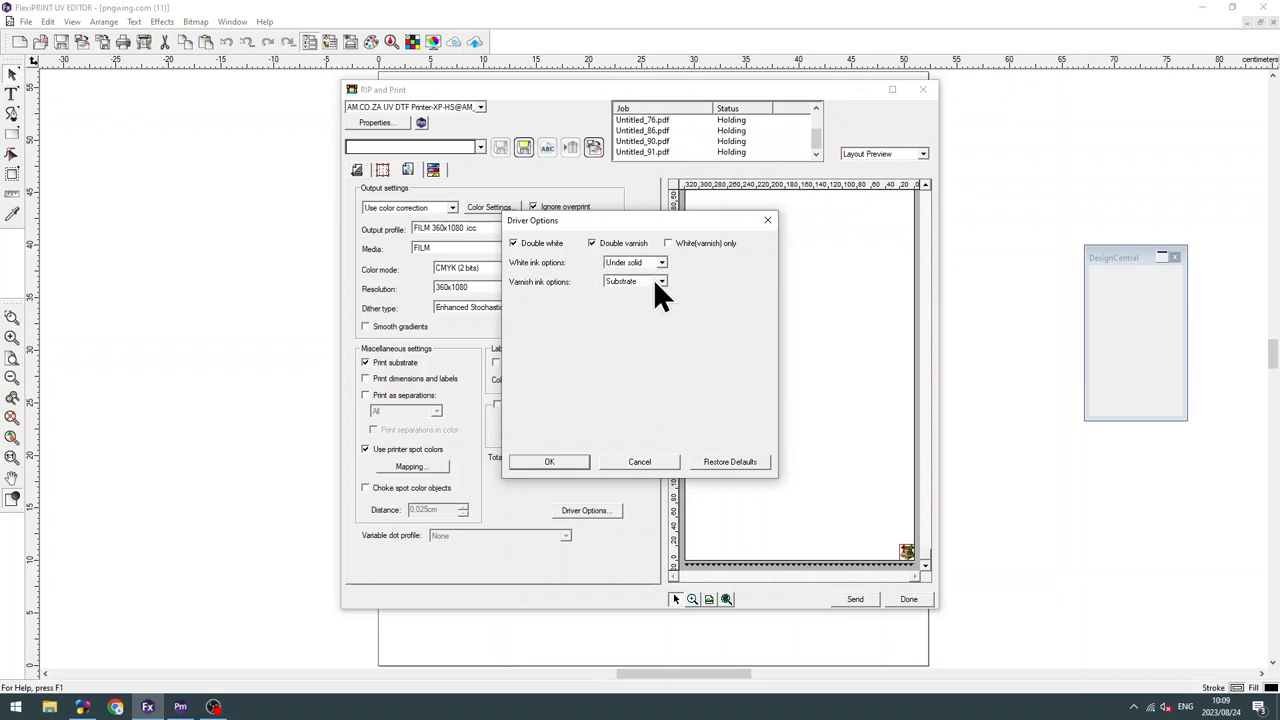
click(660, 280)
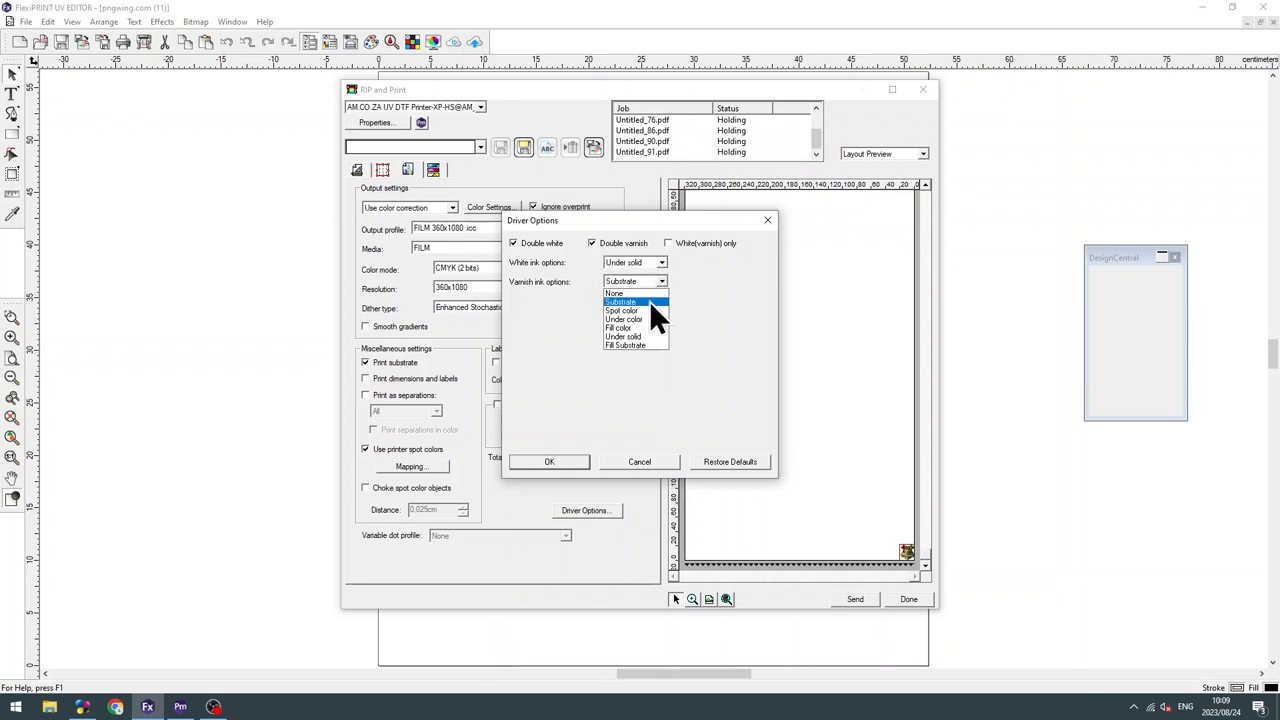
click(622, 310)
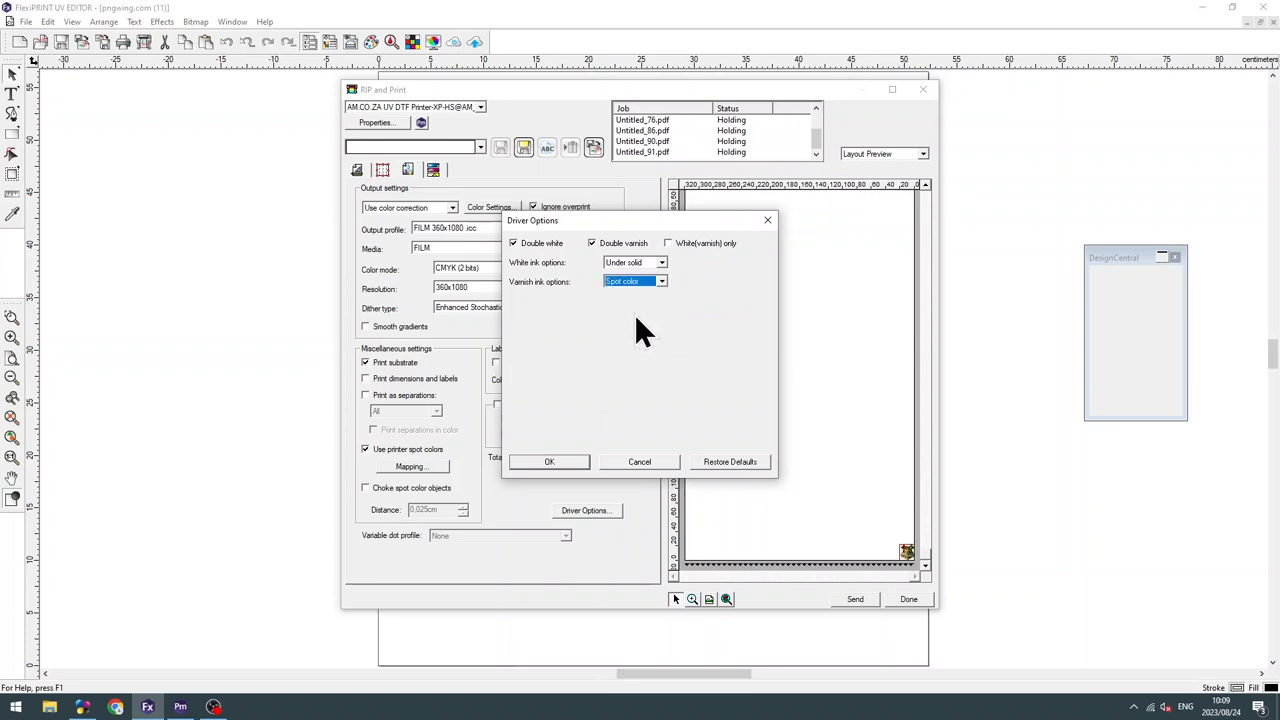
mouse_move(570, 470)
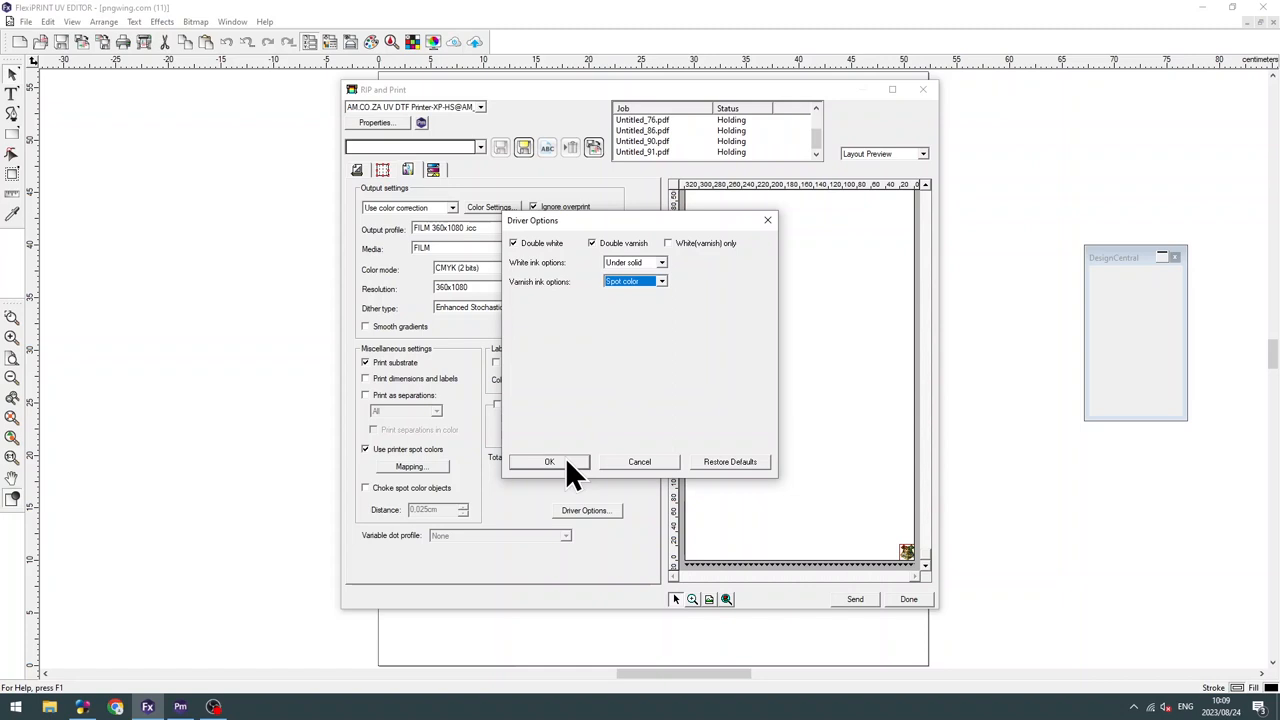
click(548, 460)
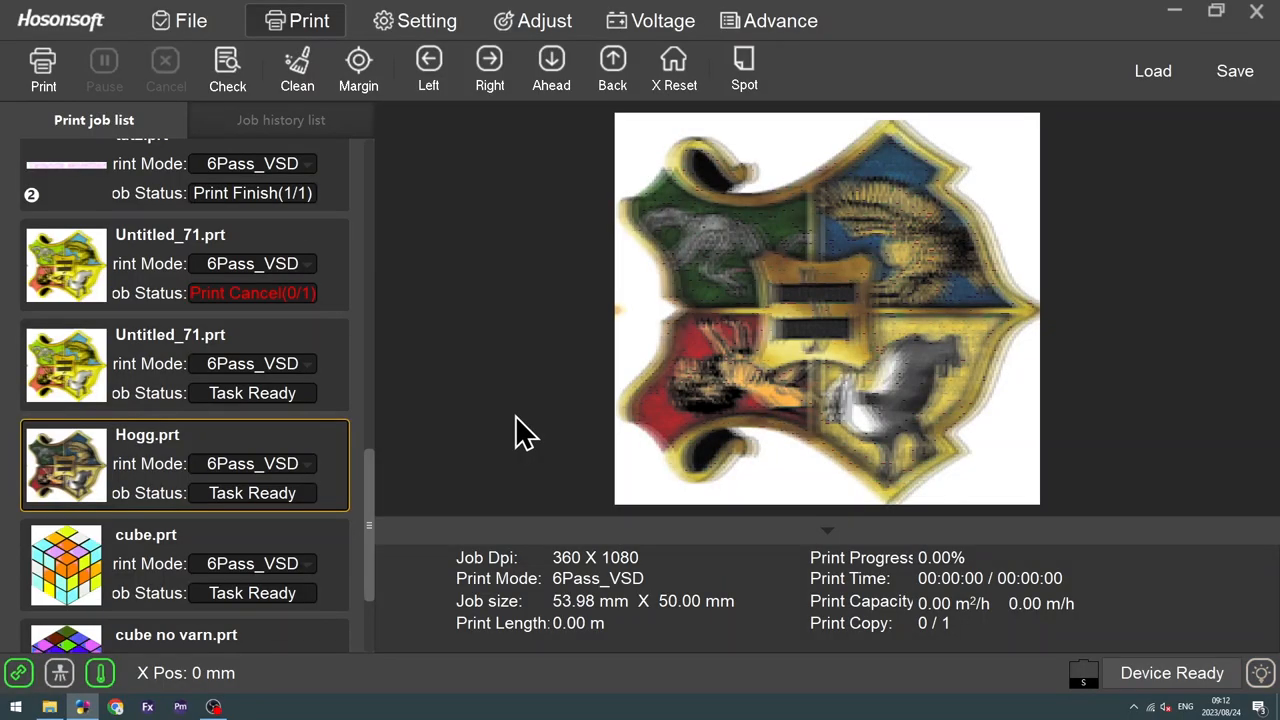
mouse_move(80, 476)
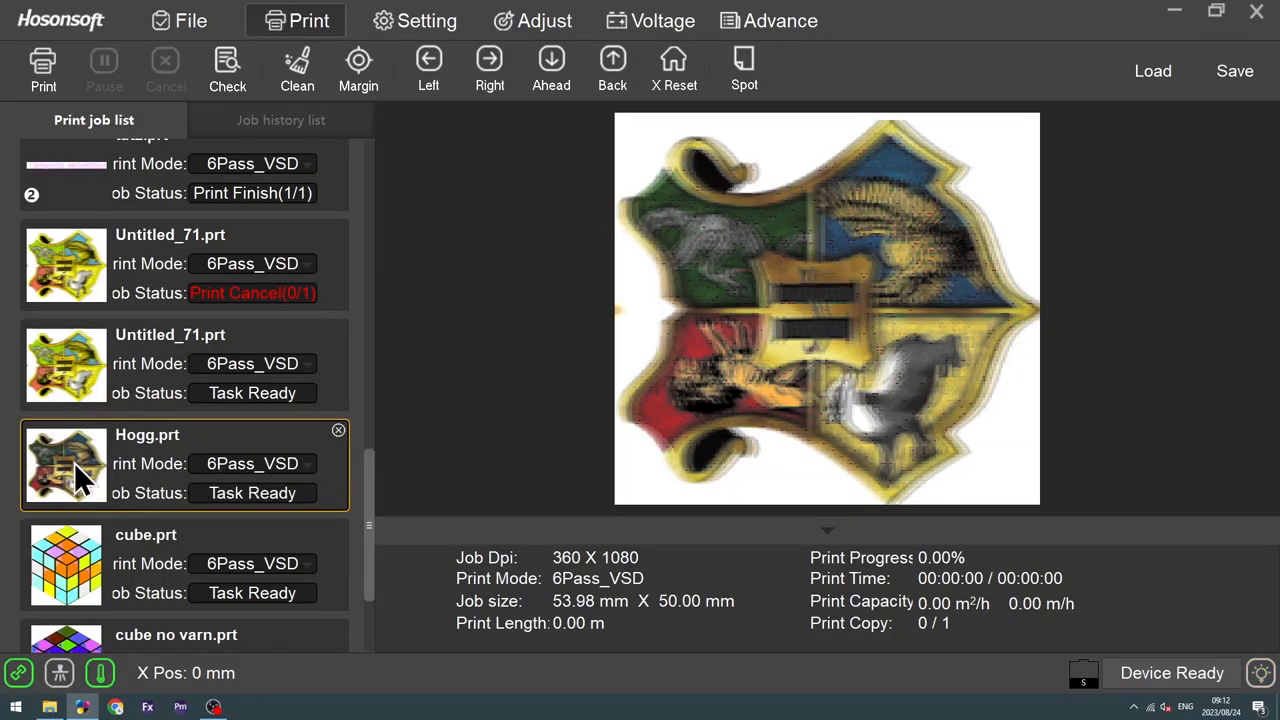
Open Hogg.prt's Task Setting, keep Gloss1 at 2 and go into Cut Ink.
right_click(66, 464)
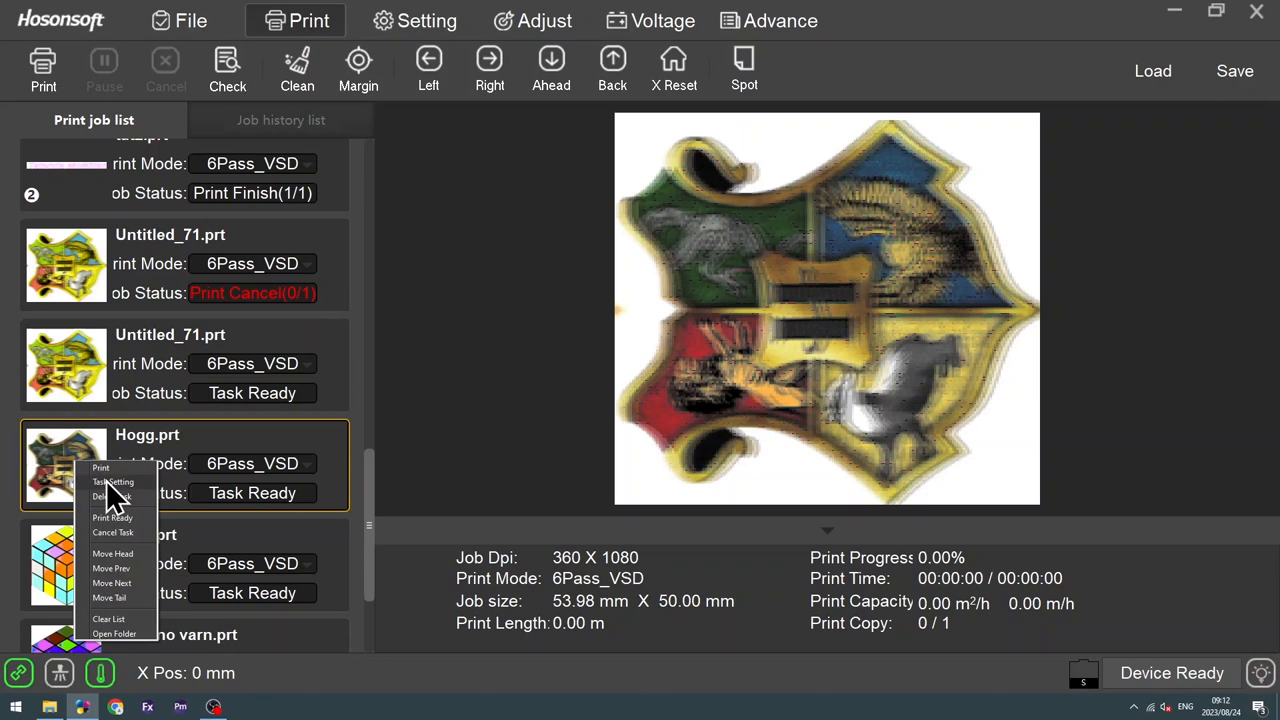
click(112, 480)
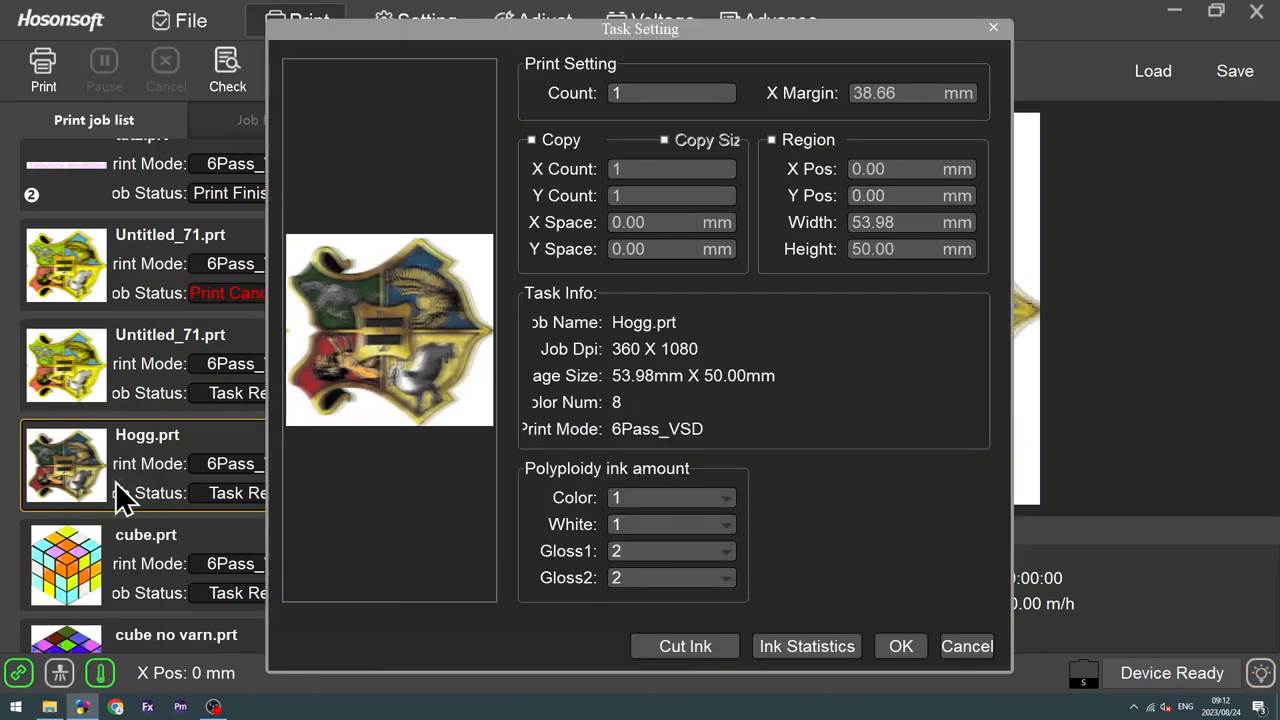
mouse_move(684, 510)
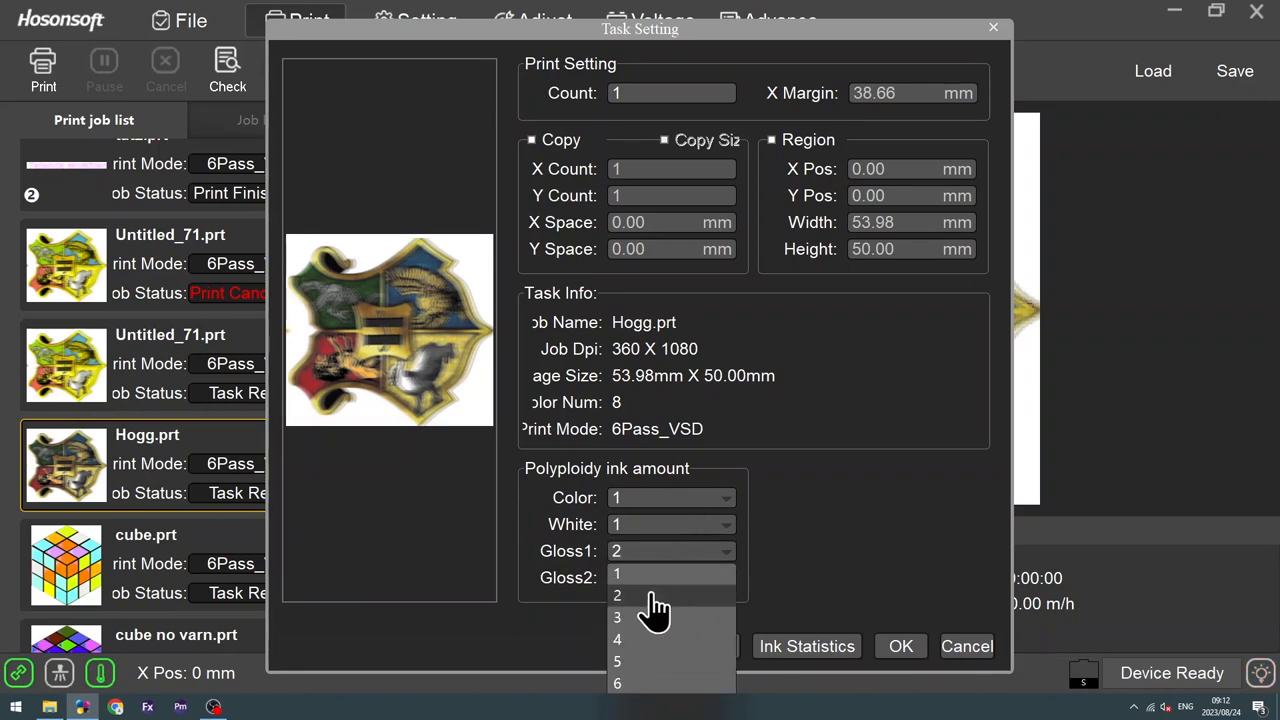
click(616, 596)
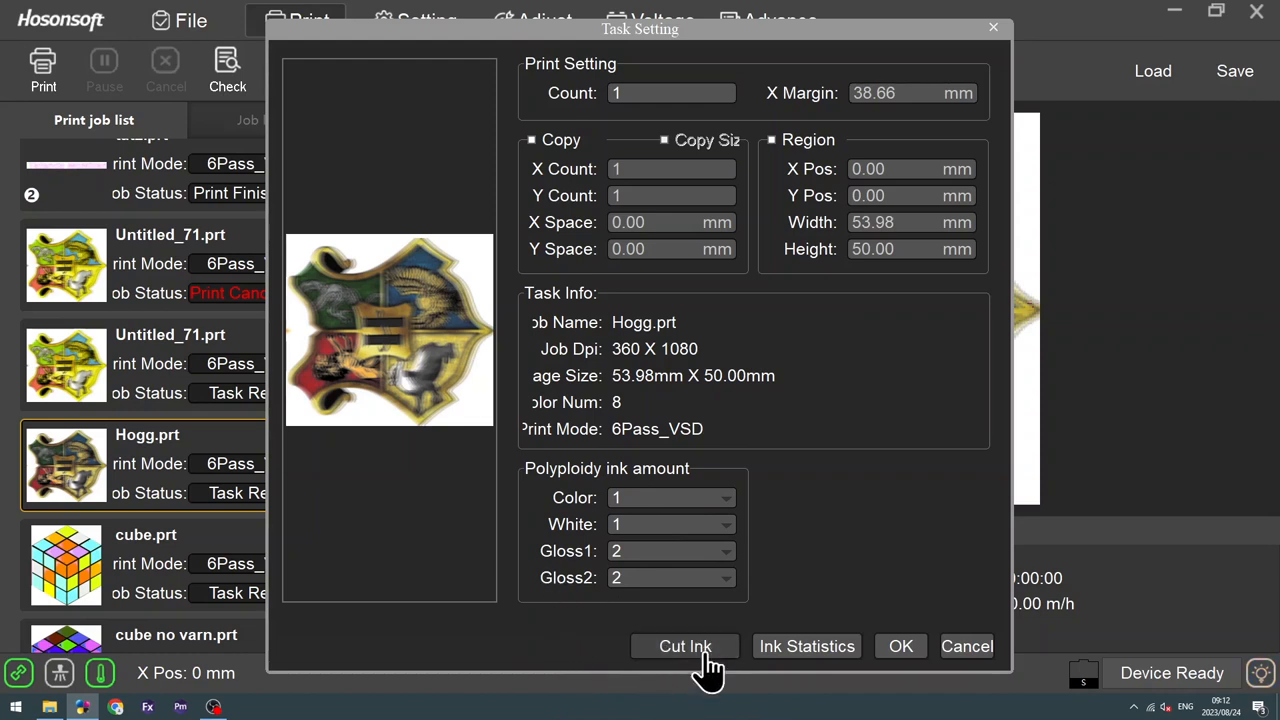
click(684, 646)
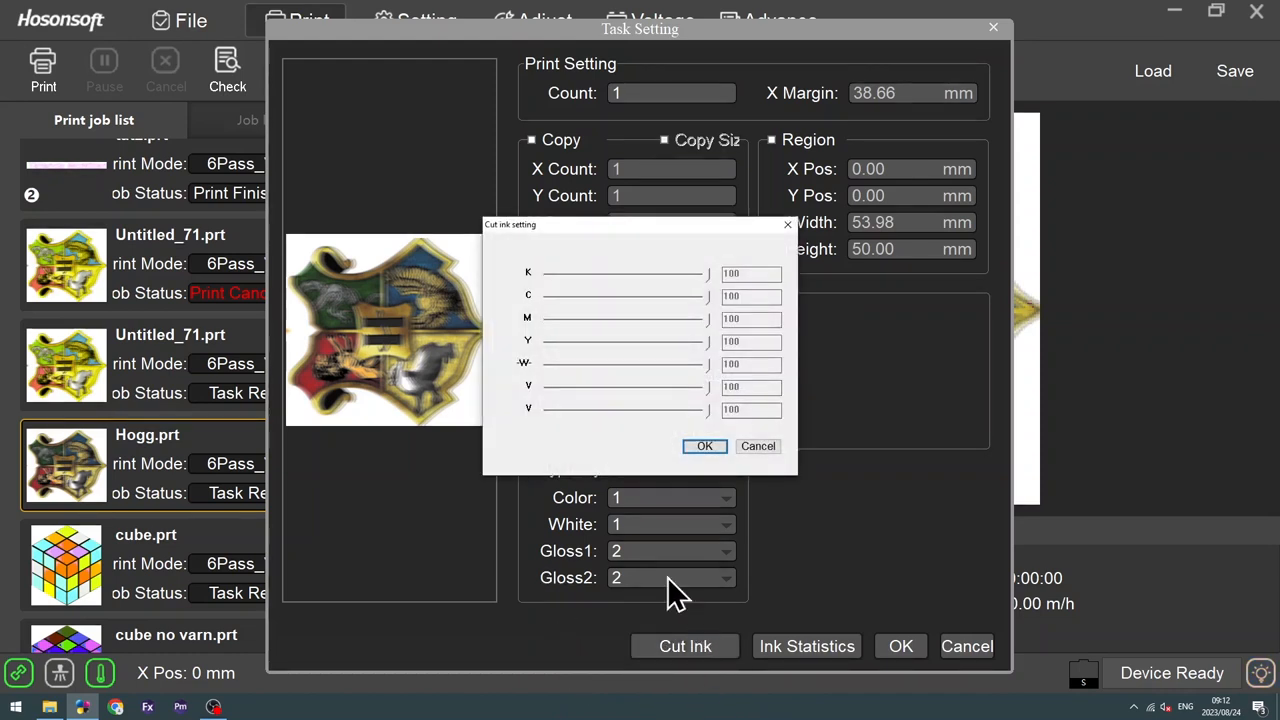
mouse_move(624, 316)
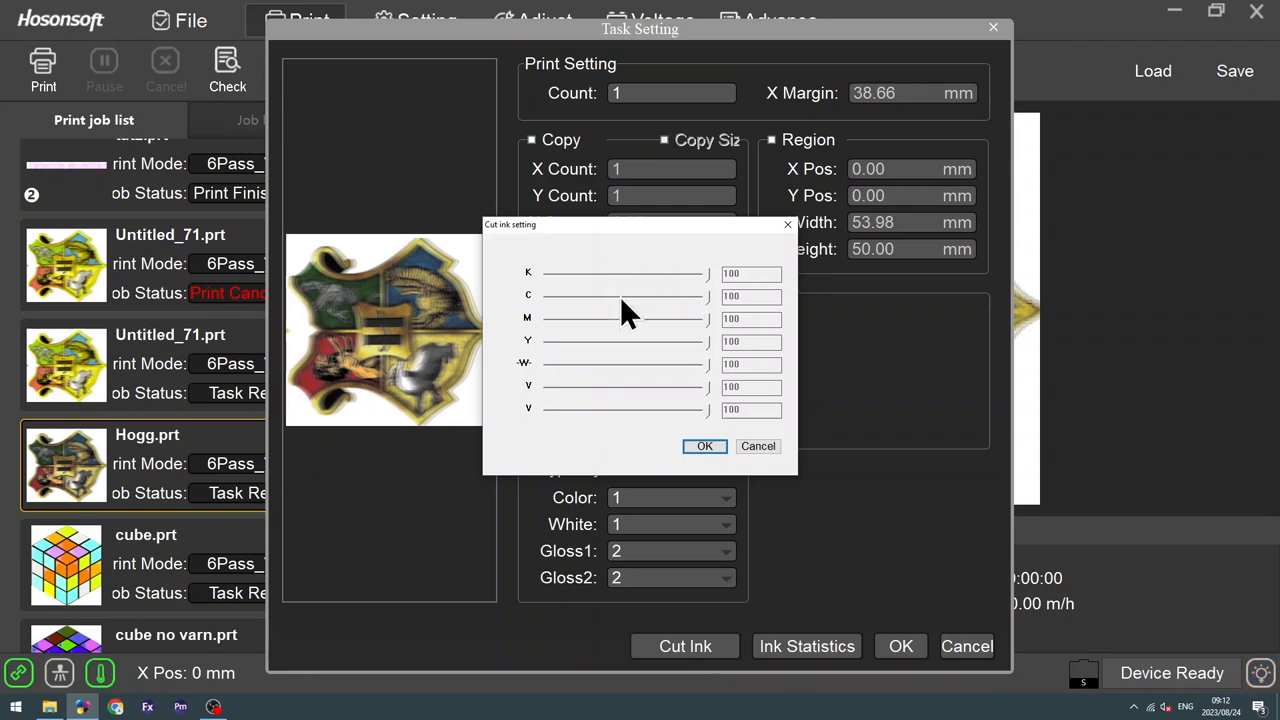
mouse_move(620, 356)
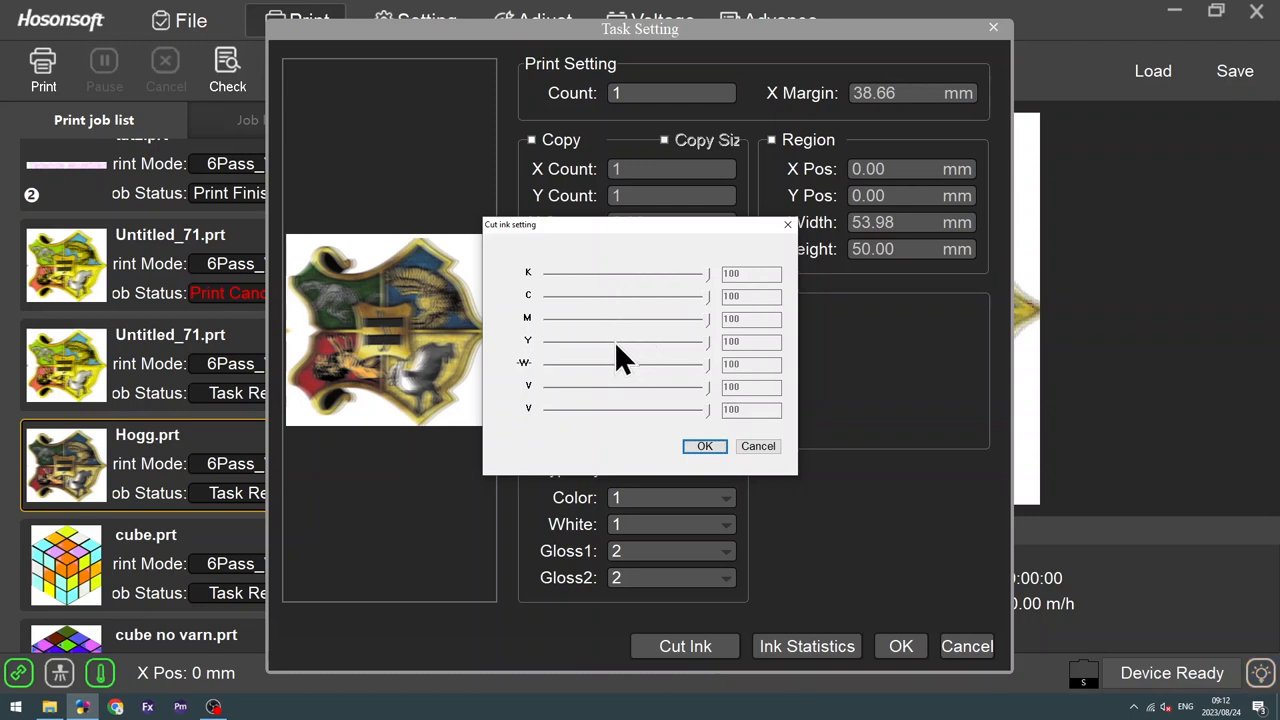
mouse_move(620, 384)
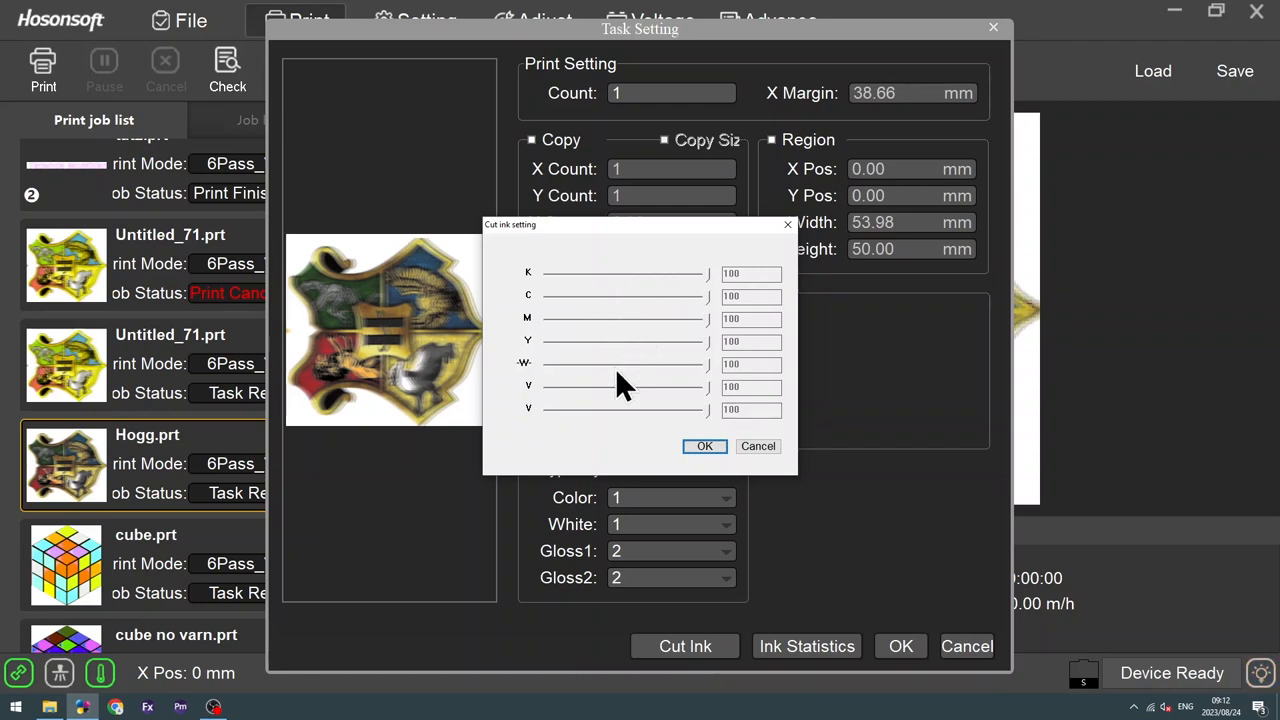
mouse_move(710, 380)
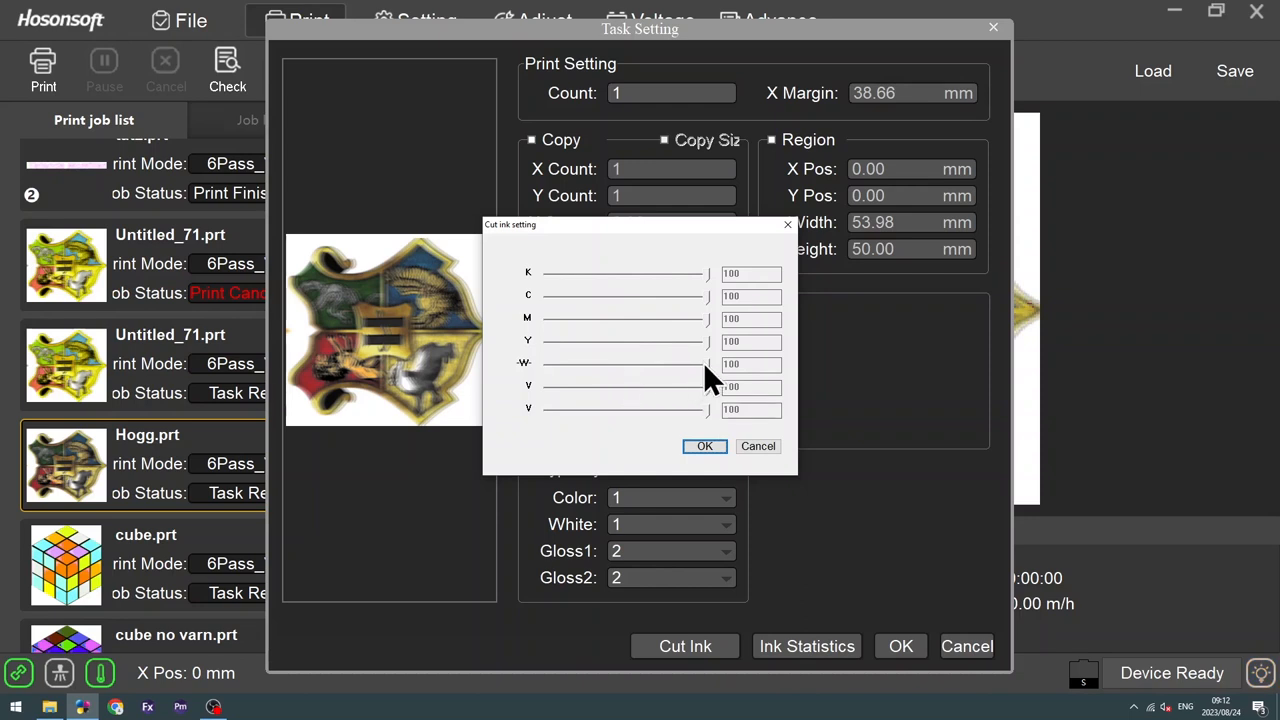
Cut white ink to almost nothing and lower the two varnish channels to about 40 and 20.
drag(704, 364, 600, 364)
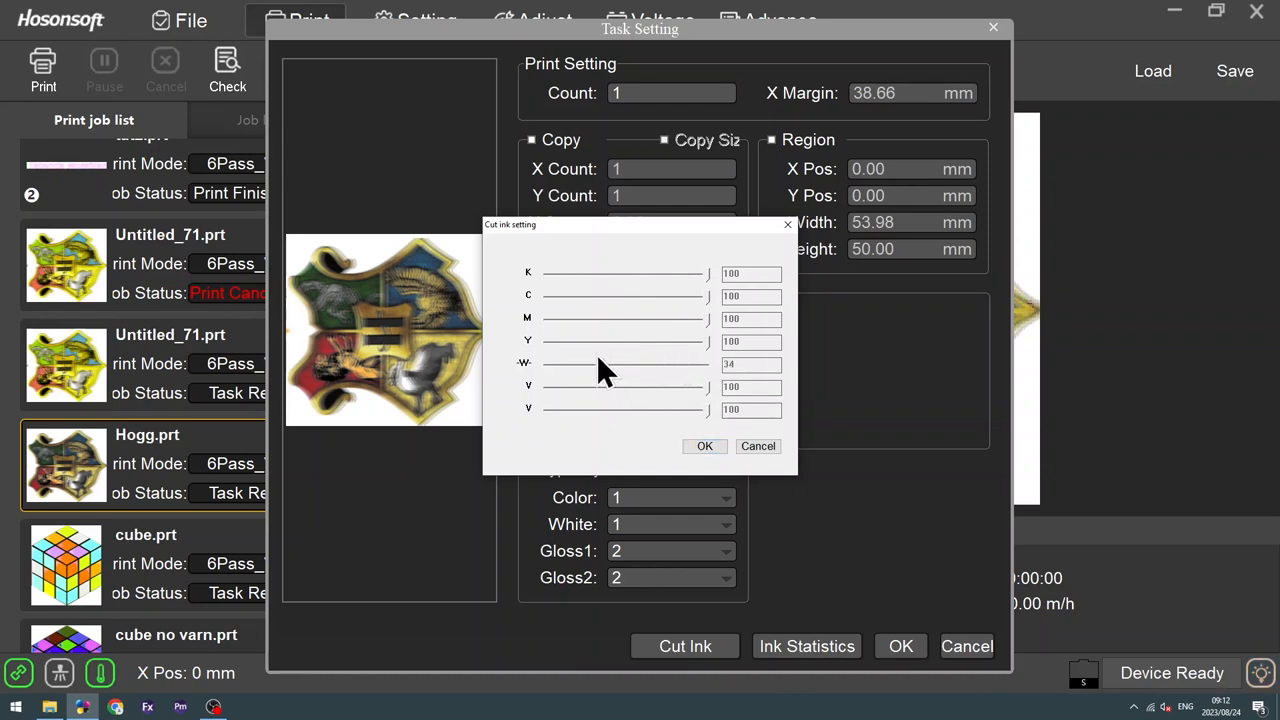
drag(590, 364, 550, 364)
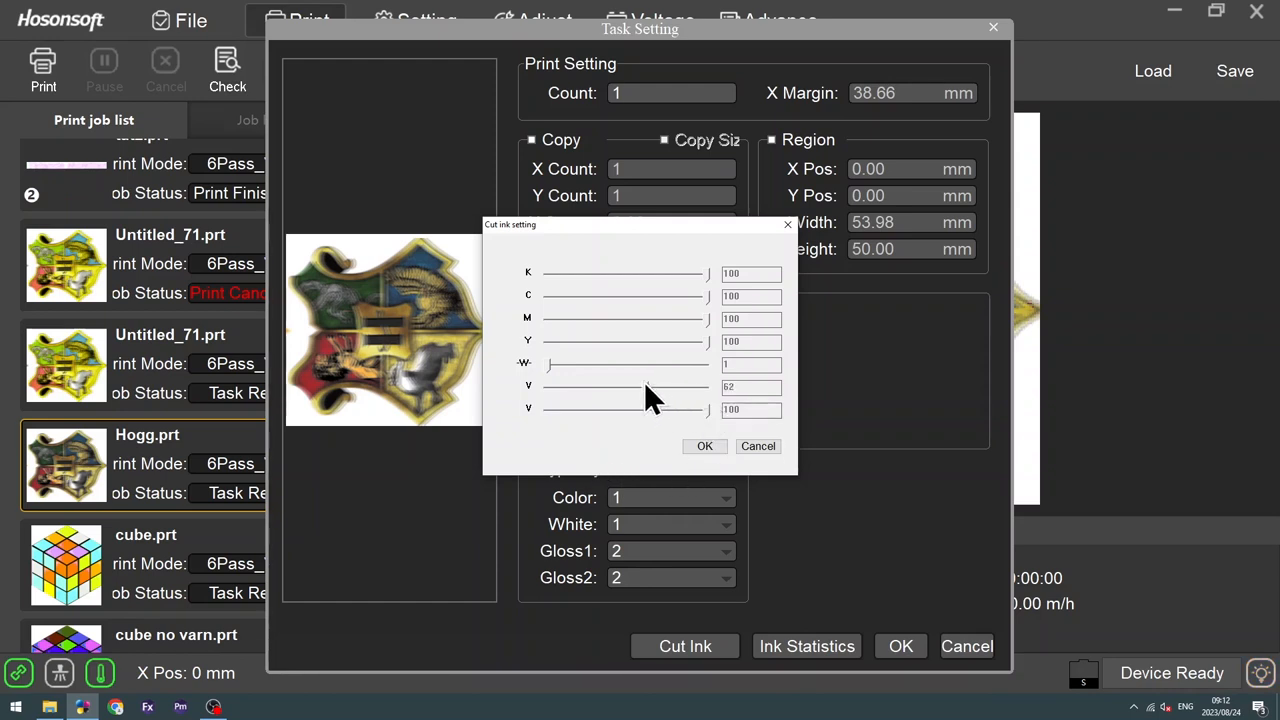
drag(644, 388, 612, 388)
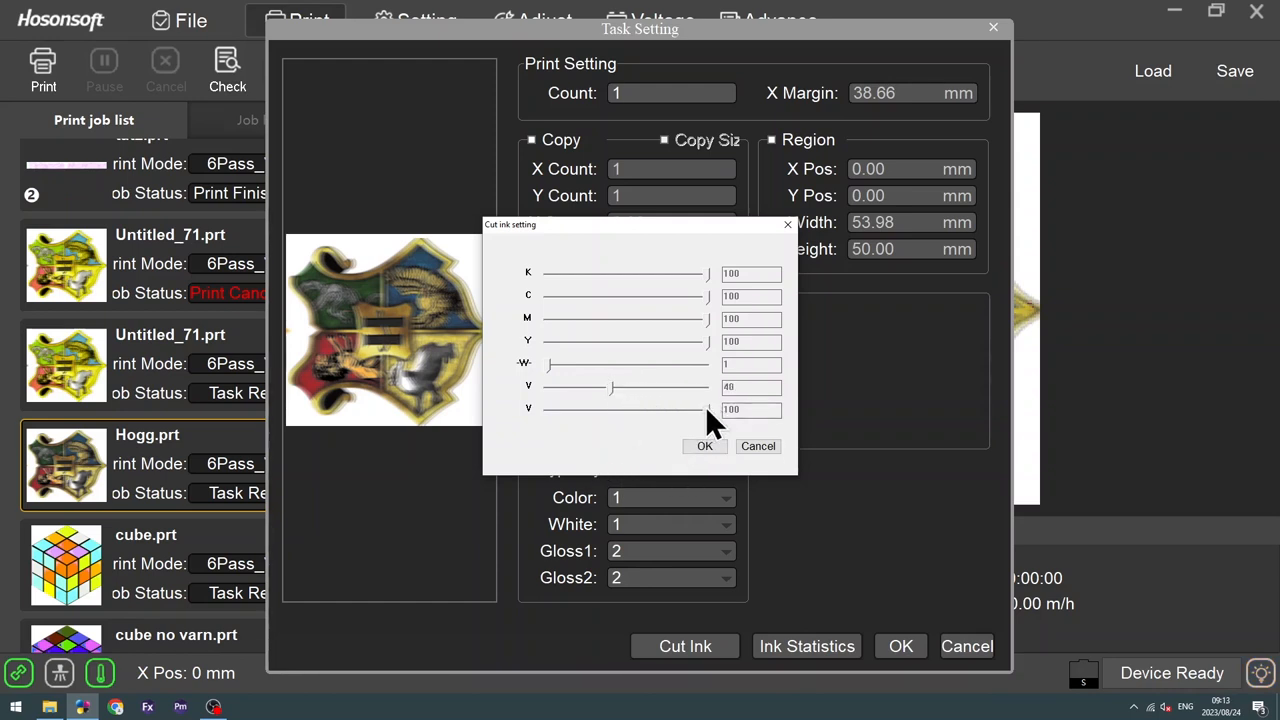
drag(704, 408, 610, 408)
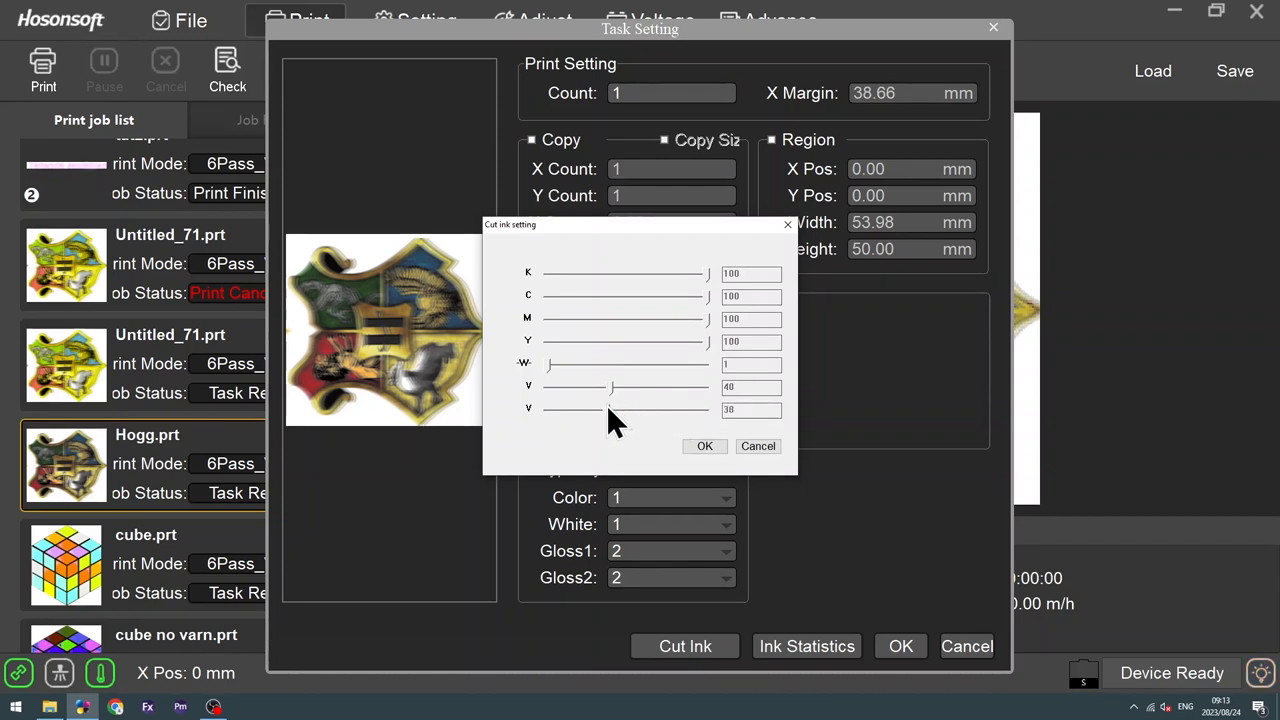
drag(610, 408, 650, 408)
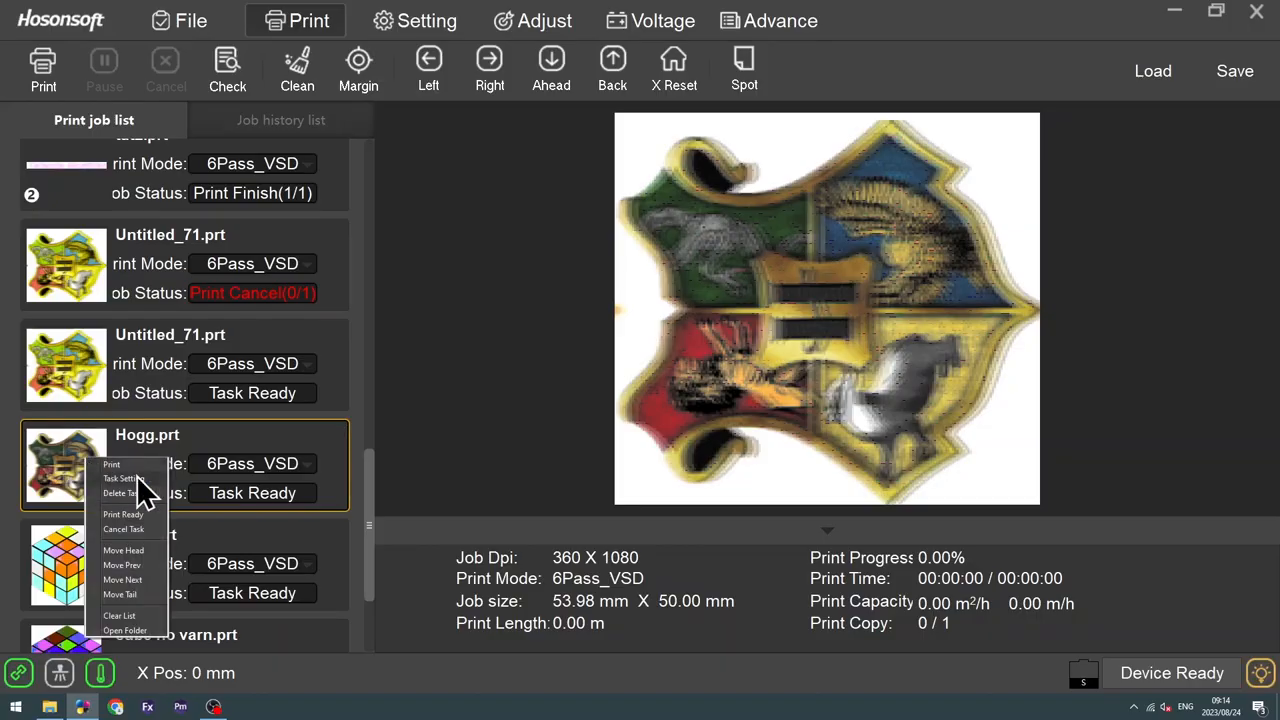
Reopen Cut Ink, raise the second varnish channel back up and confirm the task settings.
click(128, 478)
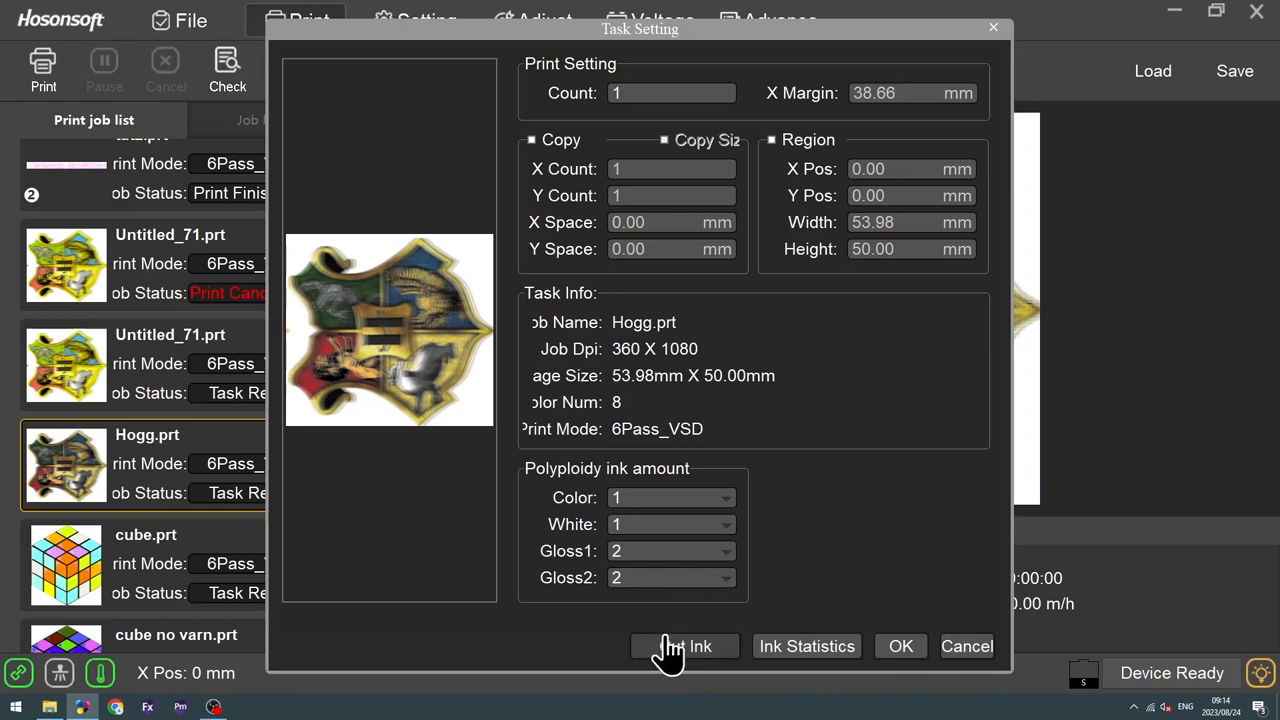
click(684, 646)
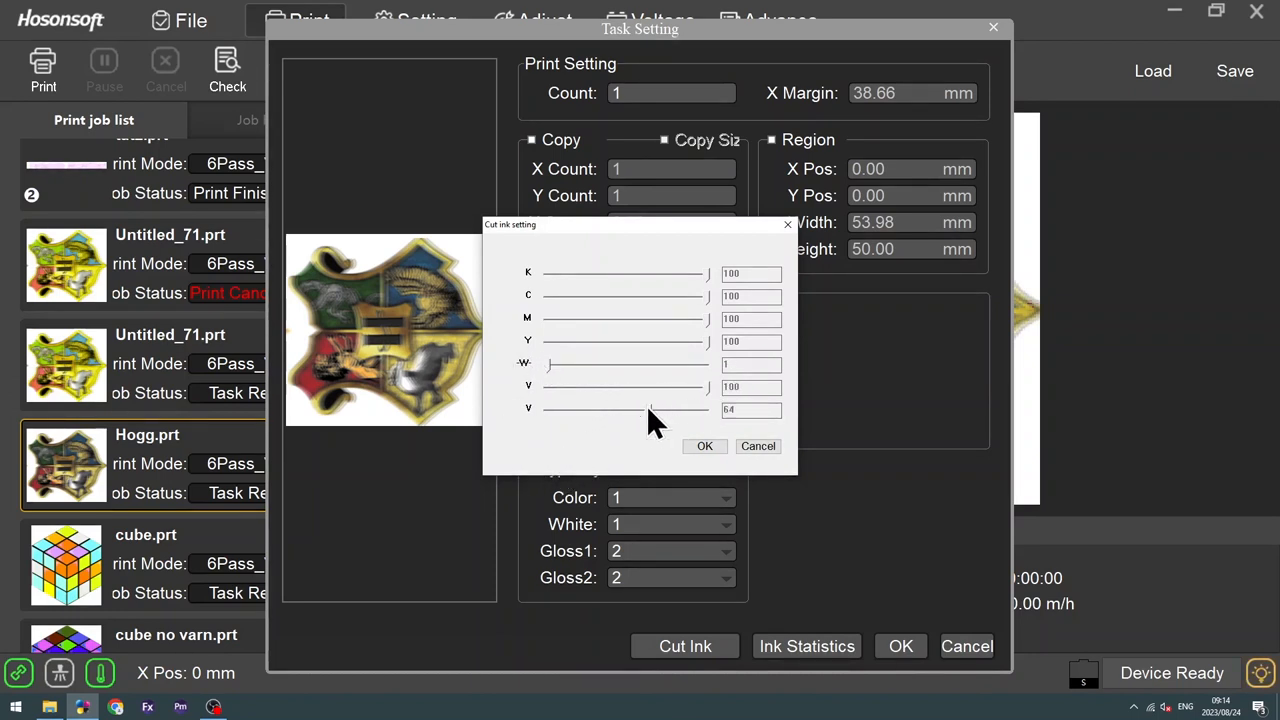
drag(650, 408, 710, 408)
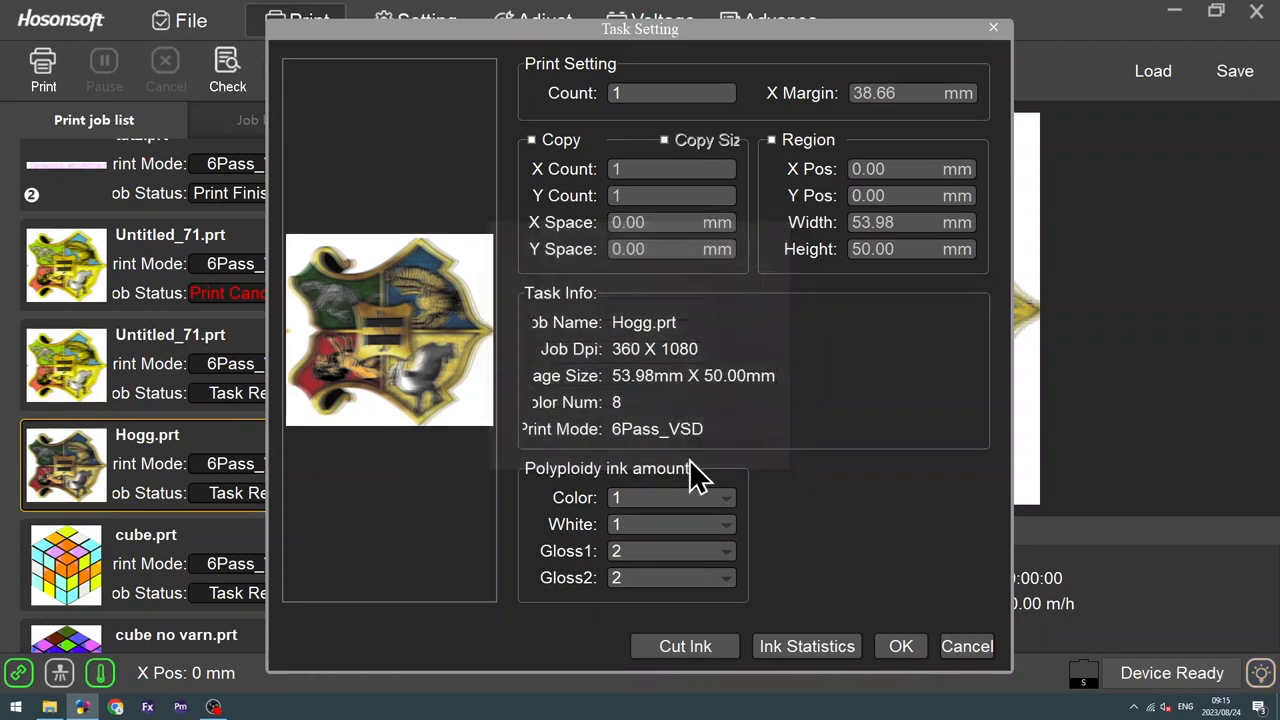
click(900, 646)
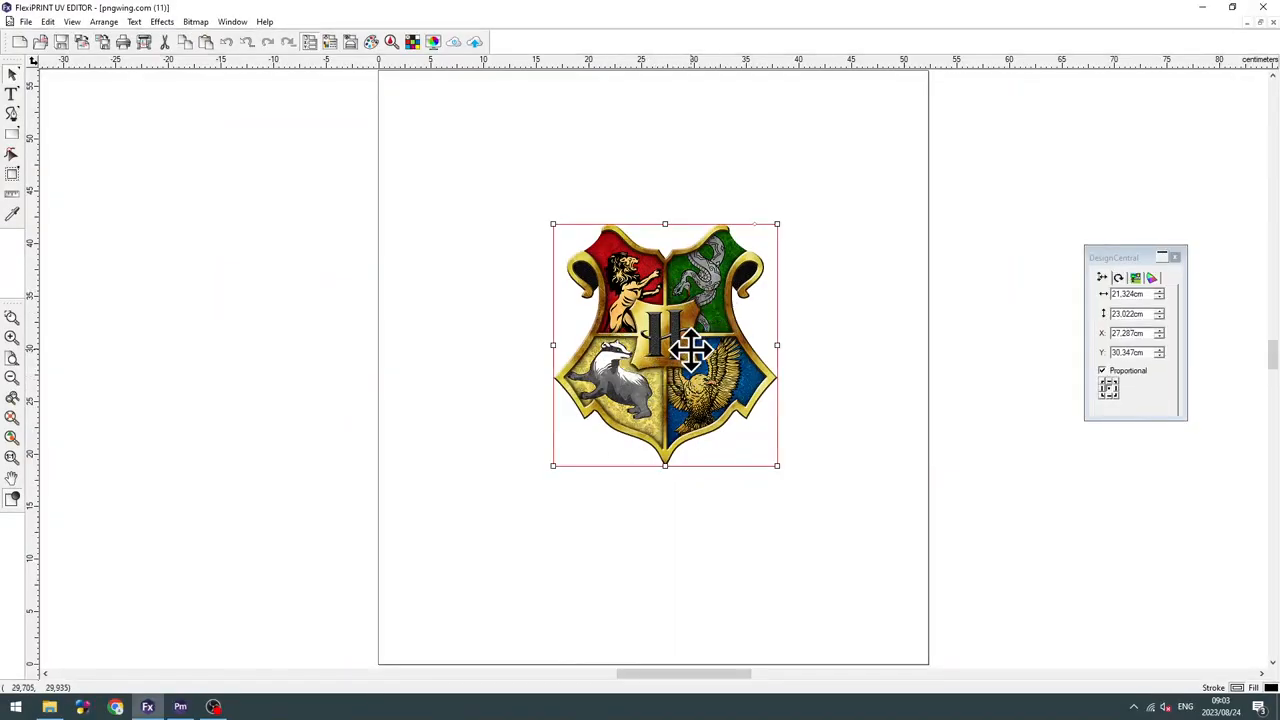
Select the crest artwork and reach its Driver Options via RIP and Print's output settings.
click(160, 20)
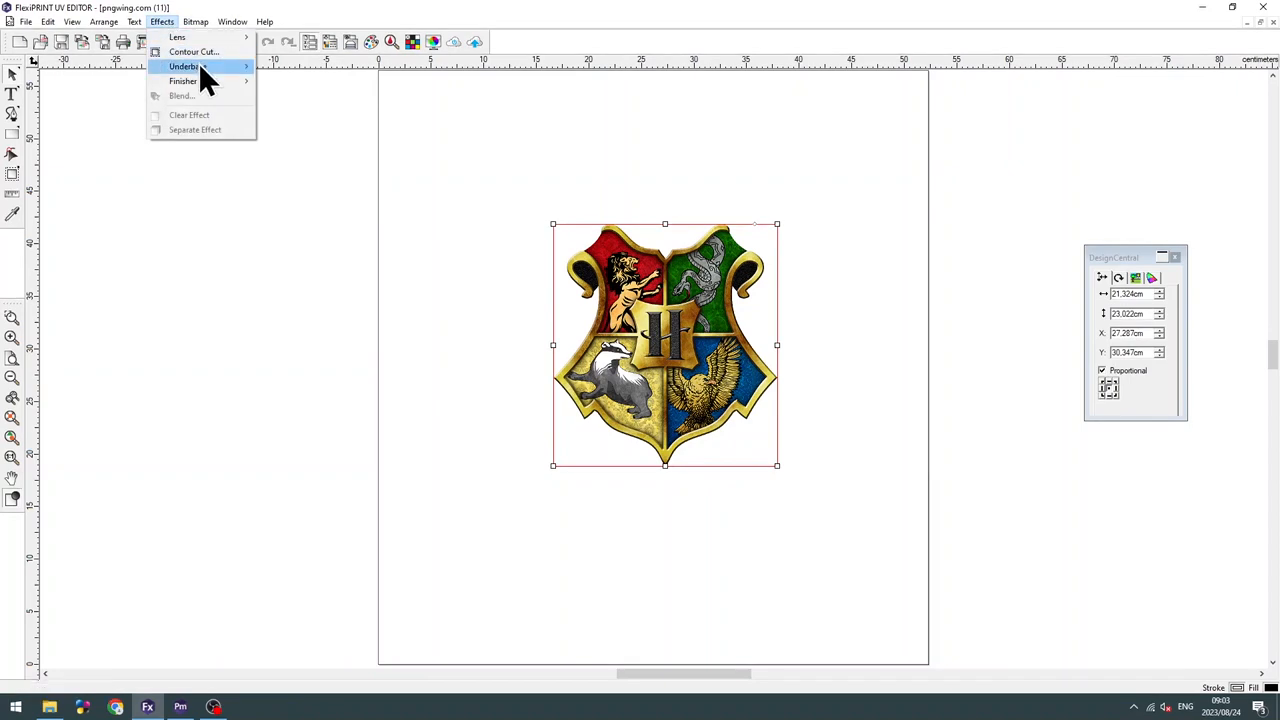
mouse_move(188, 66)
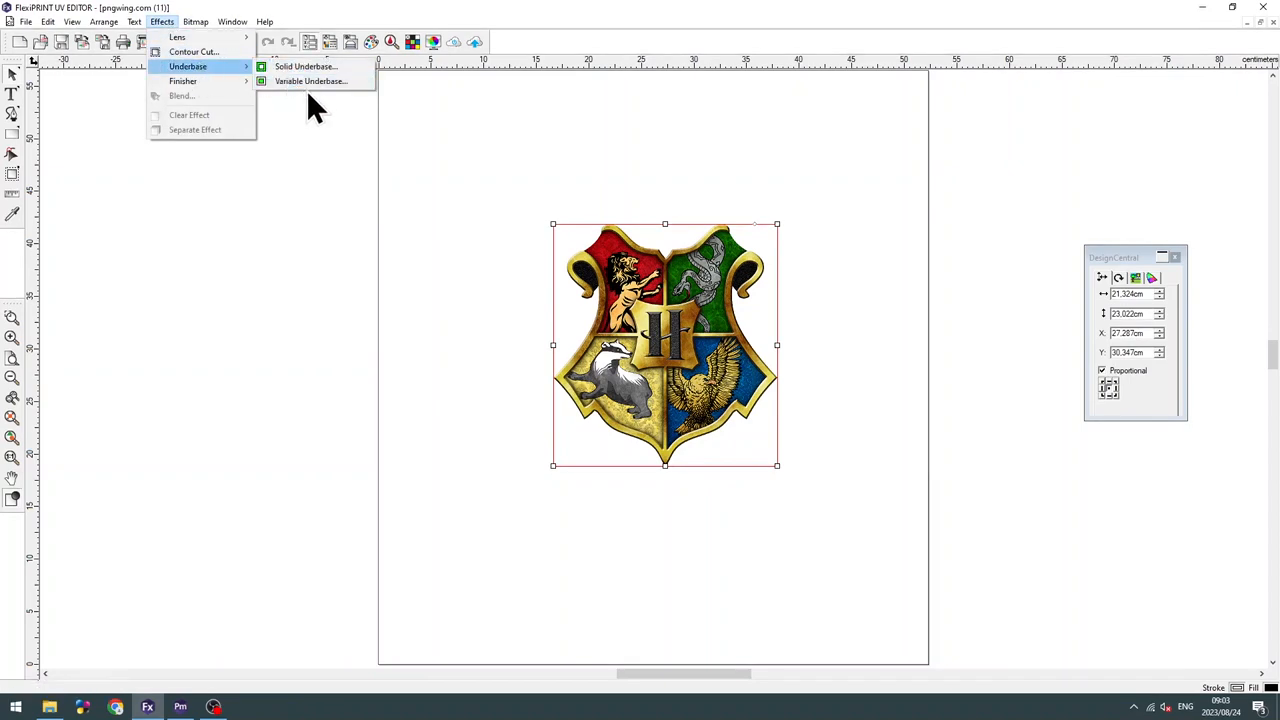
mouse_move(332, 206)
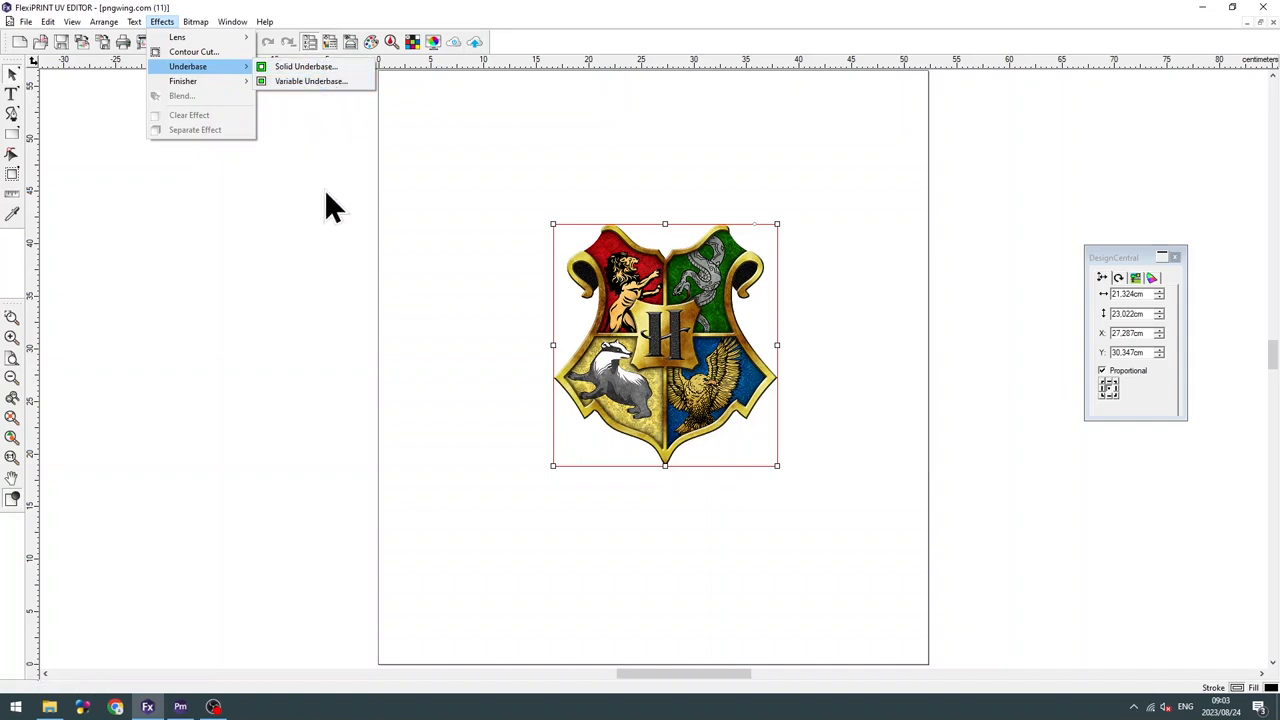
mouse_move(538, 250)
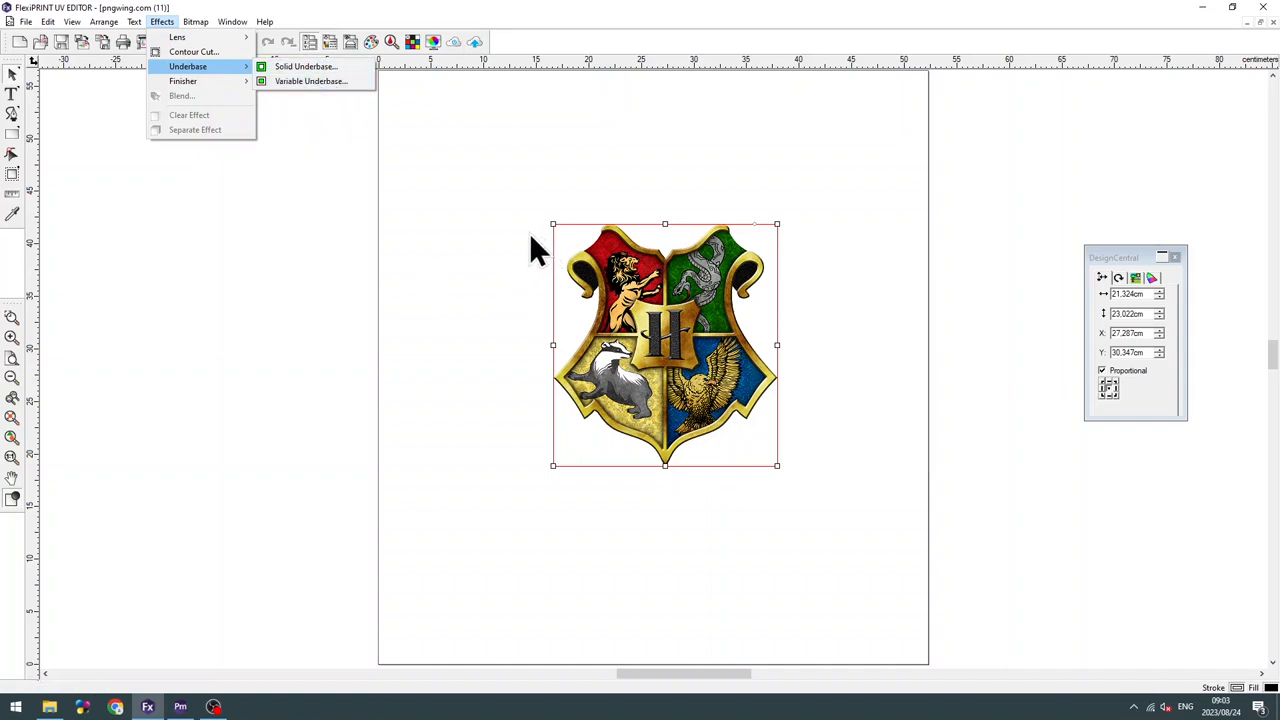
click(460, 268)
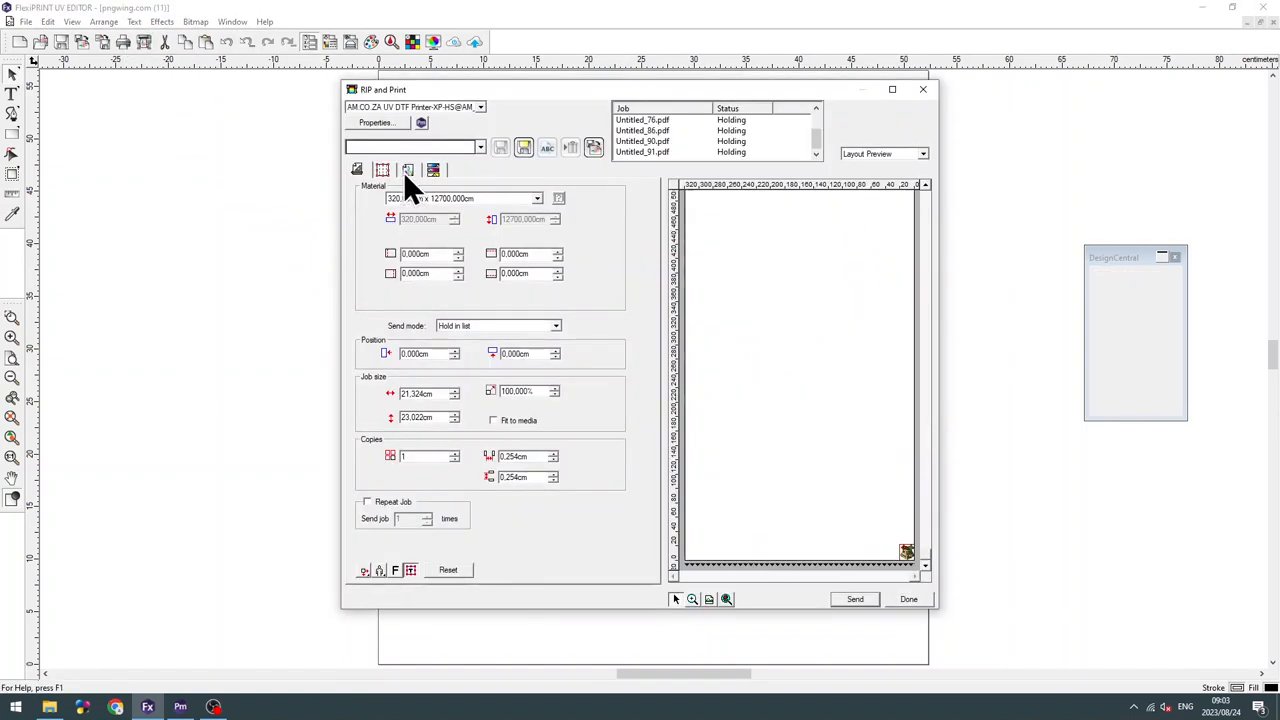
click(408, 170)
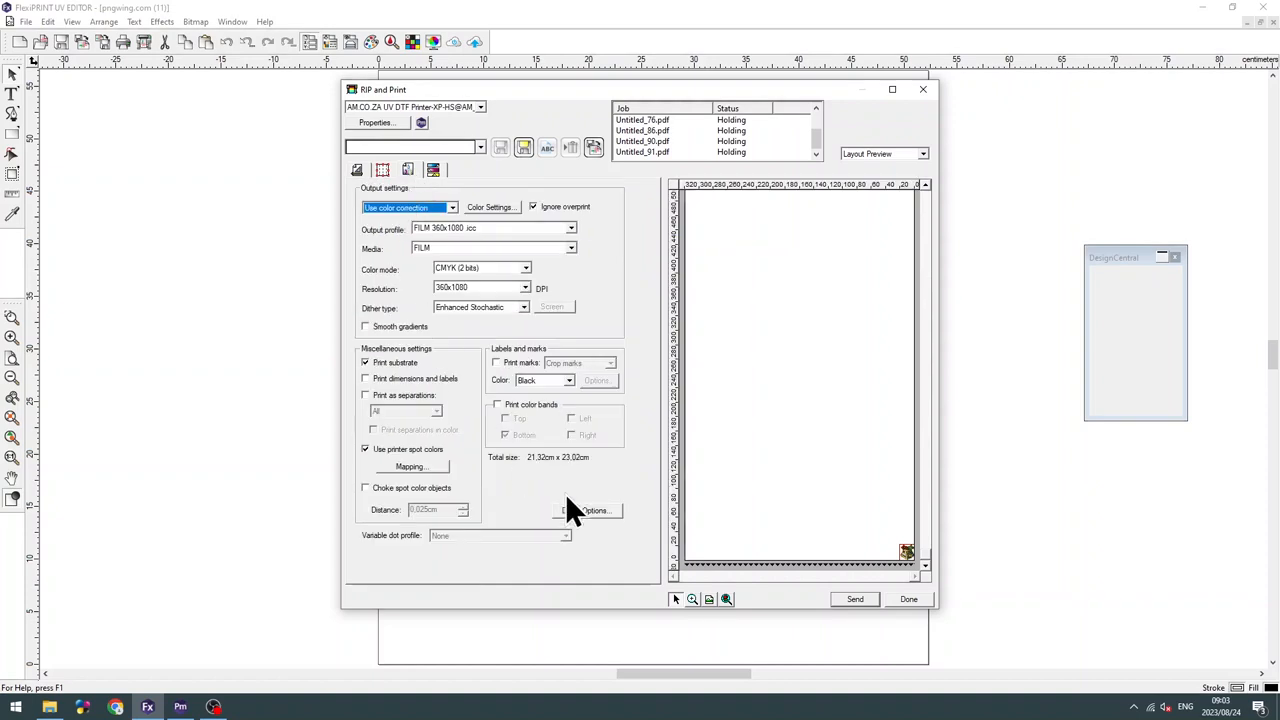
click(588, 510)
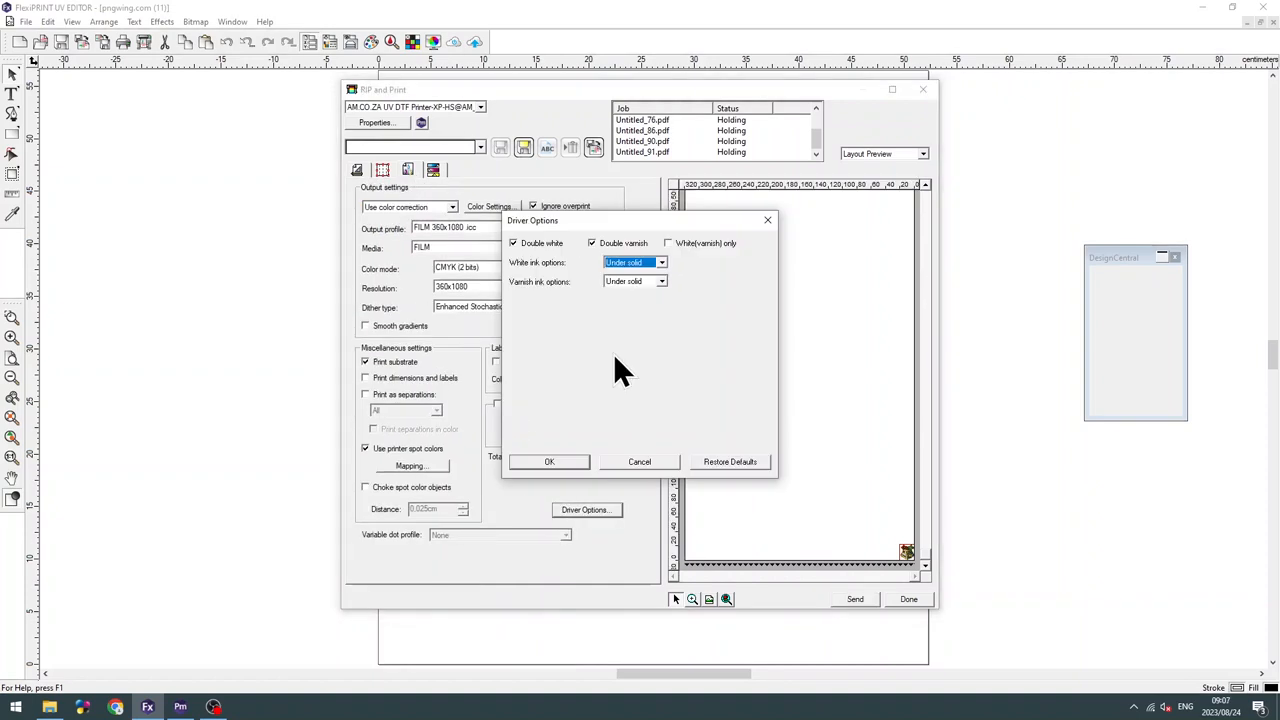
mouse_move(664, 298)
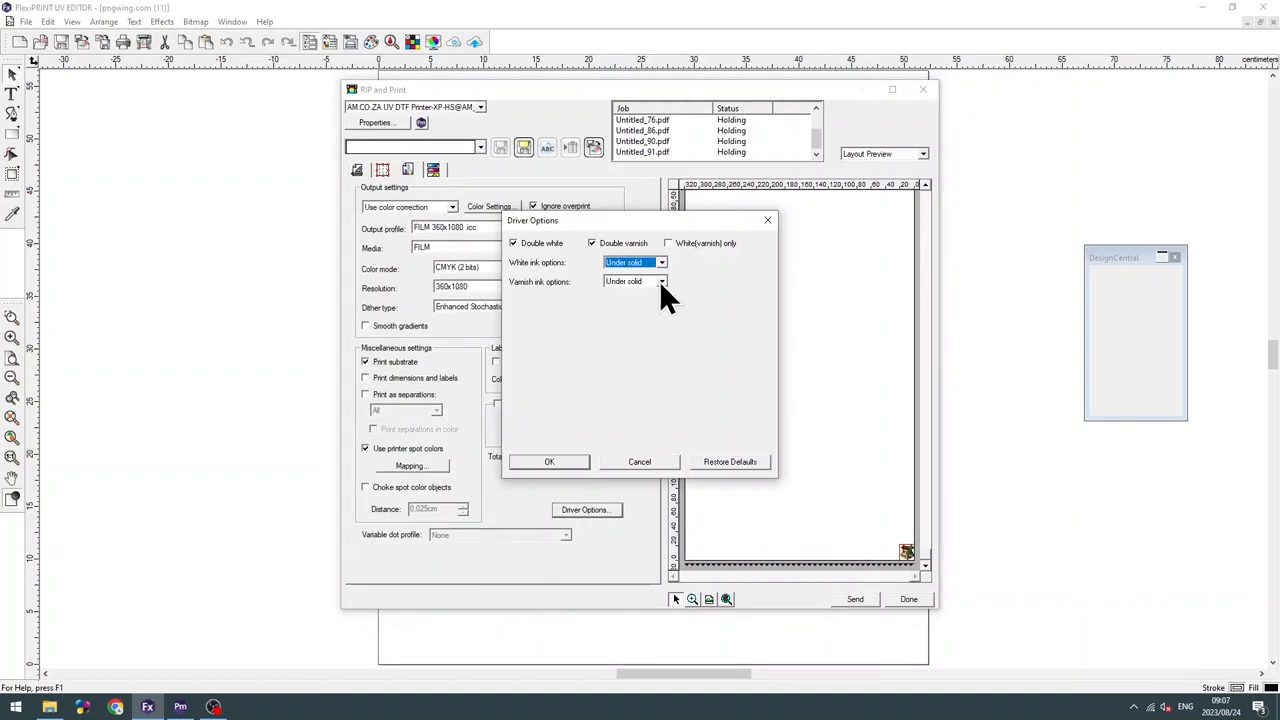
Set varnish ink to Substrate with white still Under solid, and confirm.
click(660, 280)
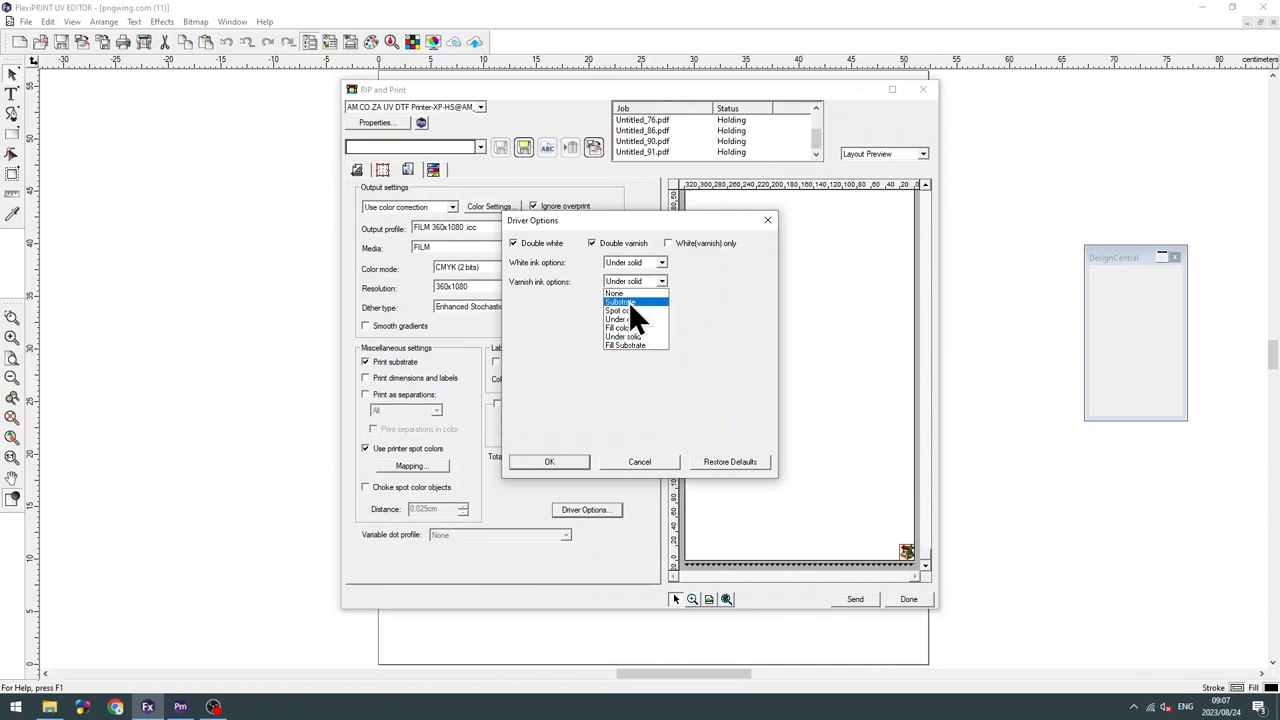
click(620, 302)
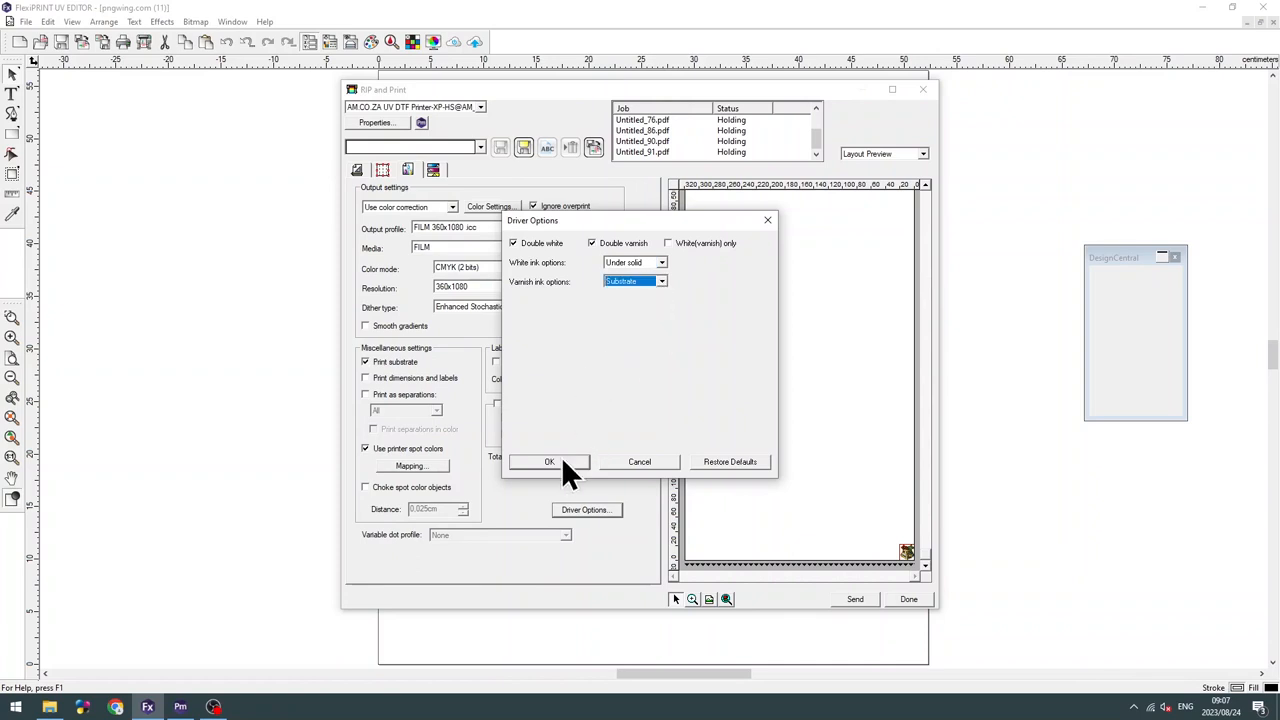
click(548, 460)
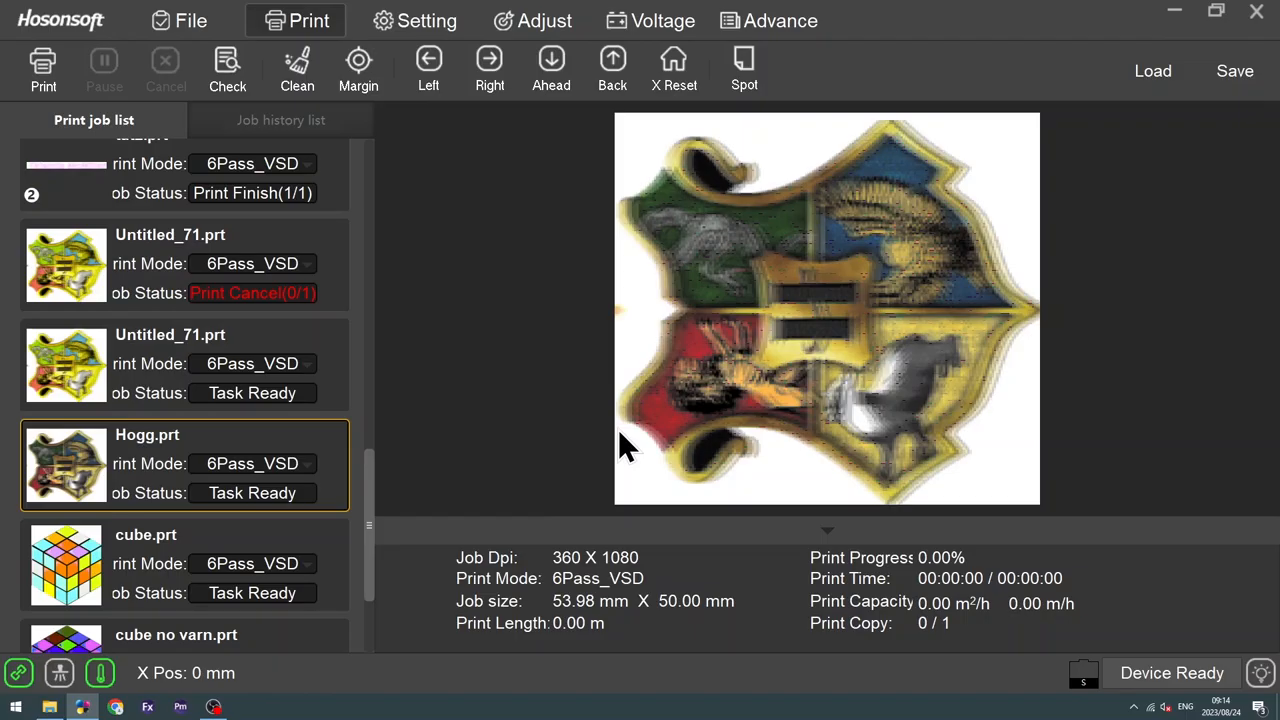
mouse_move(616, 450)
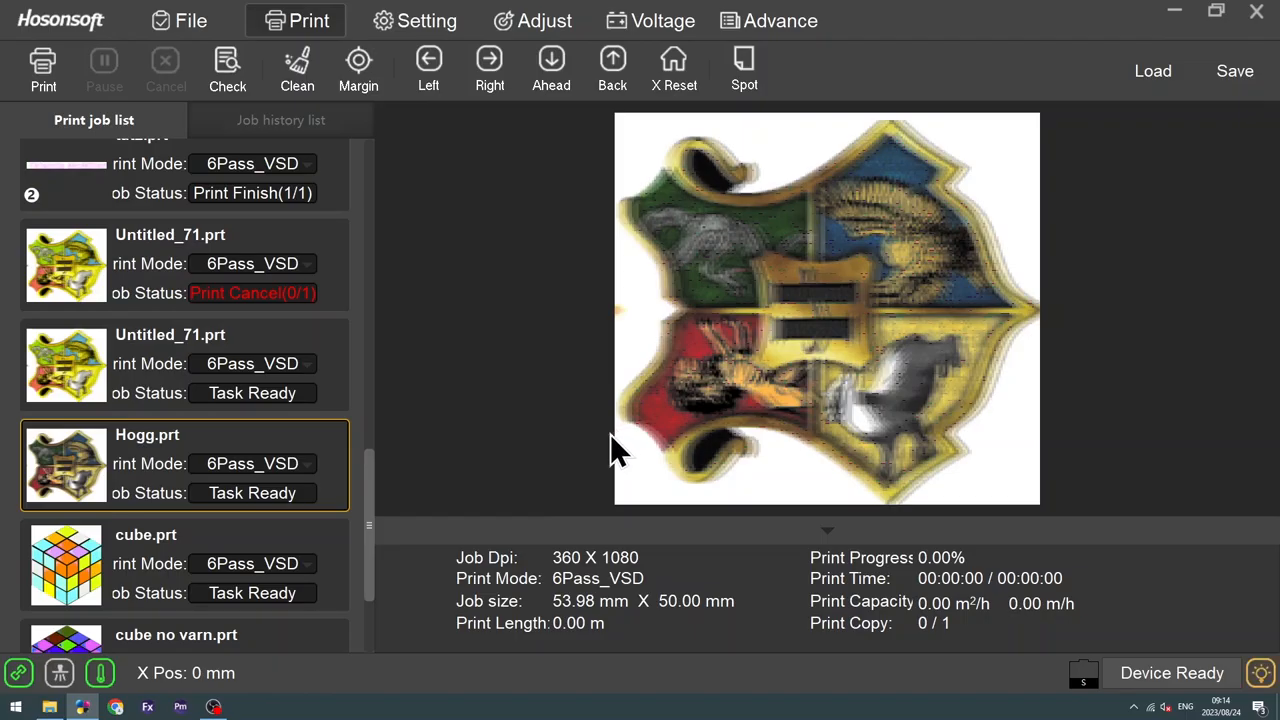
mouse_move(90, 476)
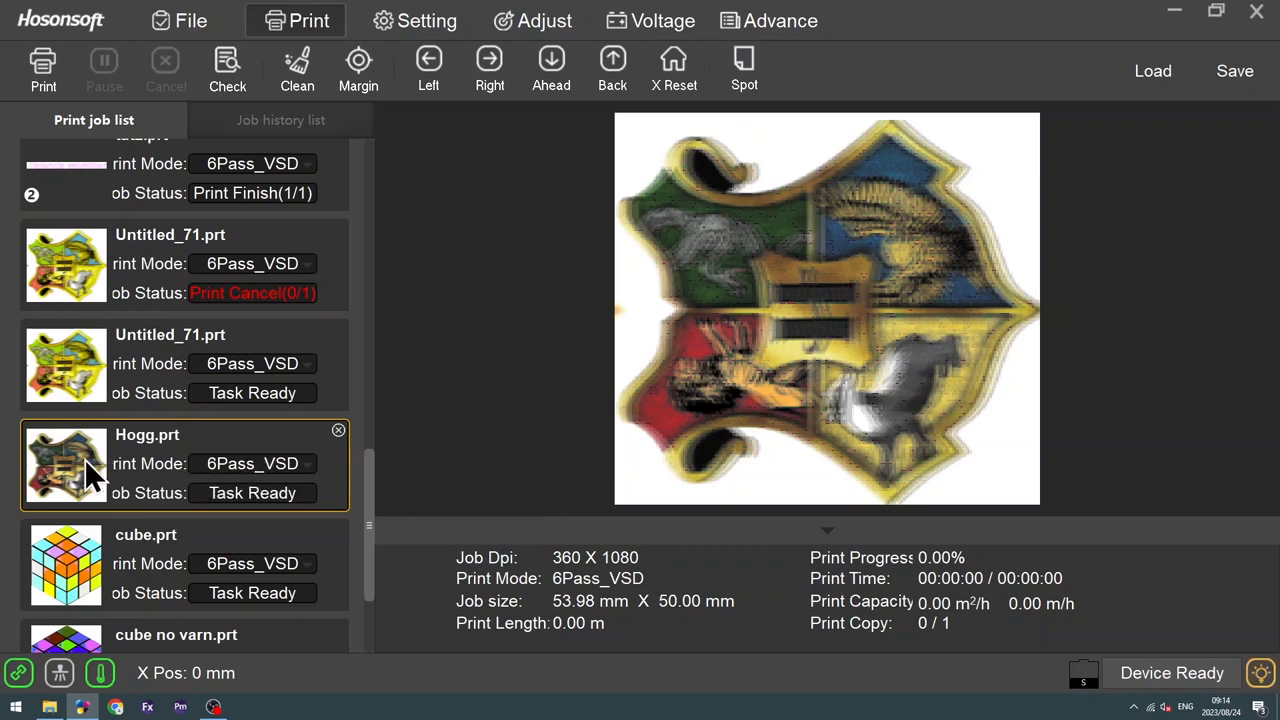
In Hogg.prt's Cut Ink, drop white to 1 with varnish channels at 100 and confirm the task settings.
right_click(90, 476)
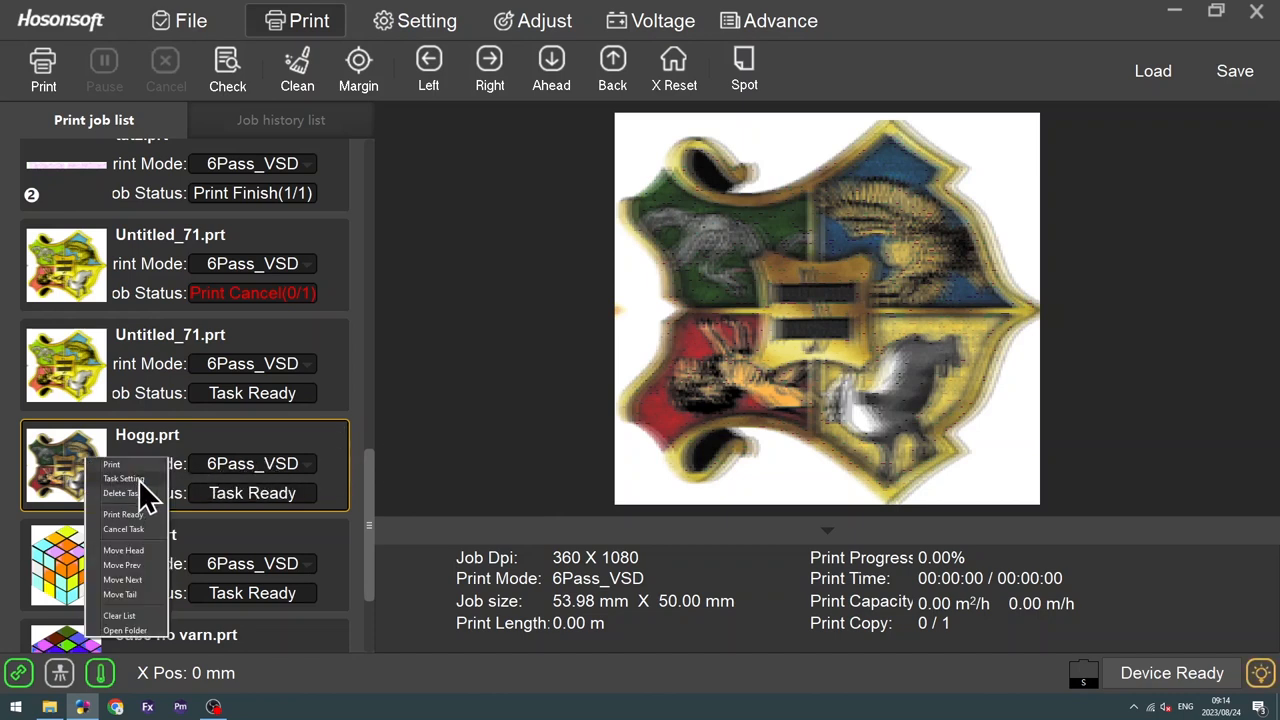
click(124, 478)
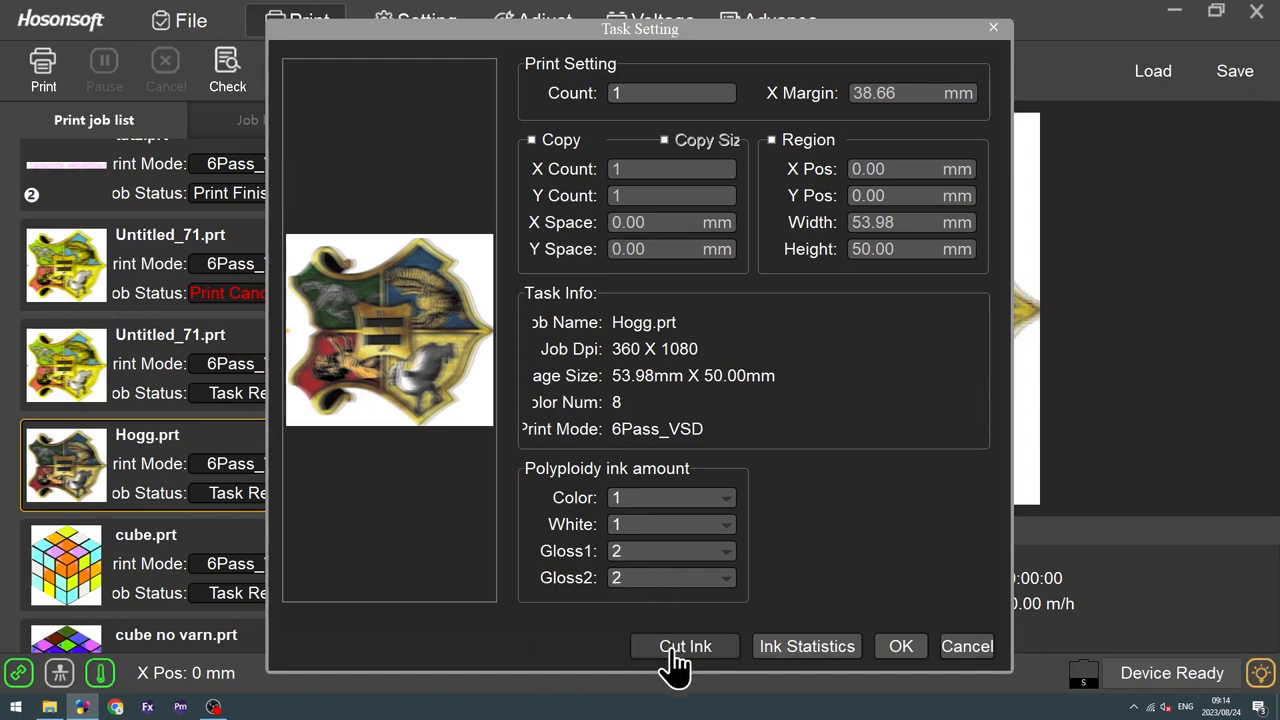
click(684, 646)
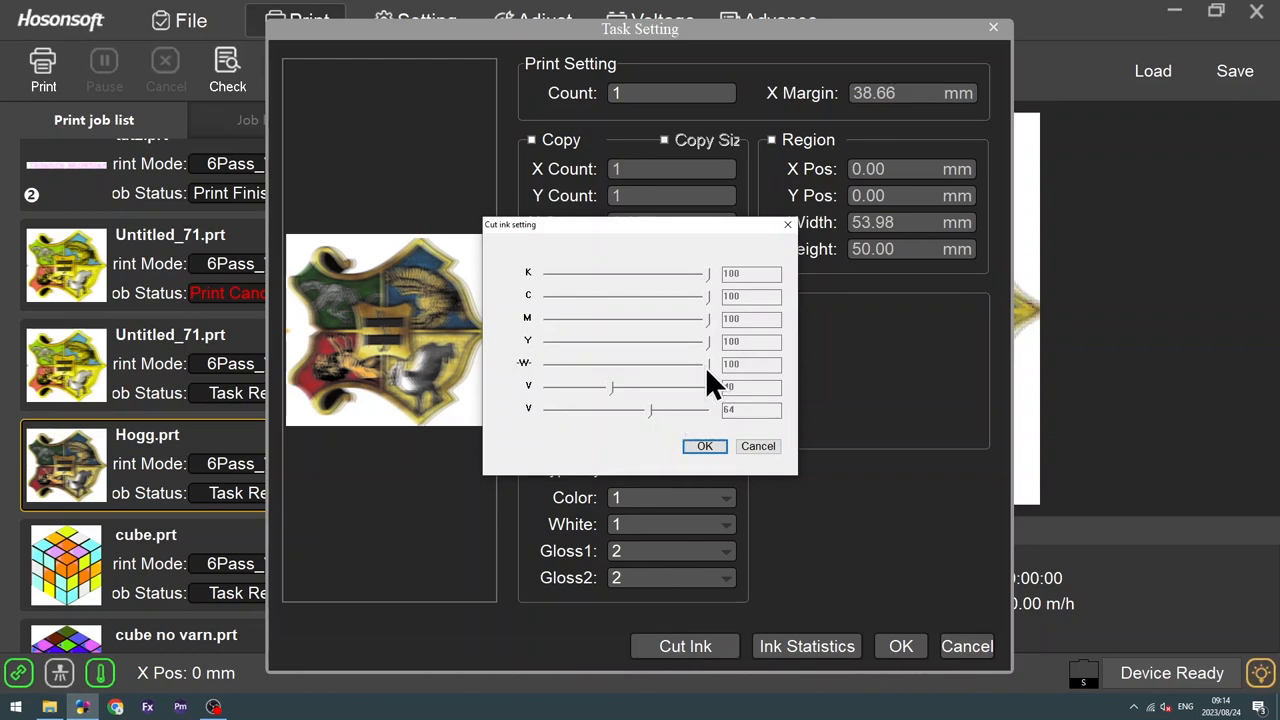
drag(704, 364, 548, 364)
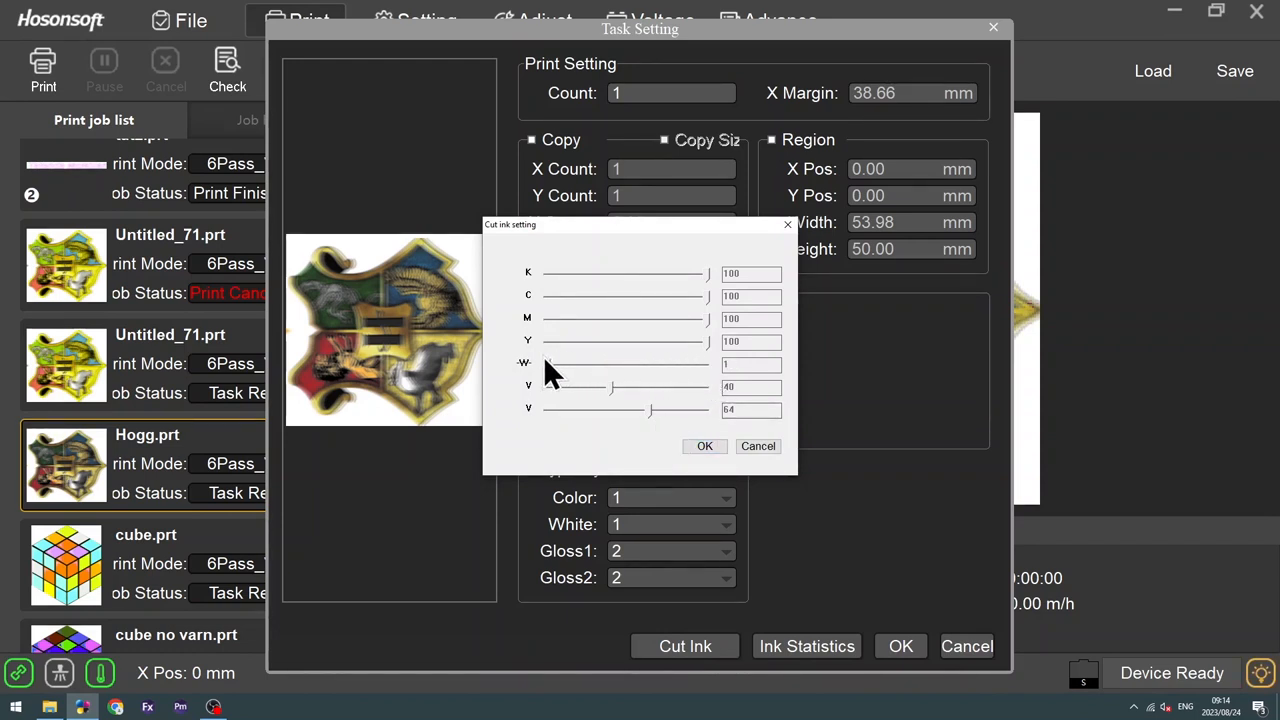
mouse_move(620, 400)
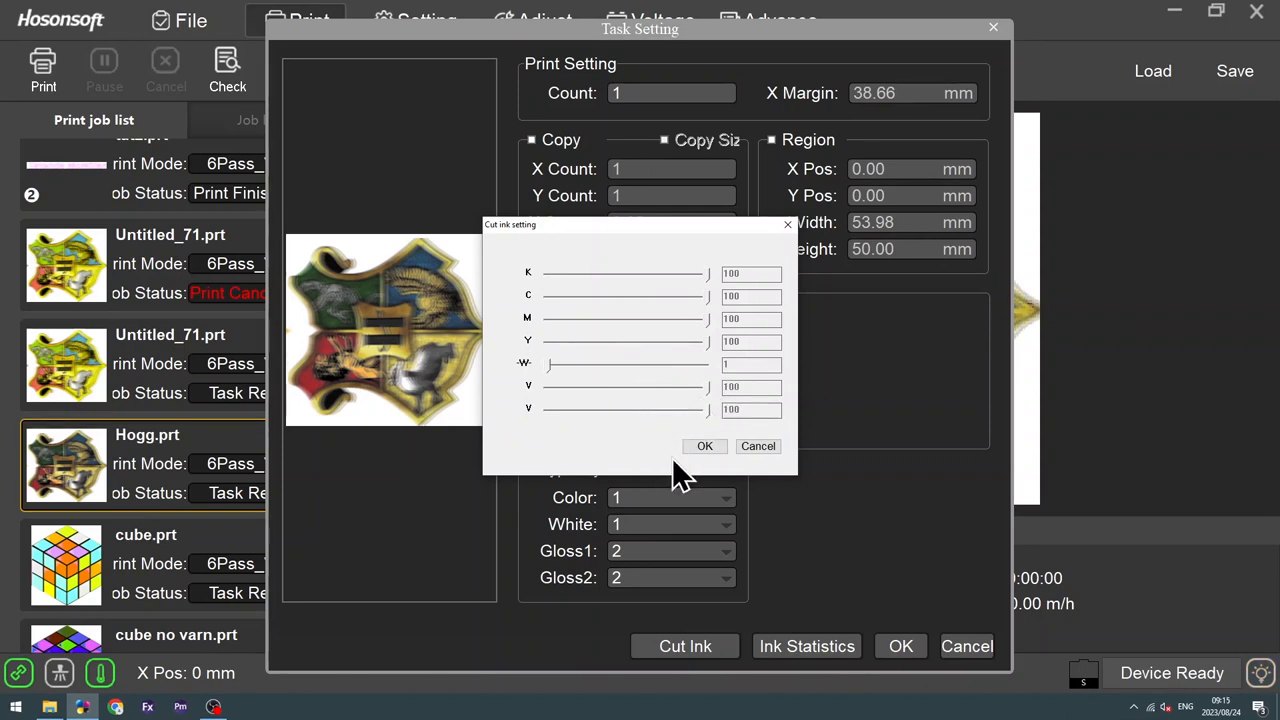
click(704, 444)
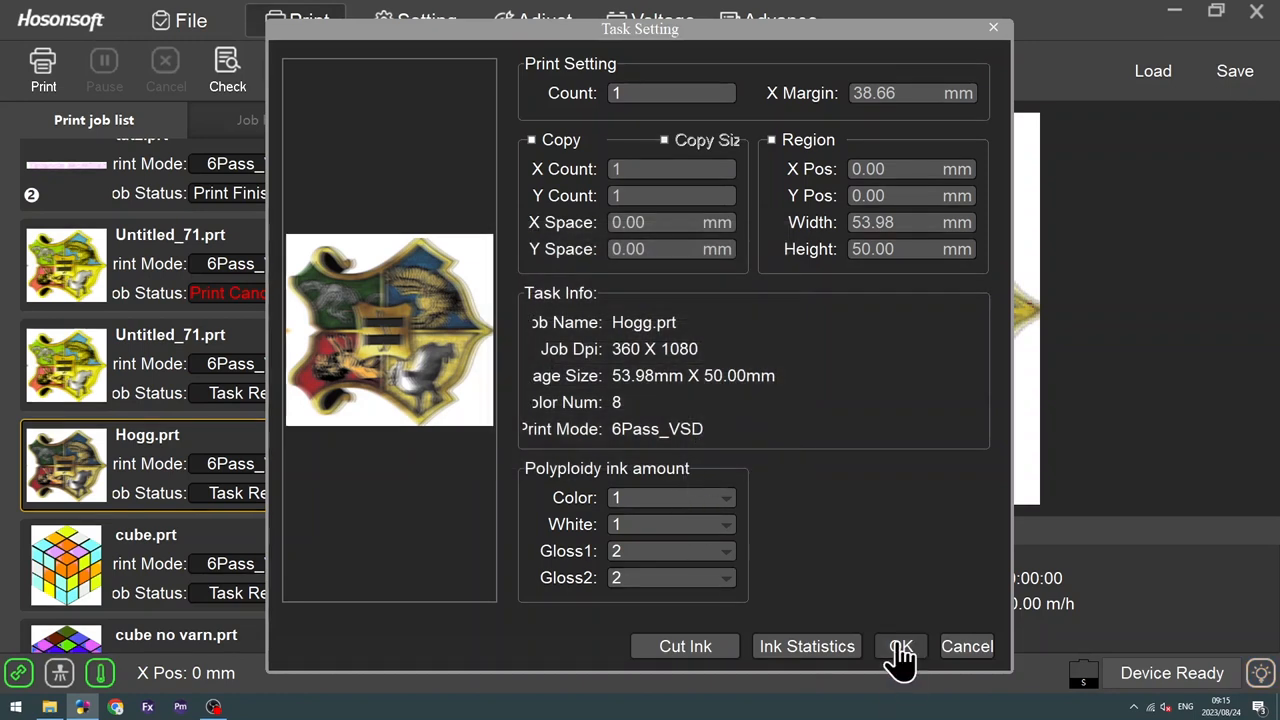
click(900, 646)
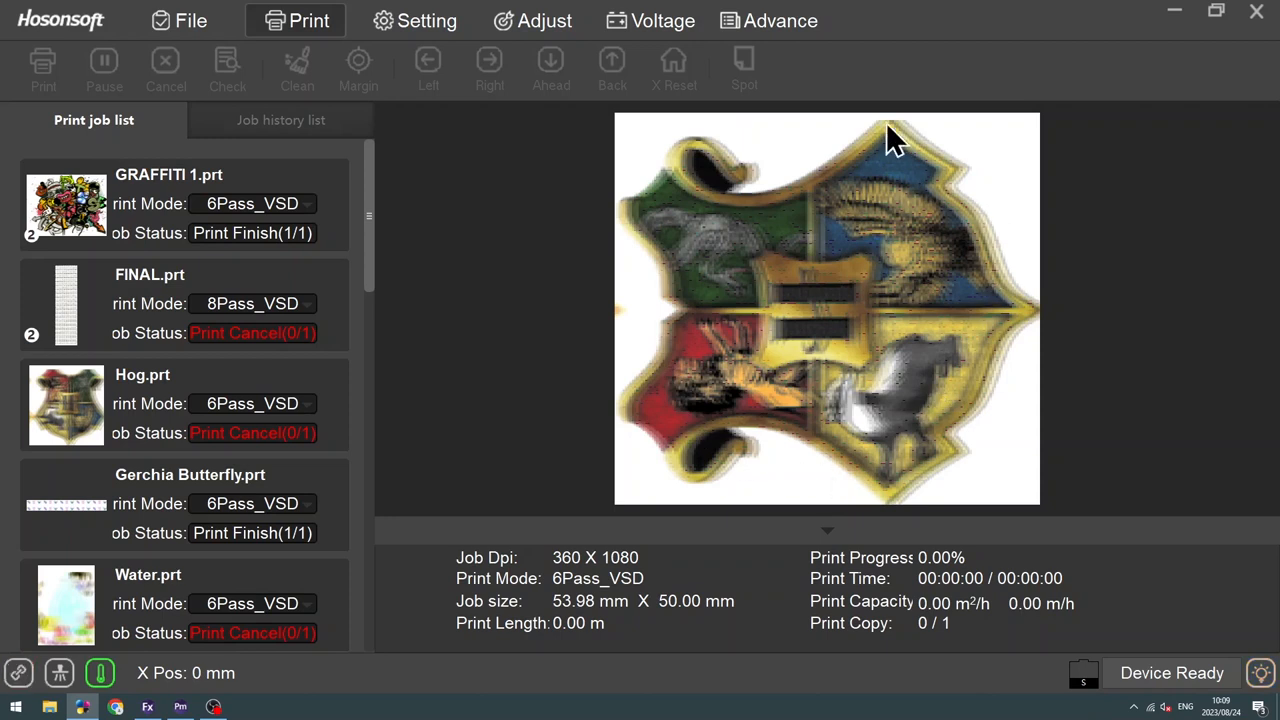
mouse_move(958, 250)
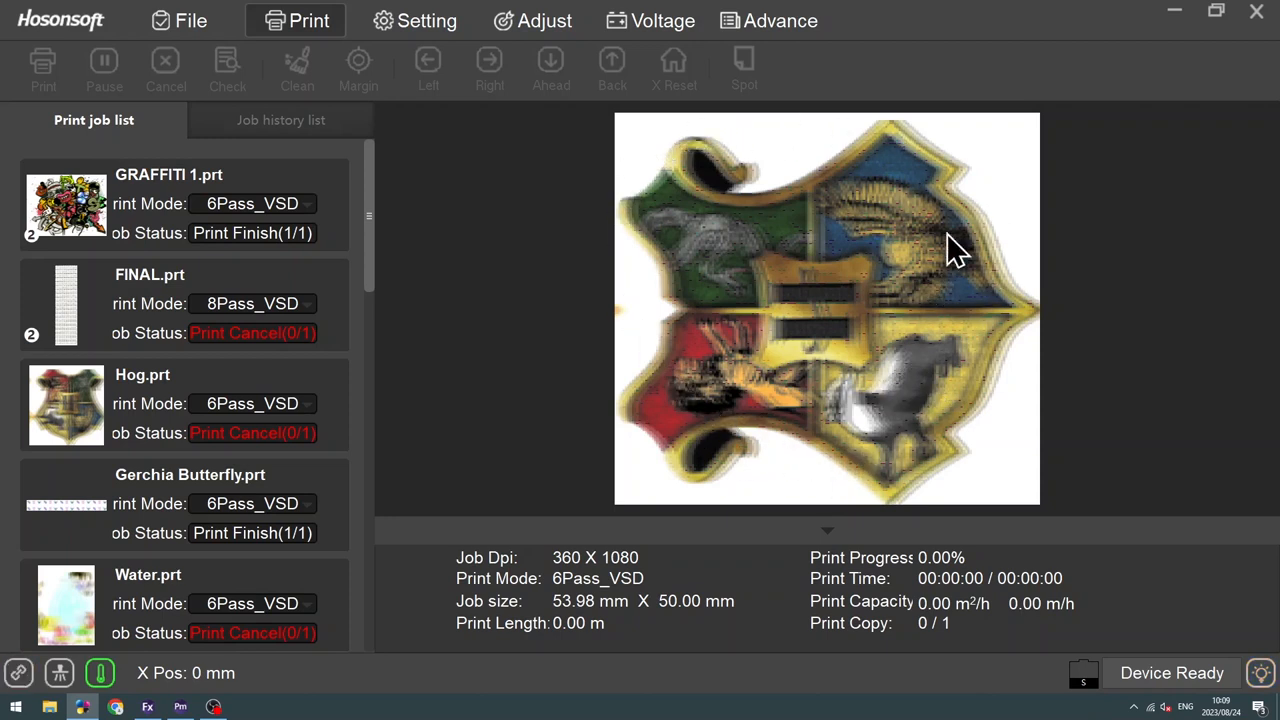
mouse_move(978, 350)
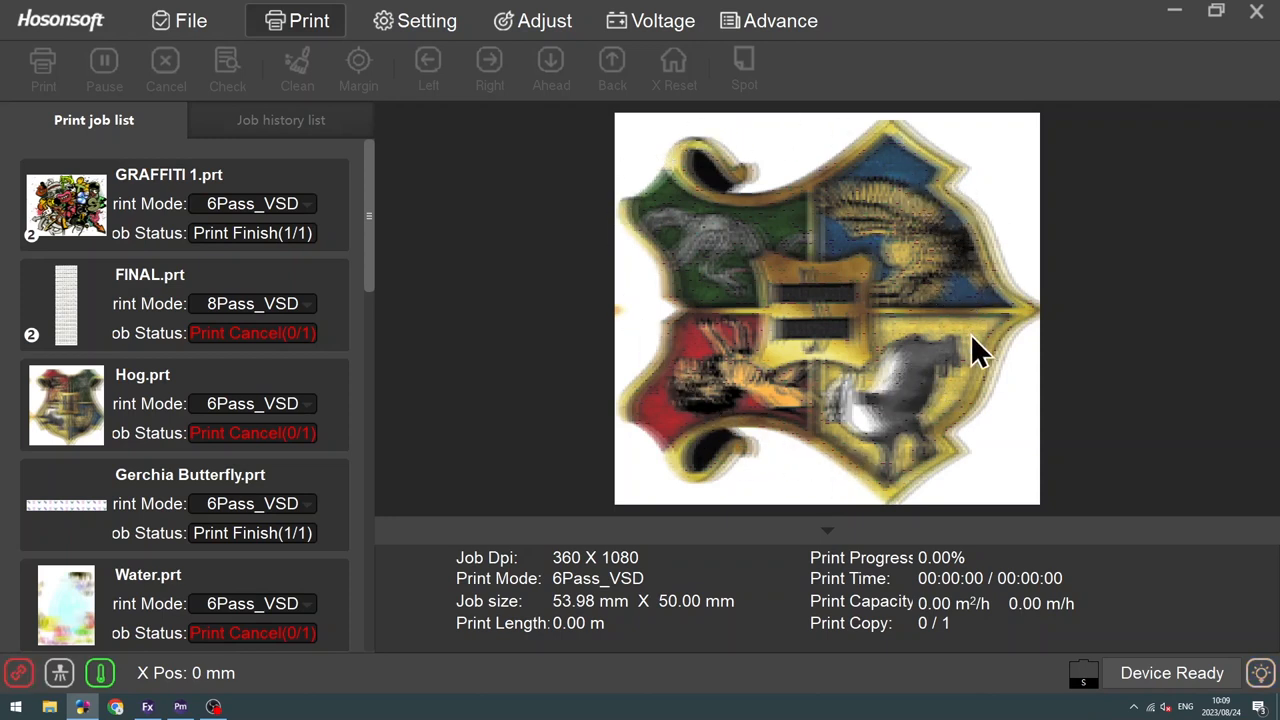
mouse_move(976, 500)
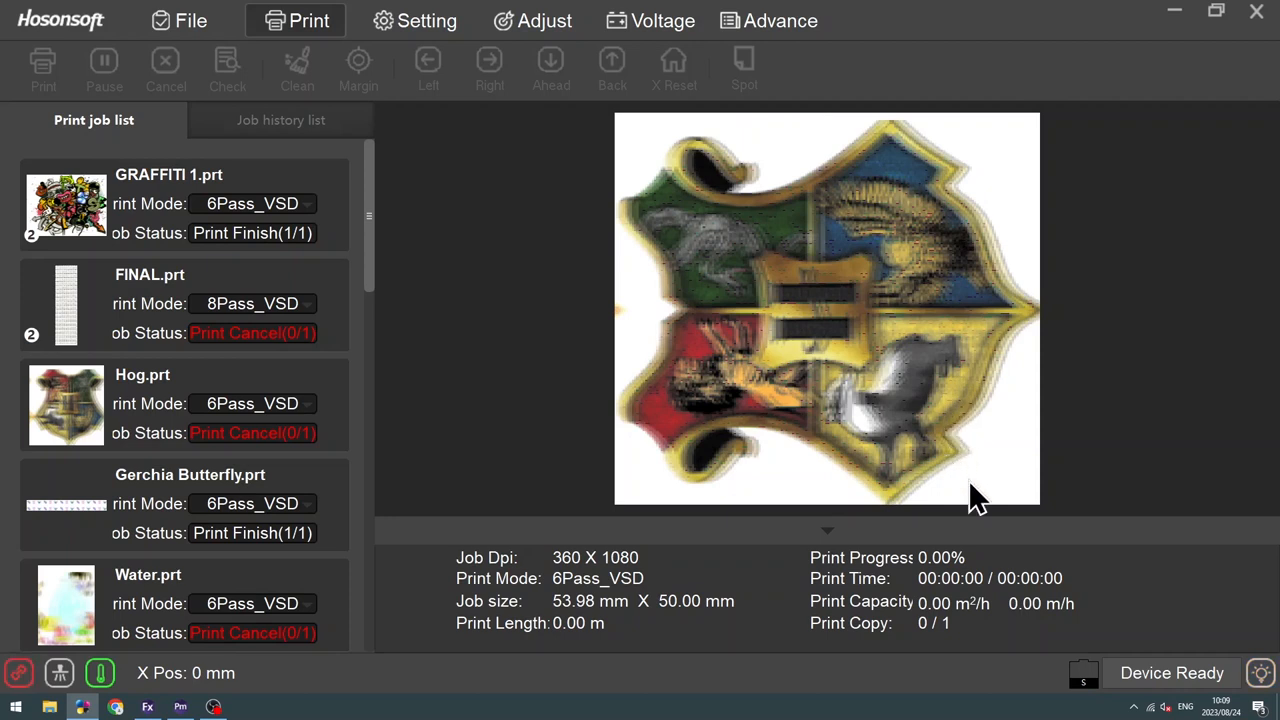
mouse_move(816, 456)
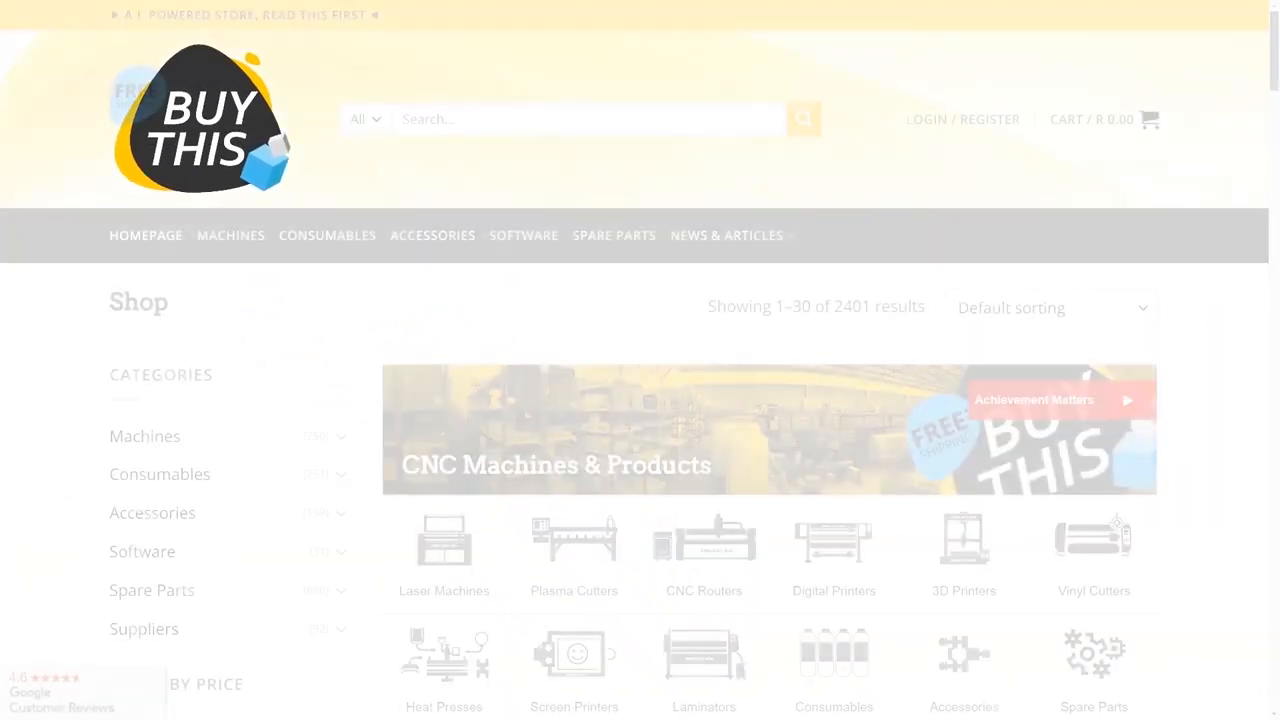
Scroll the BUY THIS shop page down to the CNC Machines & Products categories.
scroll(down, 3)
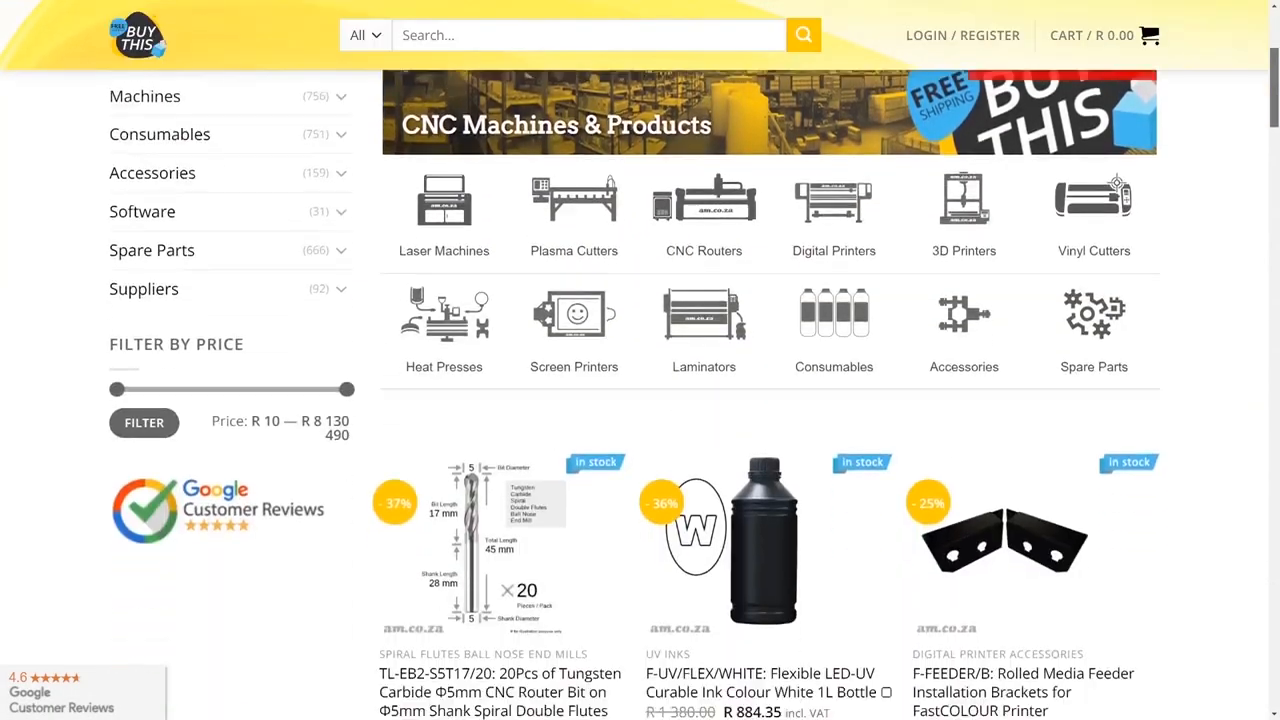